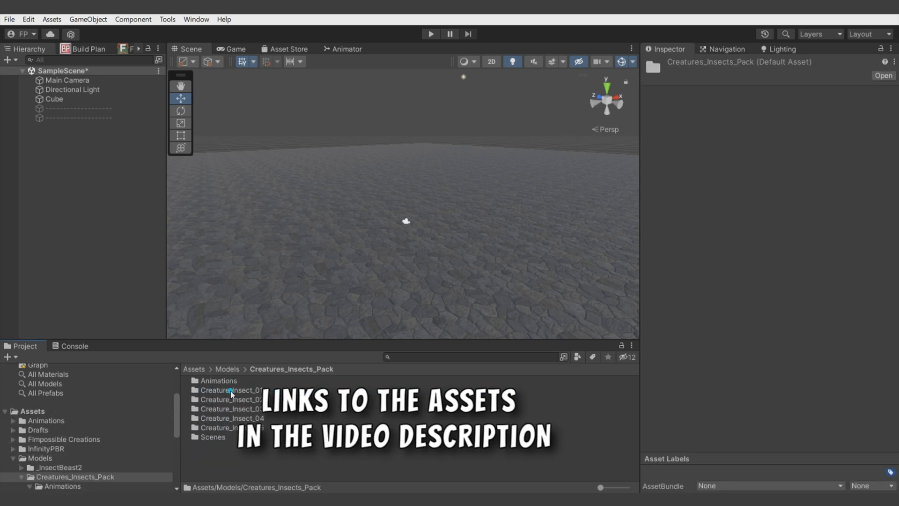
Open the insect creature's folder and briefly play the scene to preview the jiggle effect
double_click(233, 390)
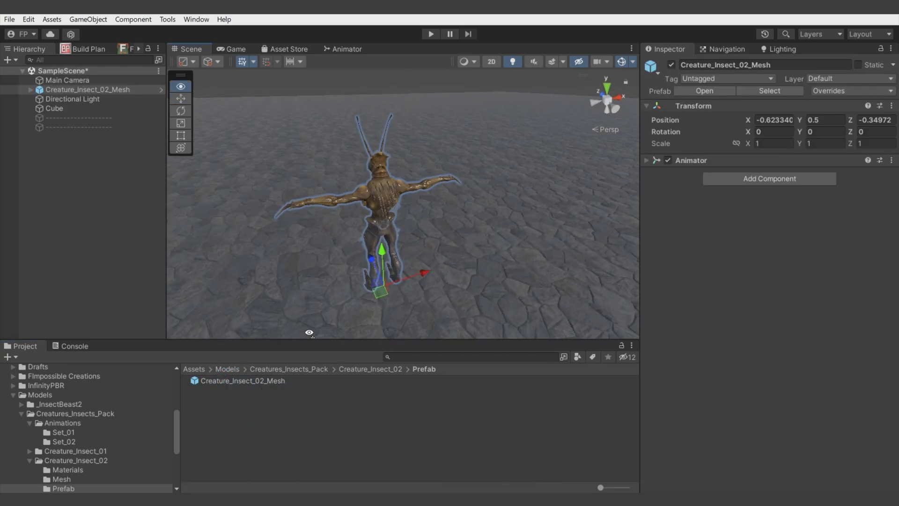
click(430, 34)
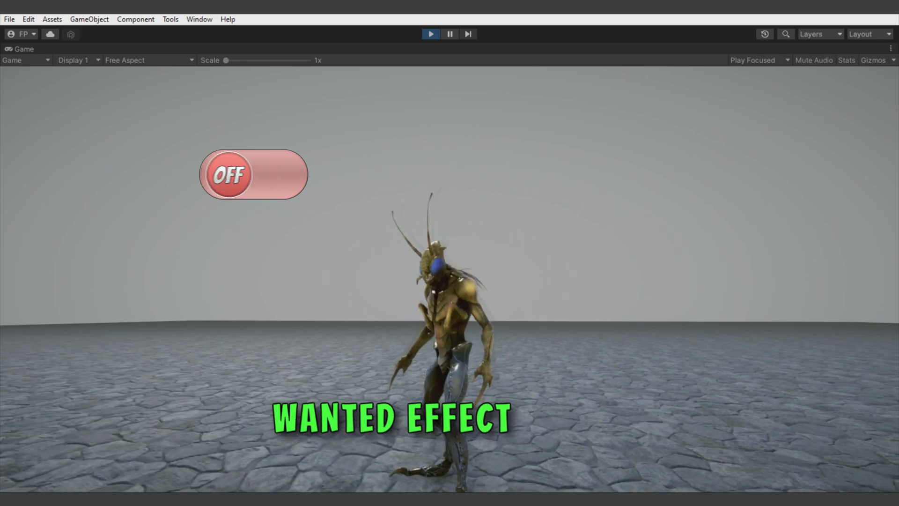
click(253, 174)
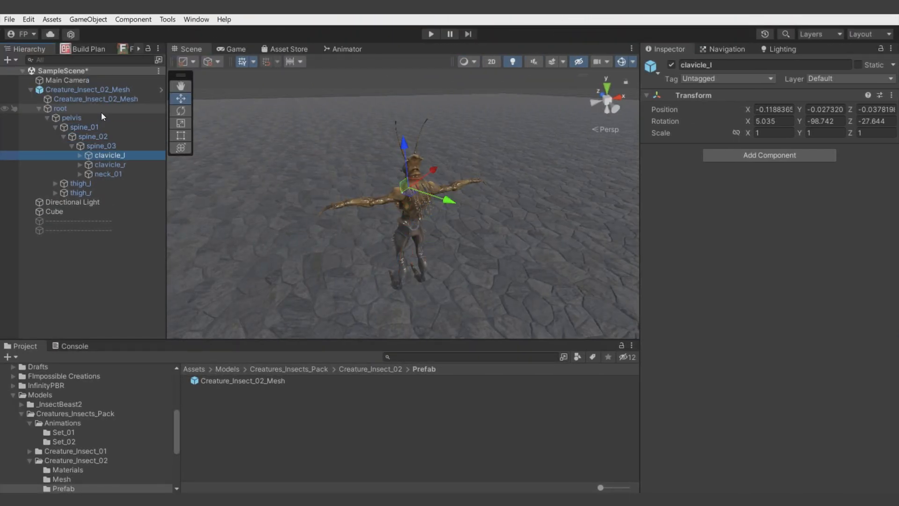
Expand the neck bones in the Hierarchy to reveal the head and B_Jaw
click(122, 193)
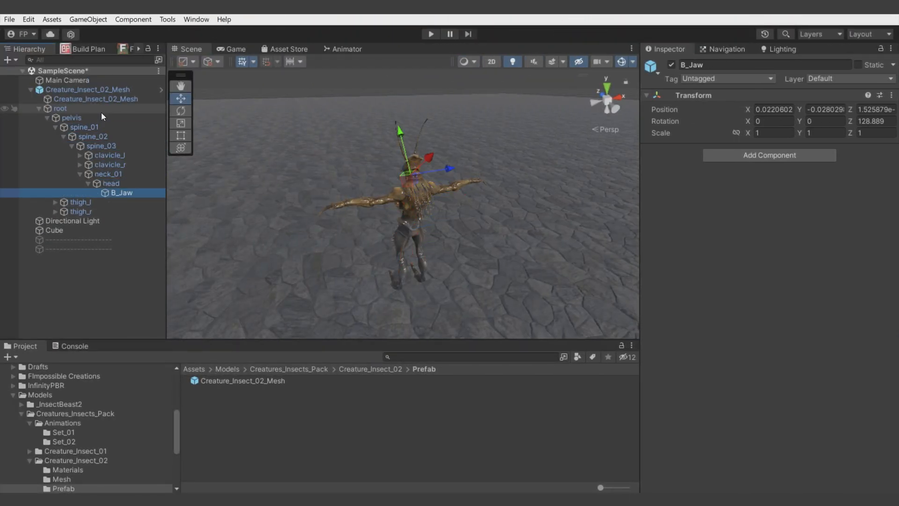
click(111, 183)
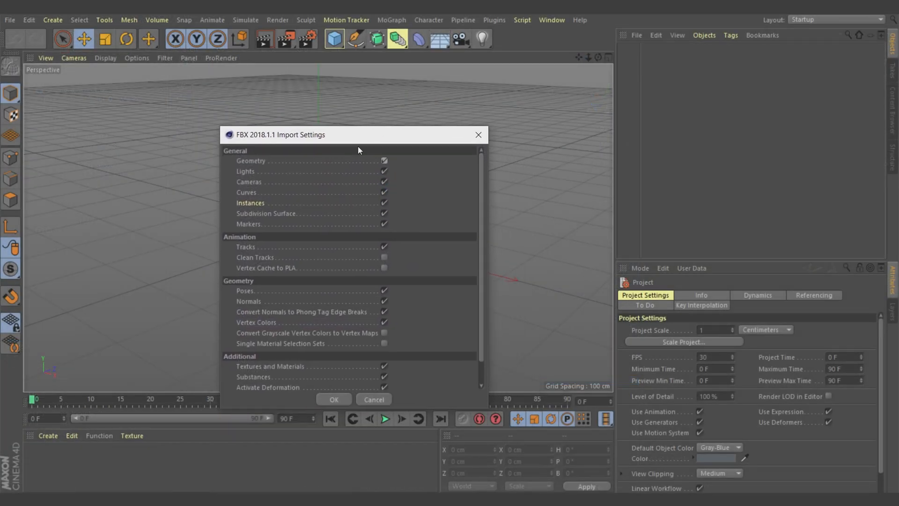
Confirm the FBX import with default settings and start the Joint Tool for the back spikes
click(334, 399)
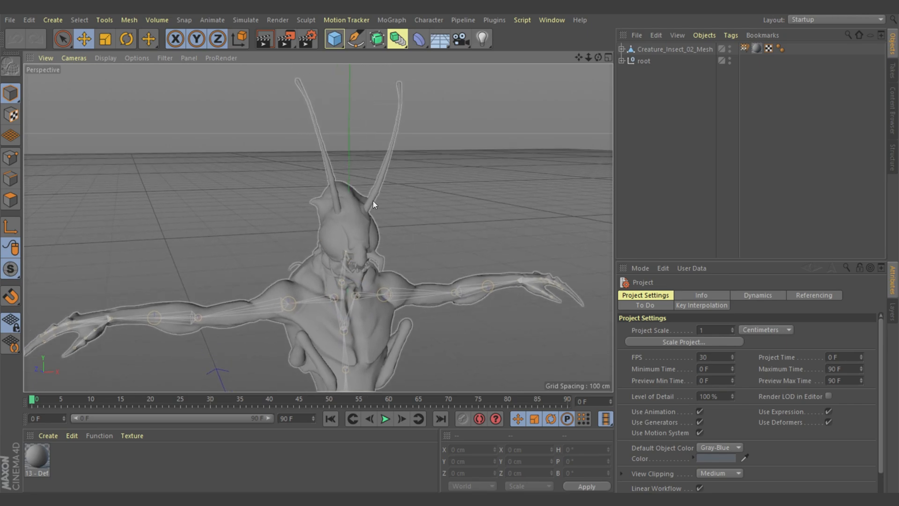
click(428, 19)
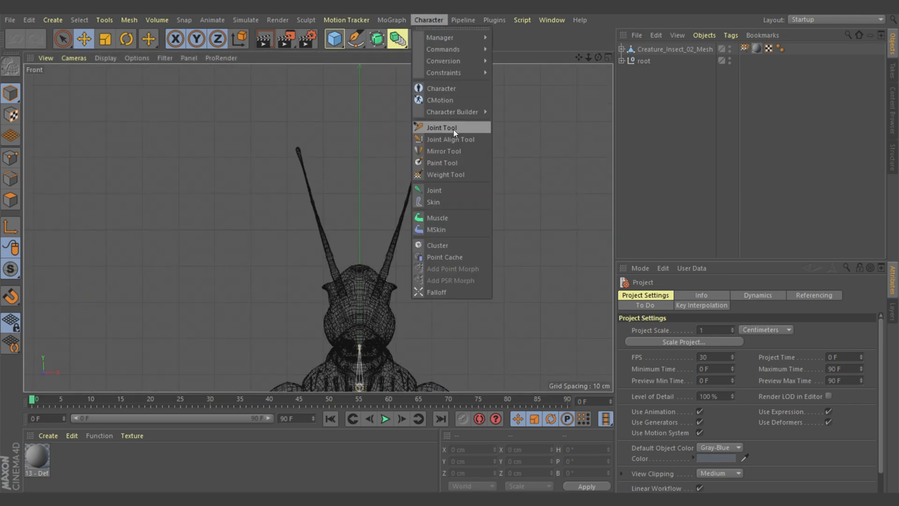
click(442, 128)
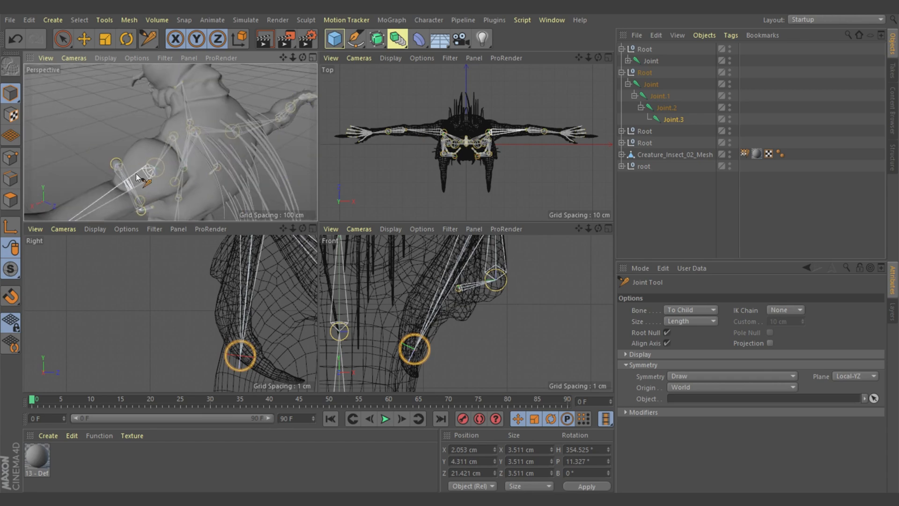
Draw additional joint chains on the remaining back spikes with the Joint Tool
click(428, 20)
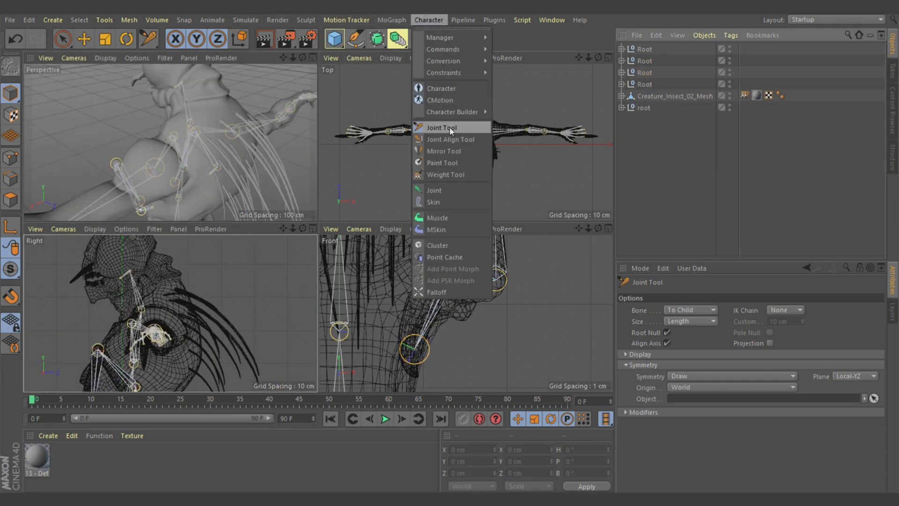
click(441, 128)
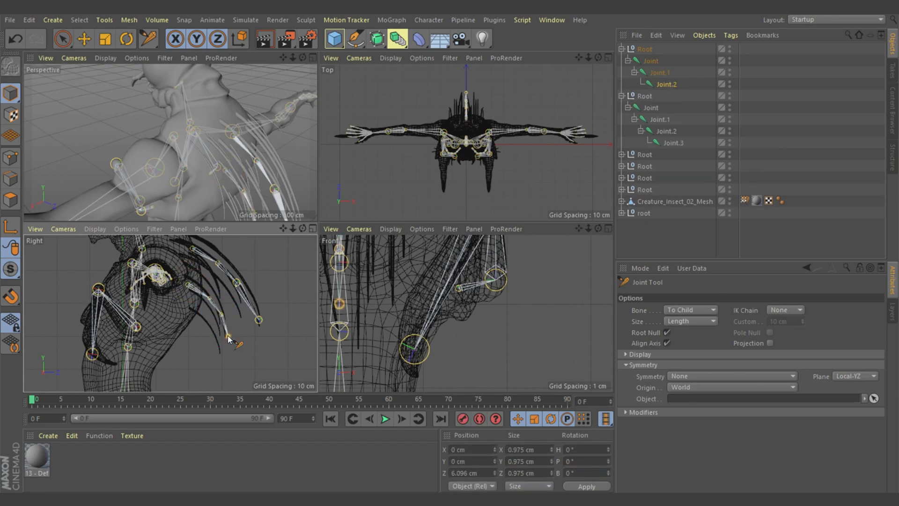
Bring up the Naming Tool to rename the new chains in bulk
click(104, 19)
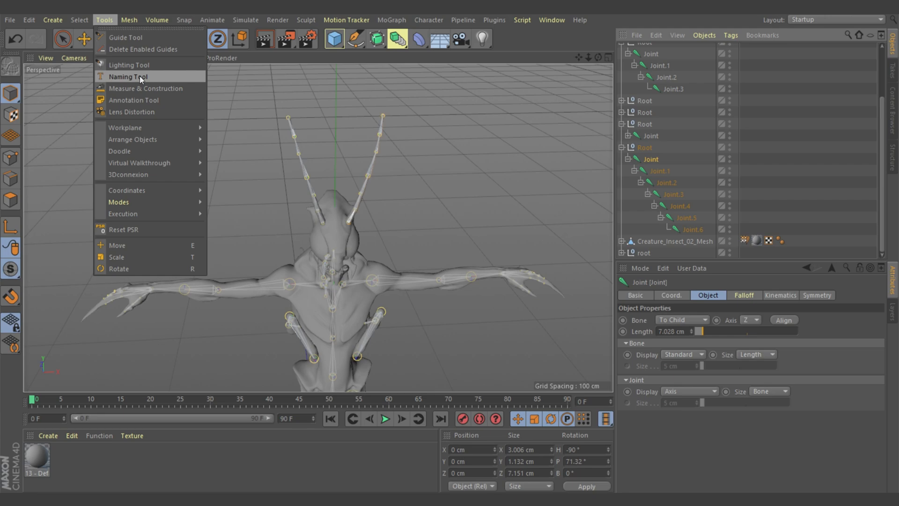
click(128, 76)
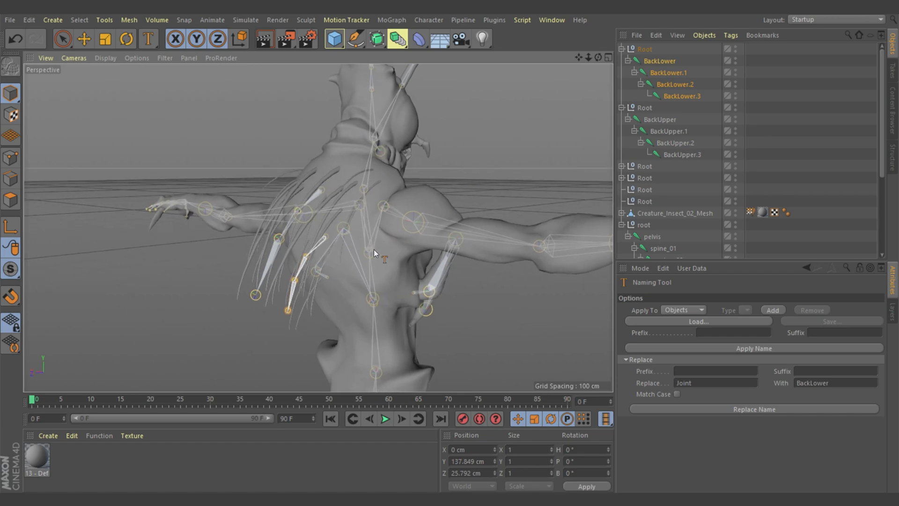
Select the BackUpper and BackLower chains and nest them under spine_03 in the Object Manager
click(659, 119)
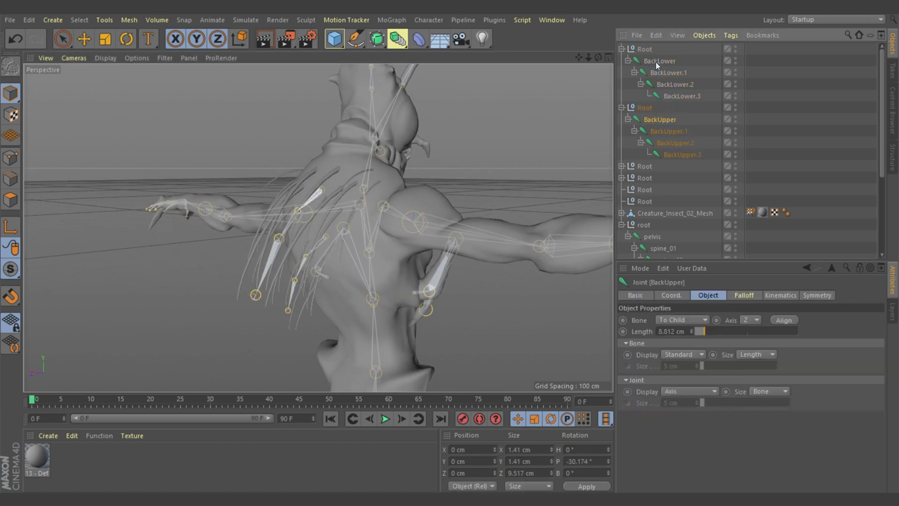
click(658, 61)
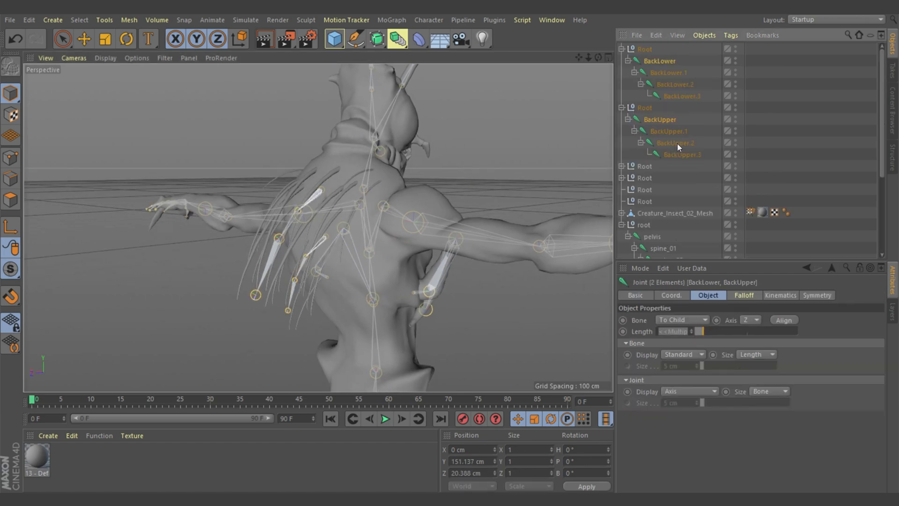
scroll(down, 3)
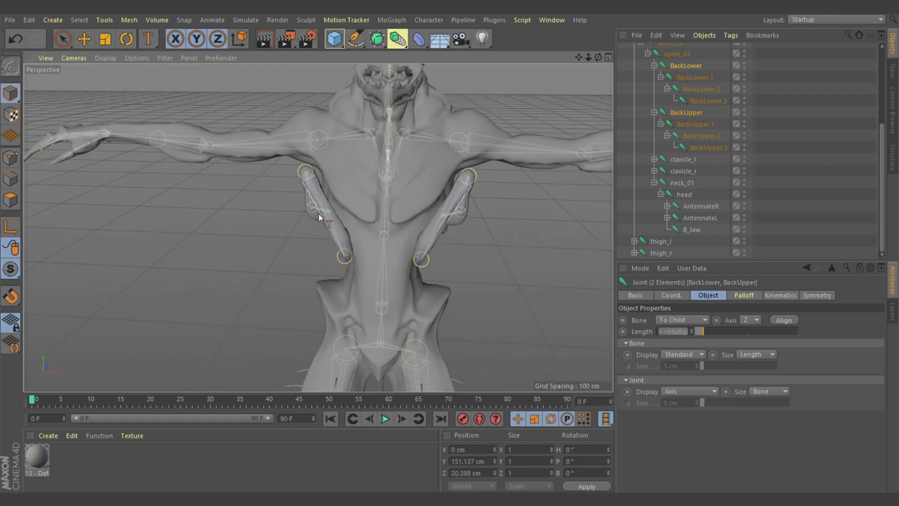
scroll(up, 3)
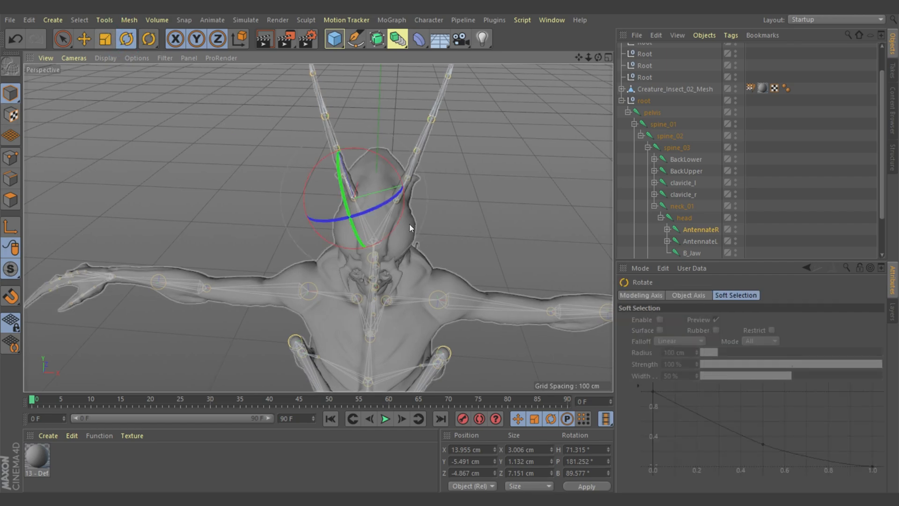
scroll(down, 3)
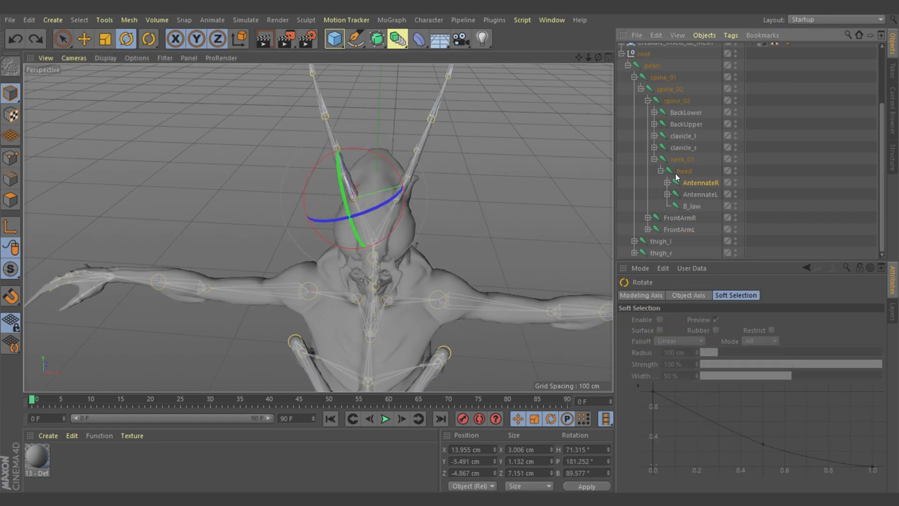
click(671, 49)
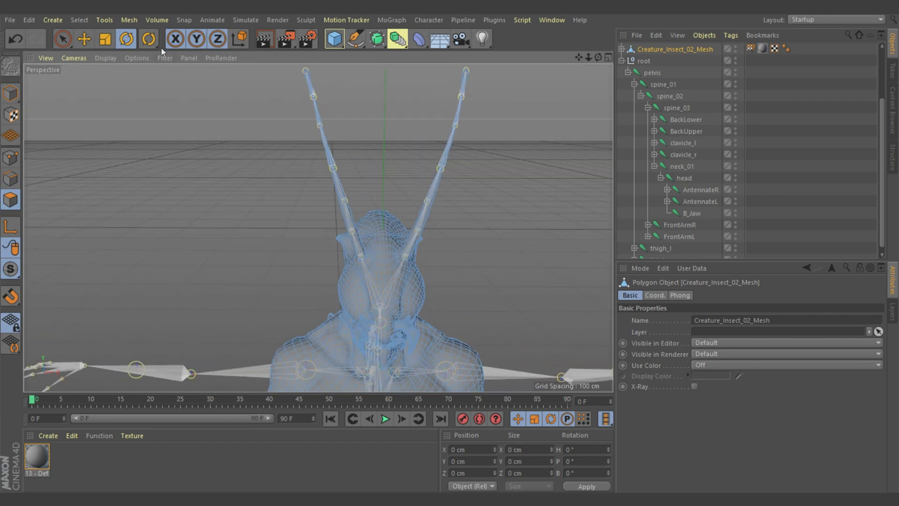
Fill-select the antenna polygons on the mesh and convert the selection to points
click(79, 19)
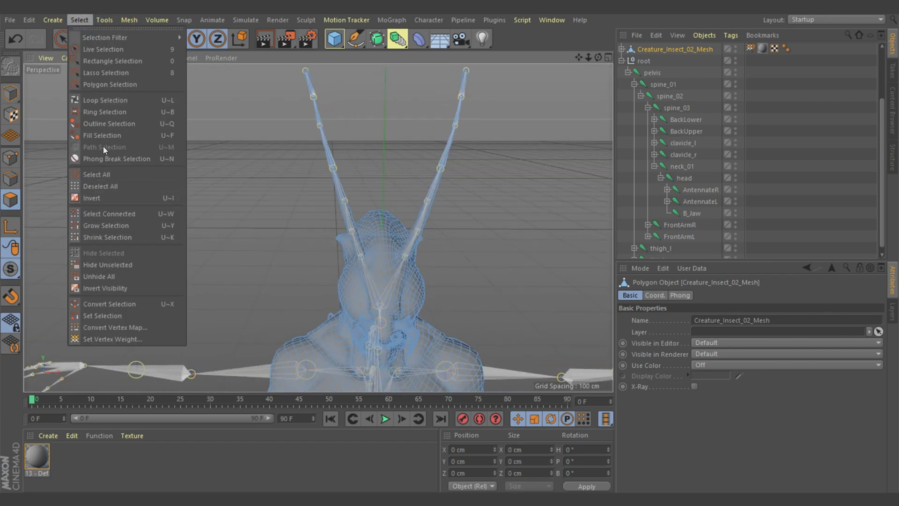
click(102, 135)
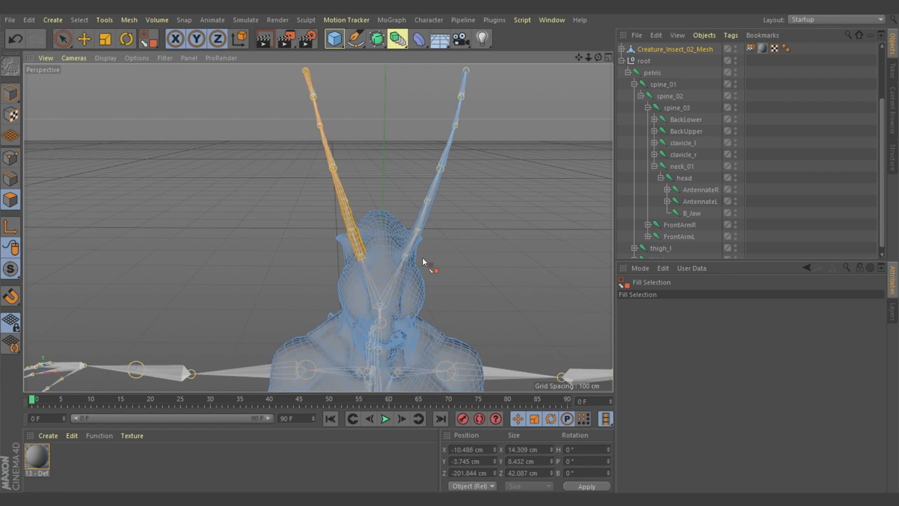
click(78, 20)
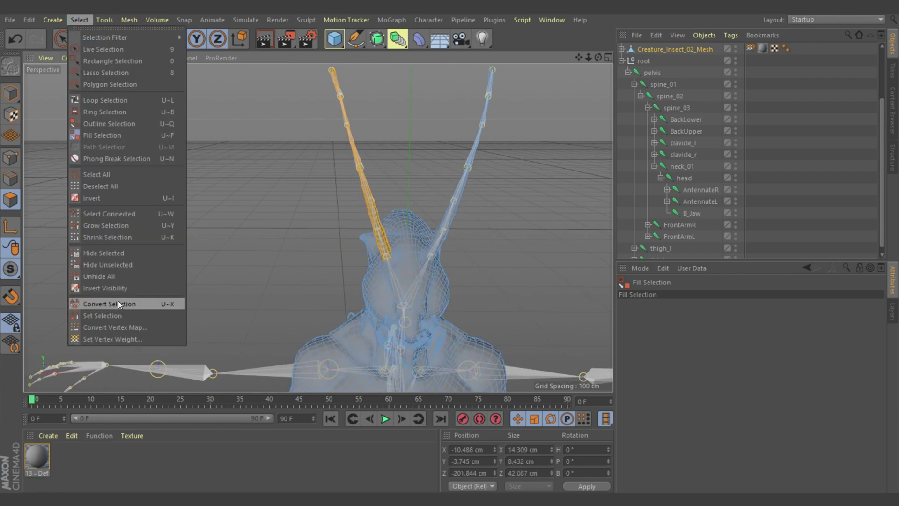
click(108, 303)
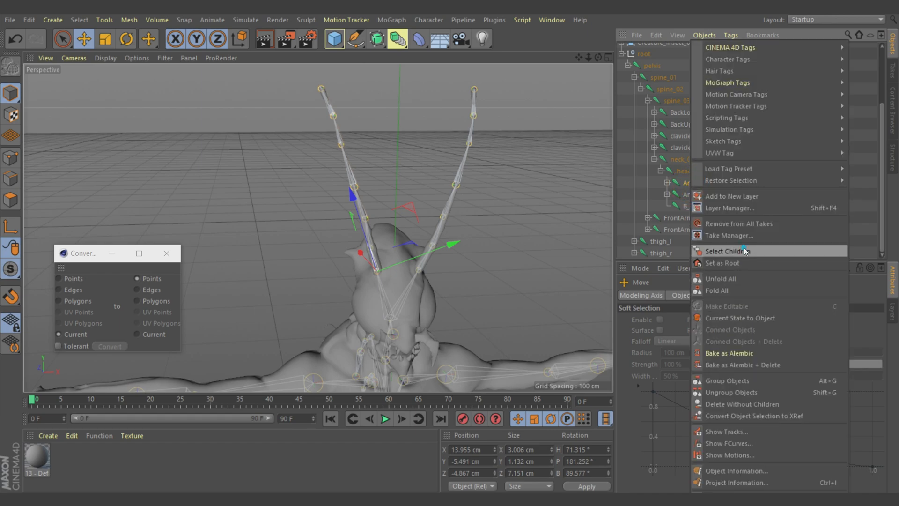
Select the antenna joints with their children and auto-weight them to the selected points
click(728, 251)
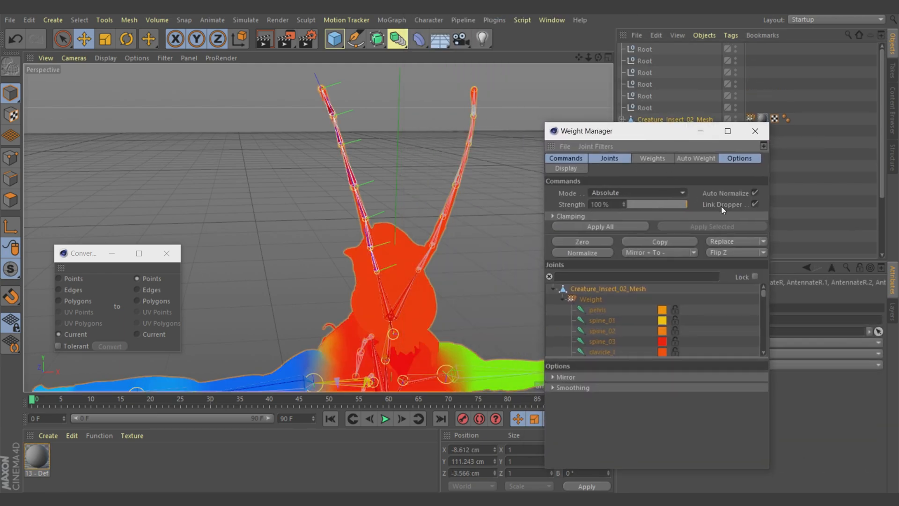
click(696, 159)
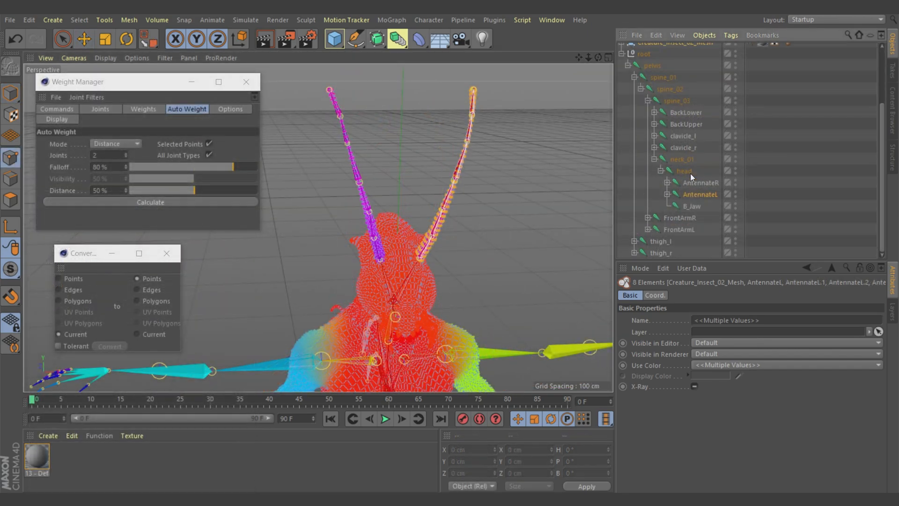
click(667, 194)
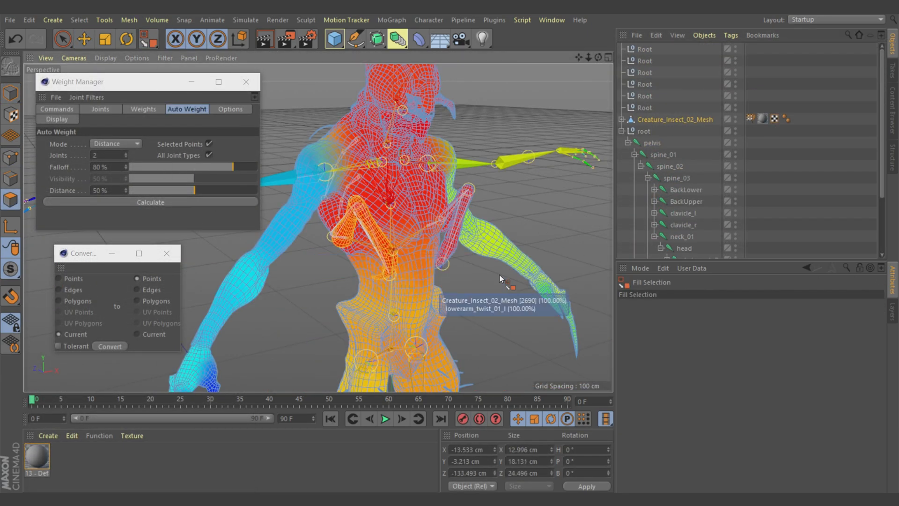
scroll(down, 3)
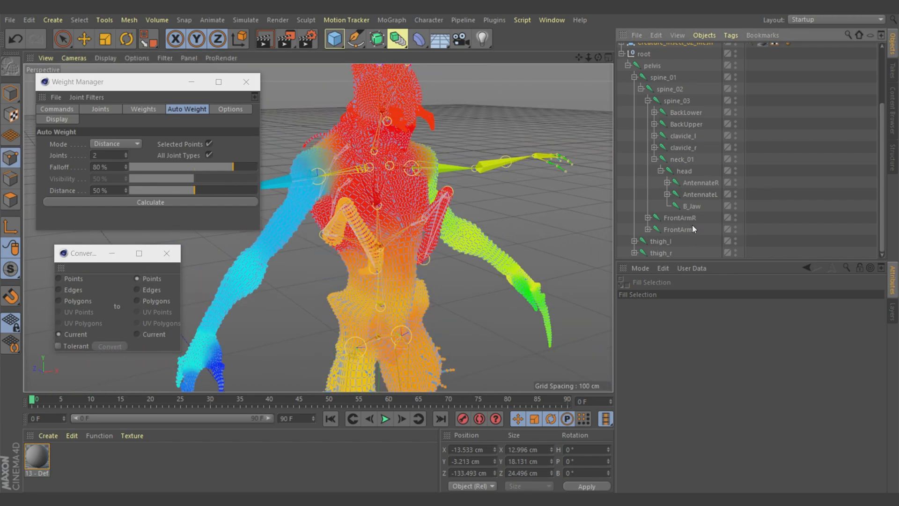
right_click(680, 219)
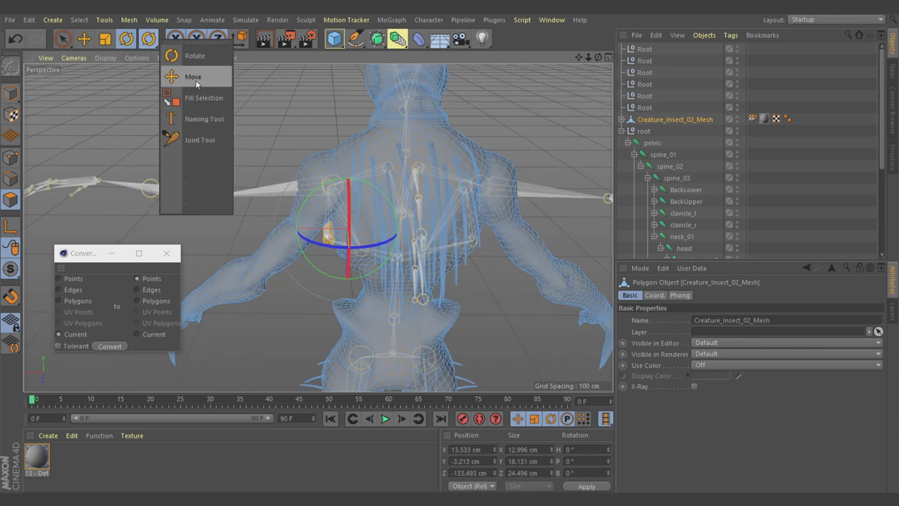
Select Creature_Insect_02_Mesh together with the BackUpper joint chain for weighting
click(203, 97)
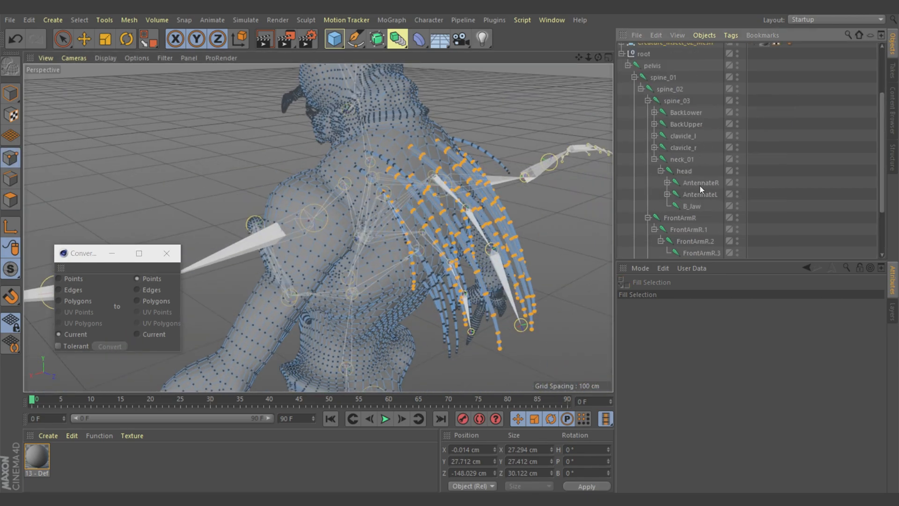
click(676, 112)
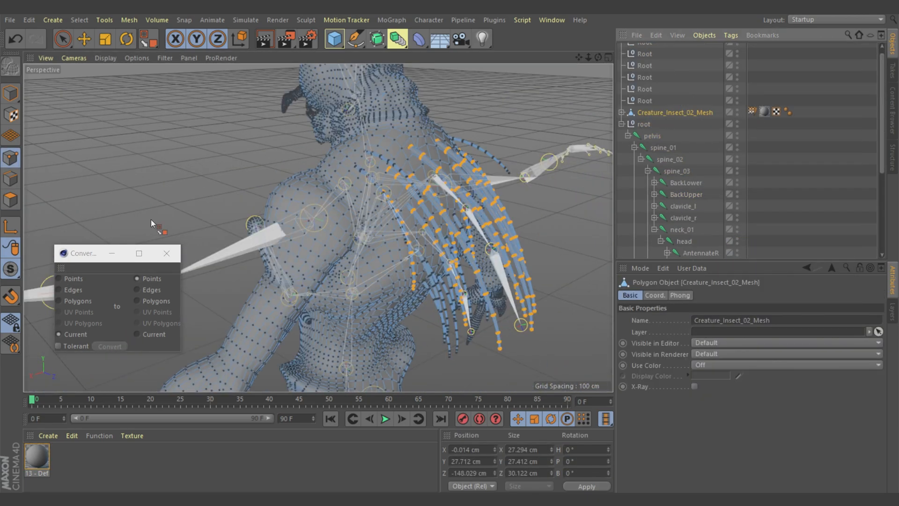
click(428, 20)
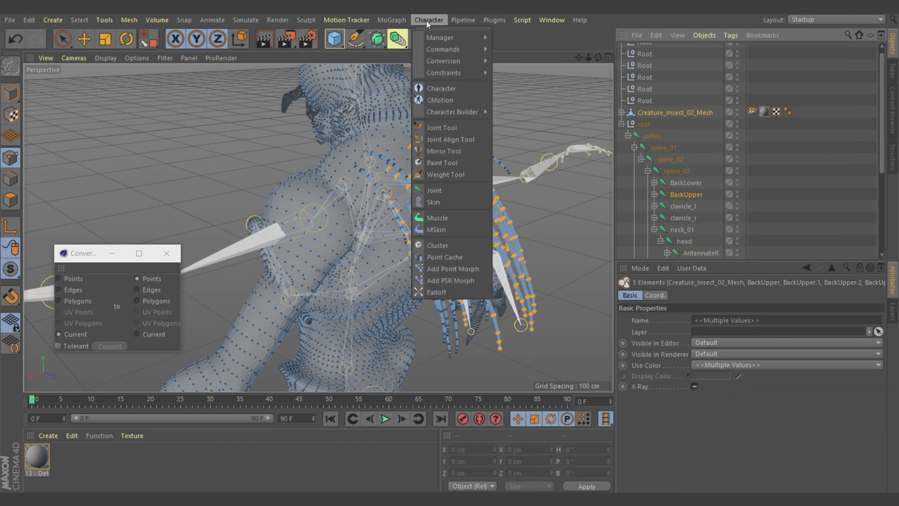
click(446, 174)
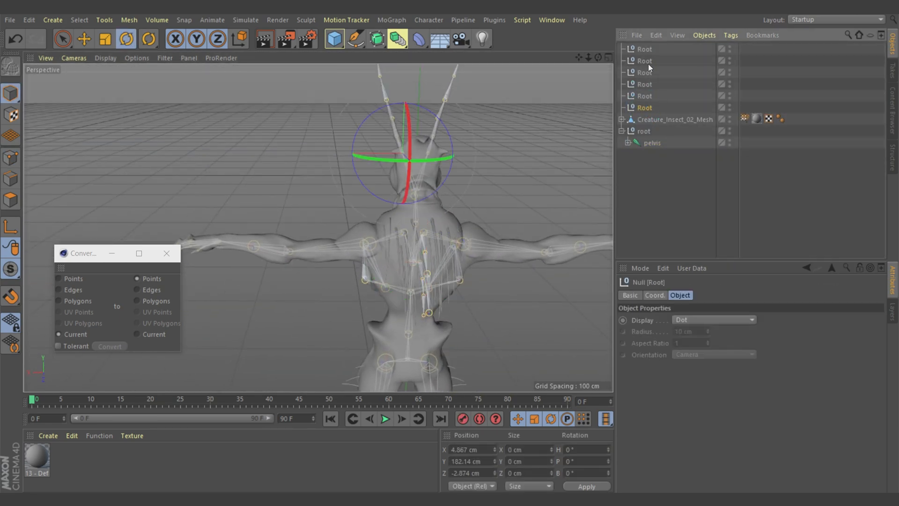
Dismiss the Save As dialog and export the rig as an FBX into the creature's Mesh folder
click(9, 20)
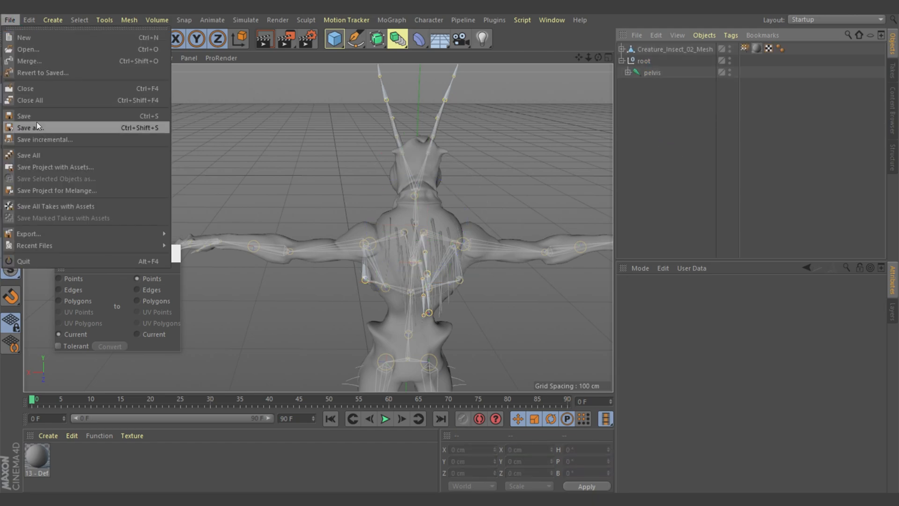
click(30, 127)
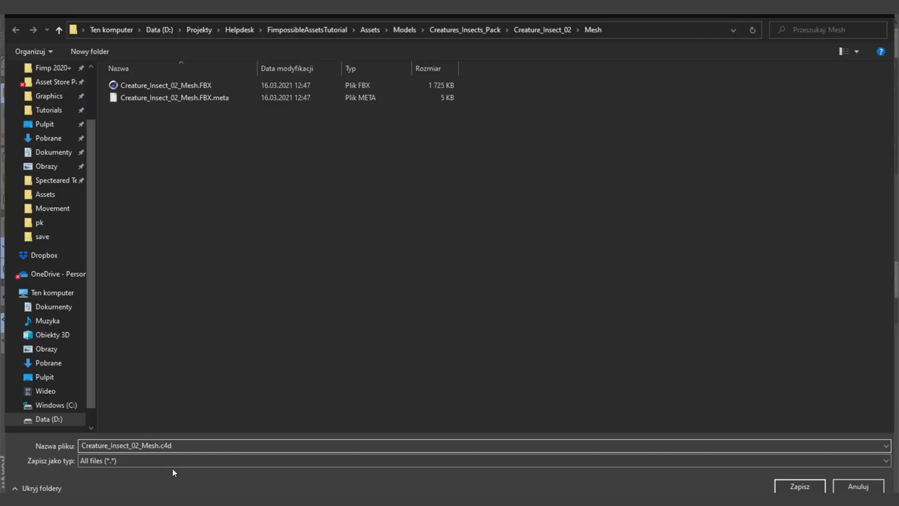
click(800, 486)
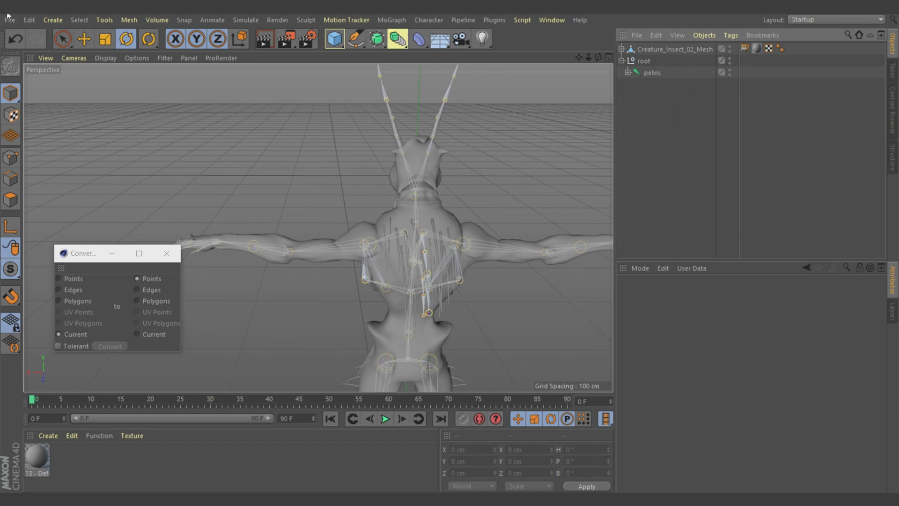
click(10, 19)
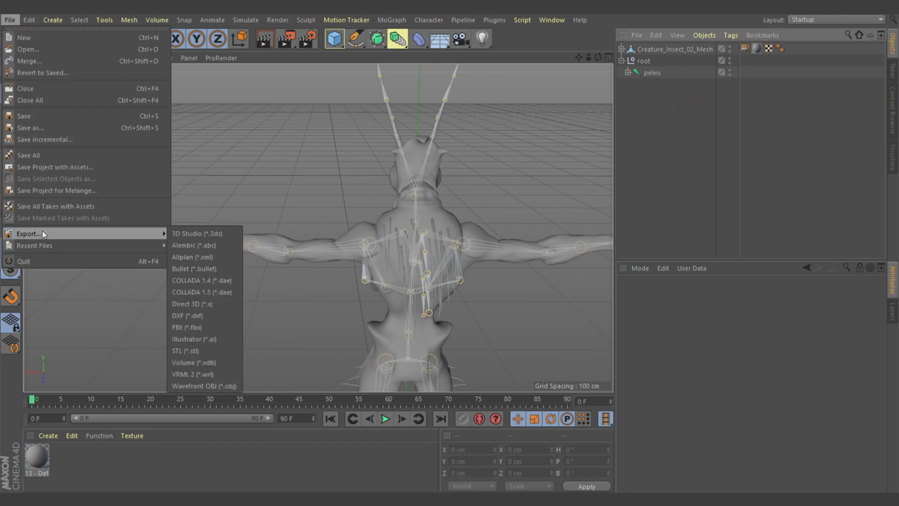
click(187, 327)
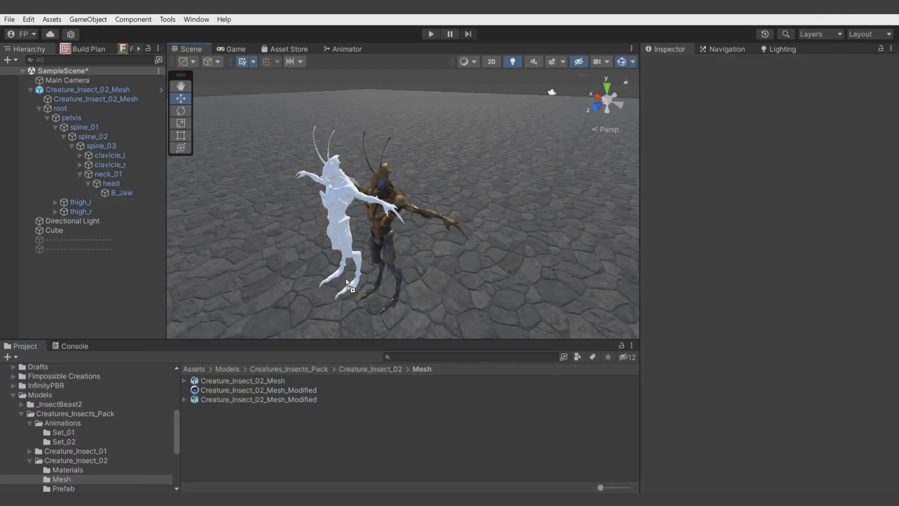
Compare the original and modified creatures in the Game view, then select the original object
click(88, 98)
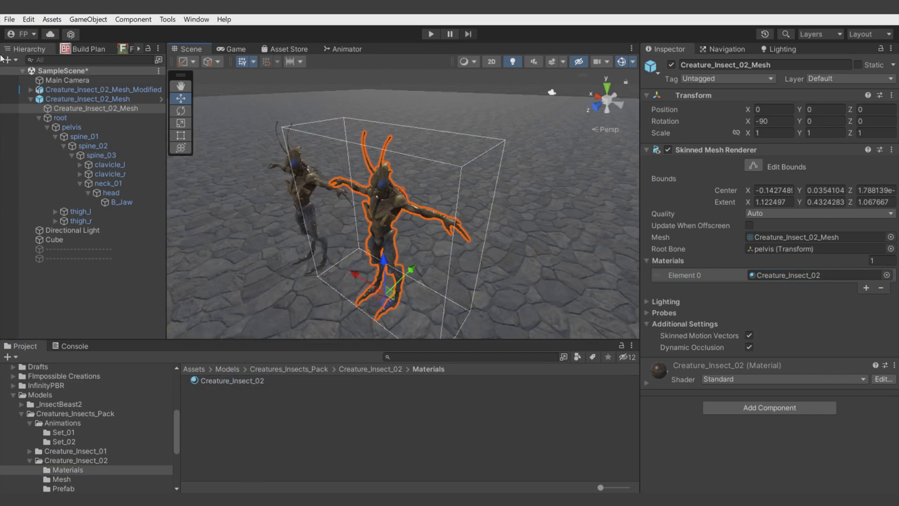
click(104, 89)
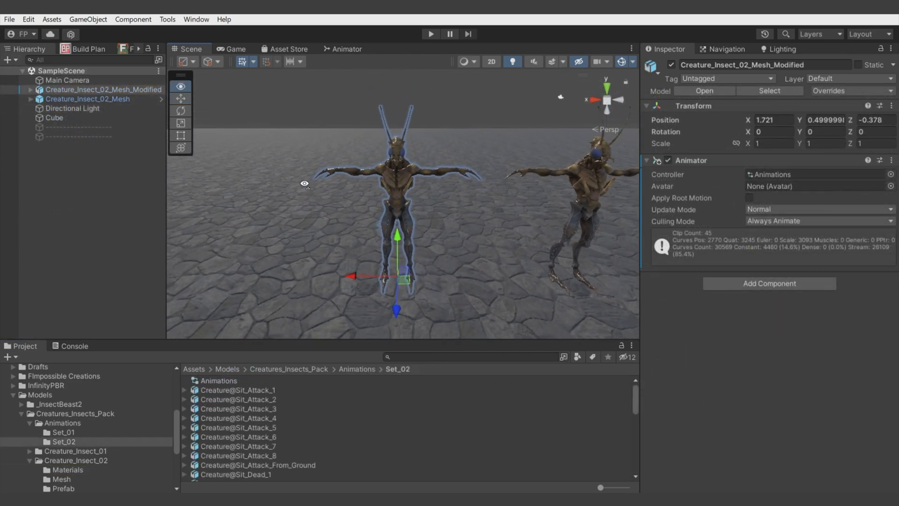
click(235, 49)
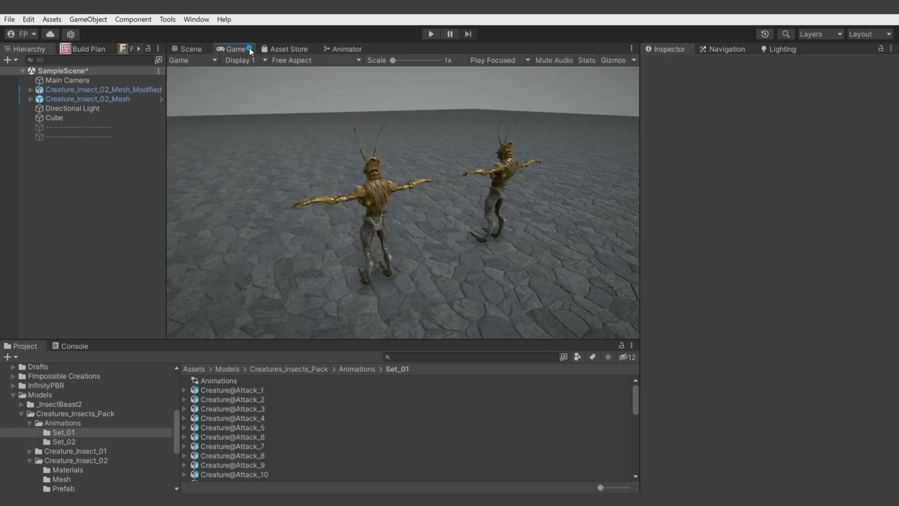
click(430, 34)
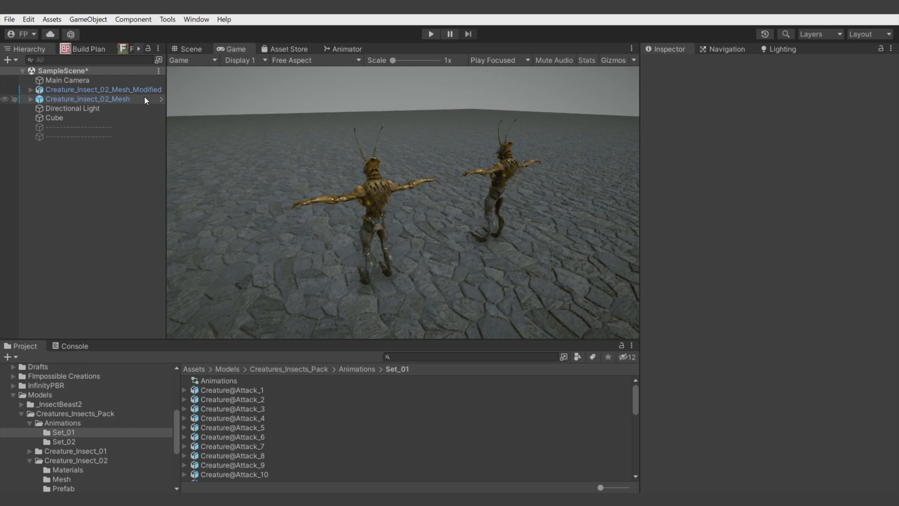
click(189, 49)
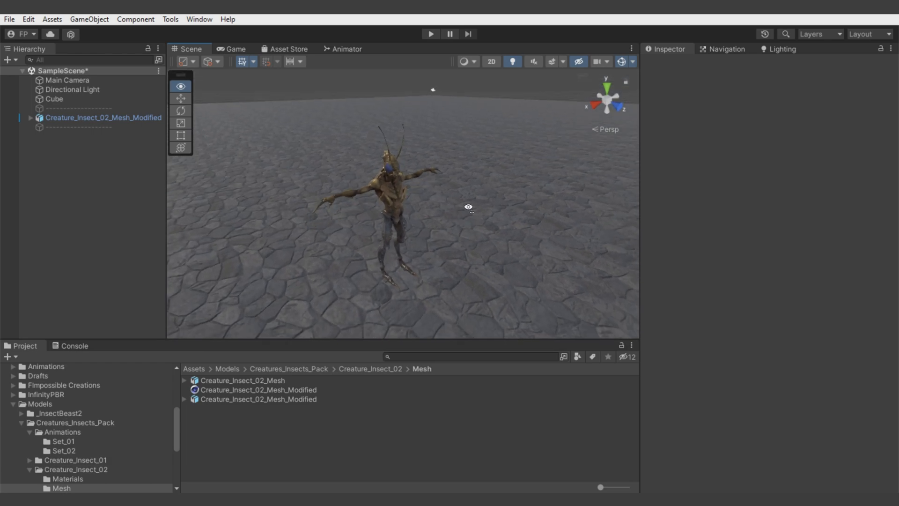
Give Main Camera the FBasic_TPP Camera Behaviour following the modified insect
click(234, 49)
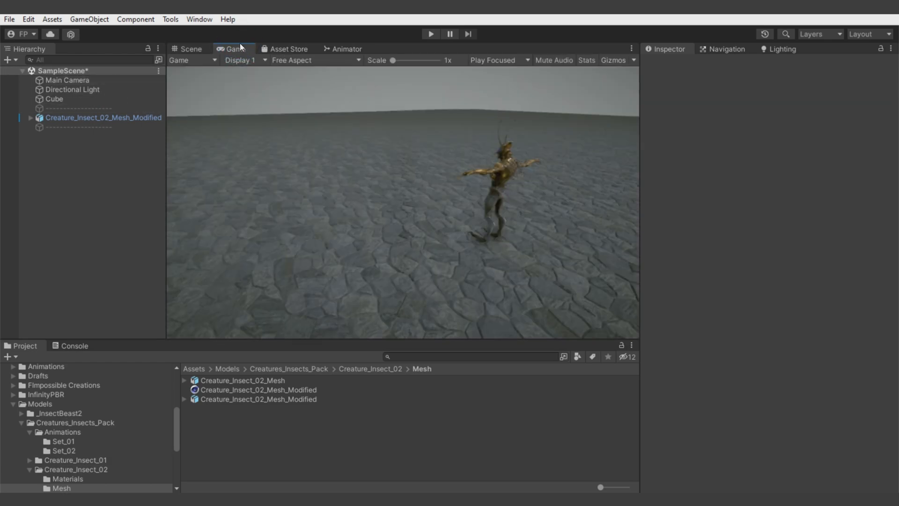
click(191, 49)
text(tpp)
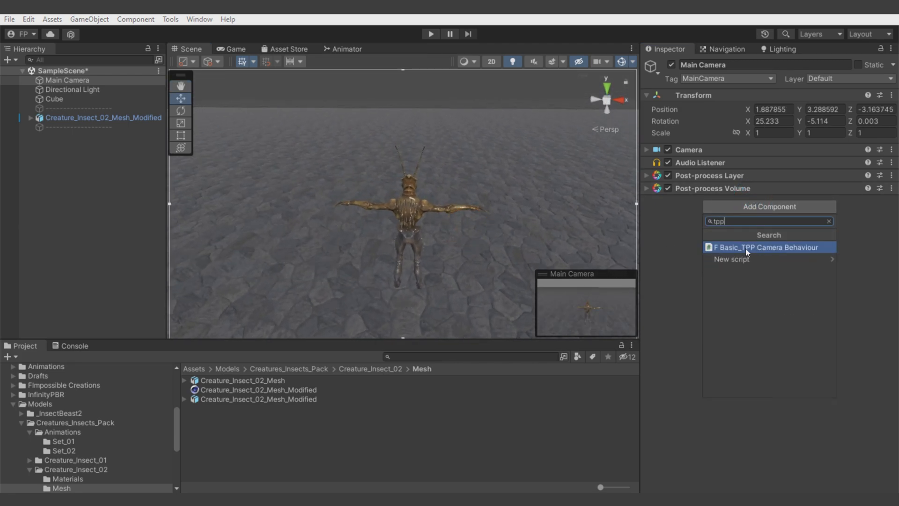
click(765, 247)
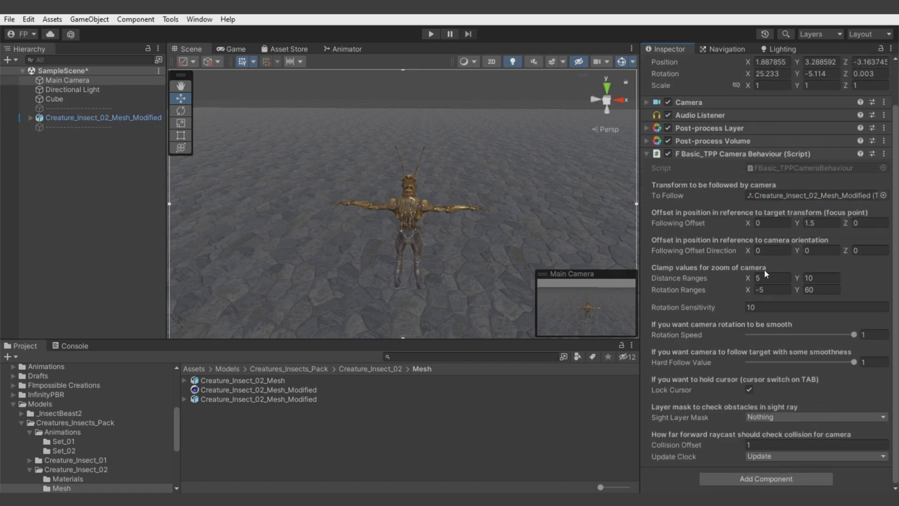
Test the follow camera in Play mode, then select the modified insect creature
click(430, 34)
text(1)
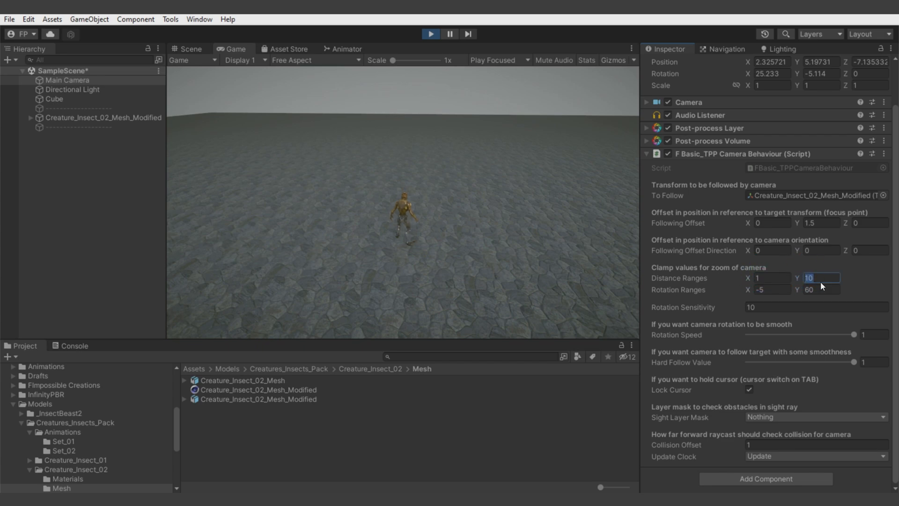
text(3)
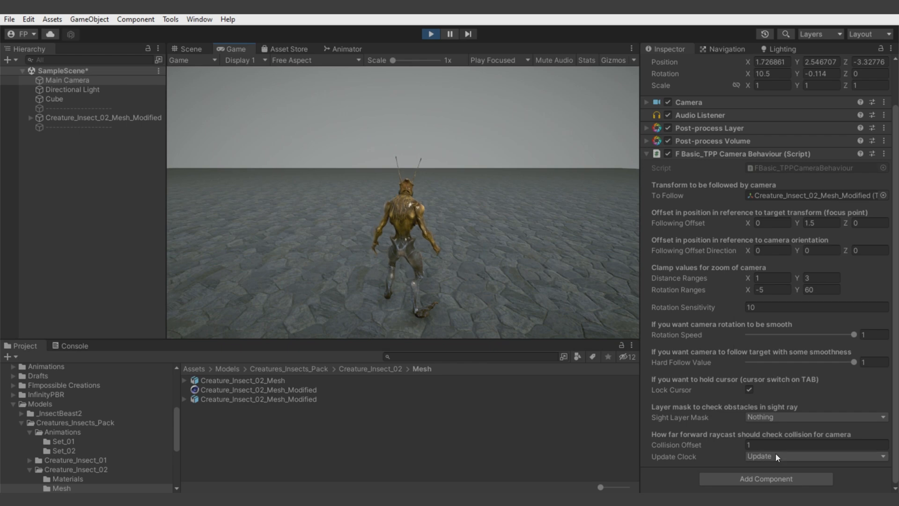
click(814, 456)
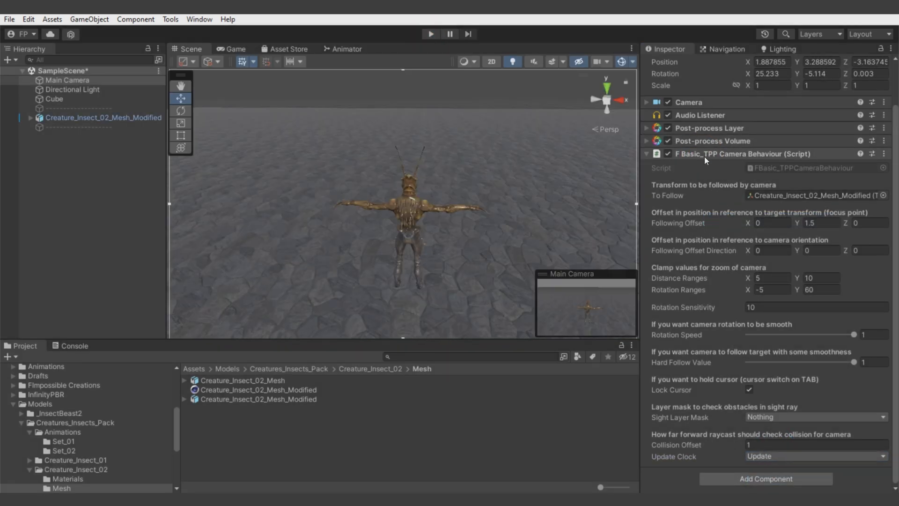
click(104, 118)
text(ground)
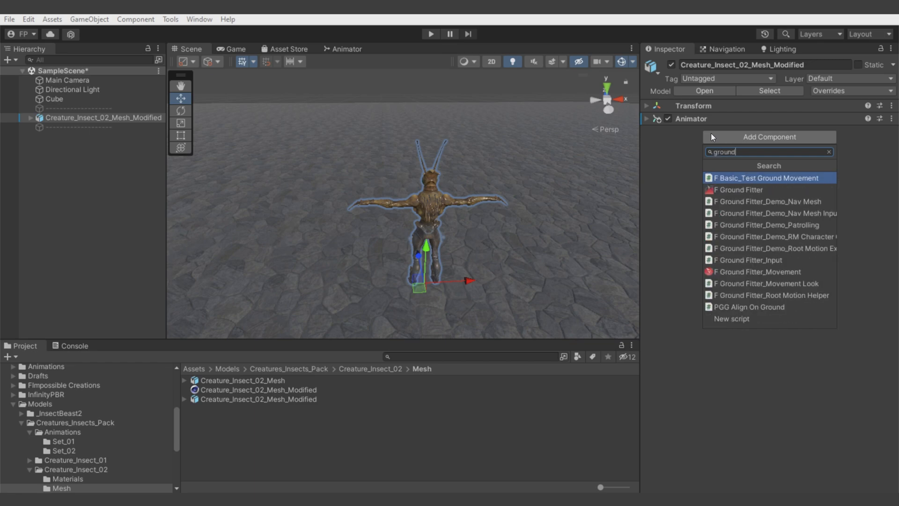
Add Ground Fitter, Movement and Input scripts to the insect, ordering Input above Movement
click(740, 190)
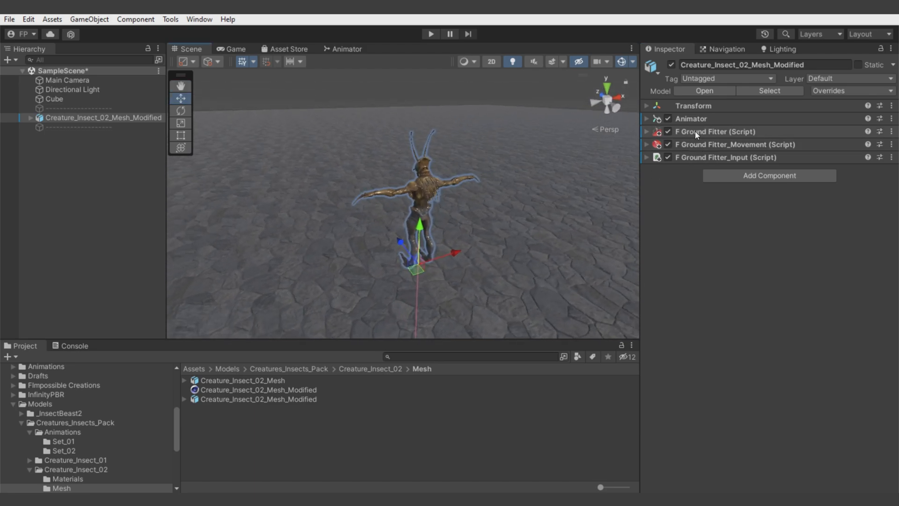
click(647, 132)
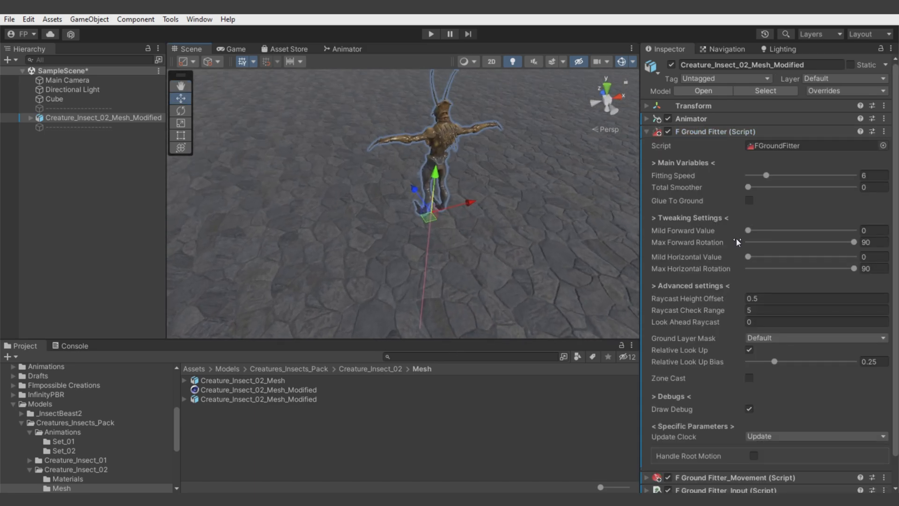
click(814, 310)
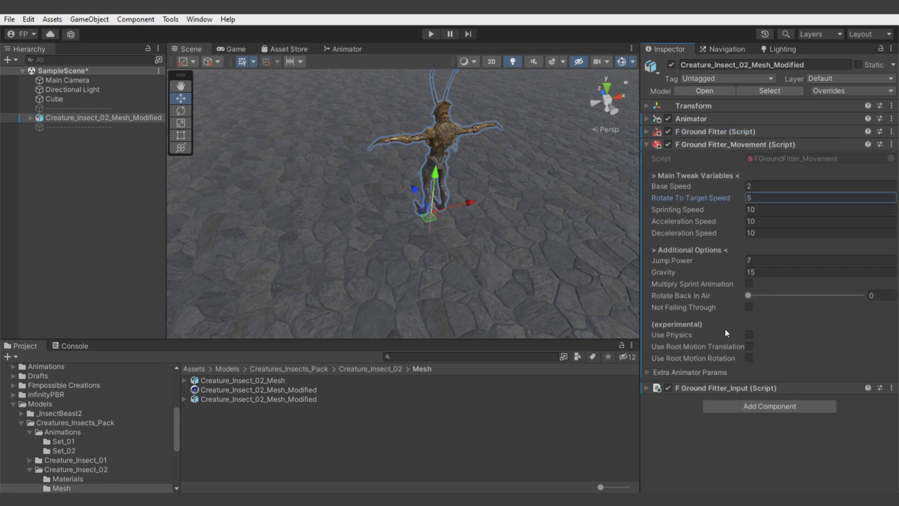
click(430, 34)
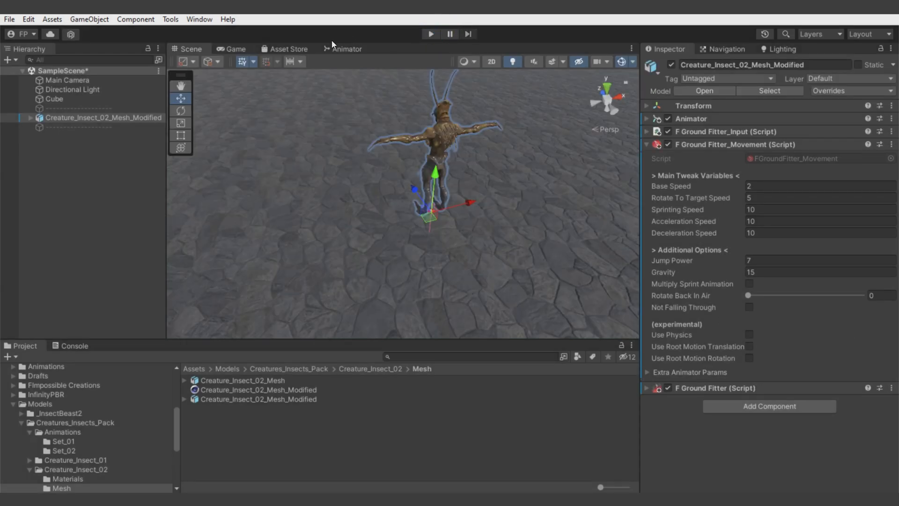
click(345, 49)
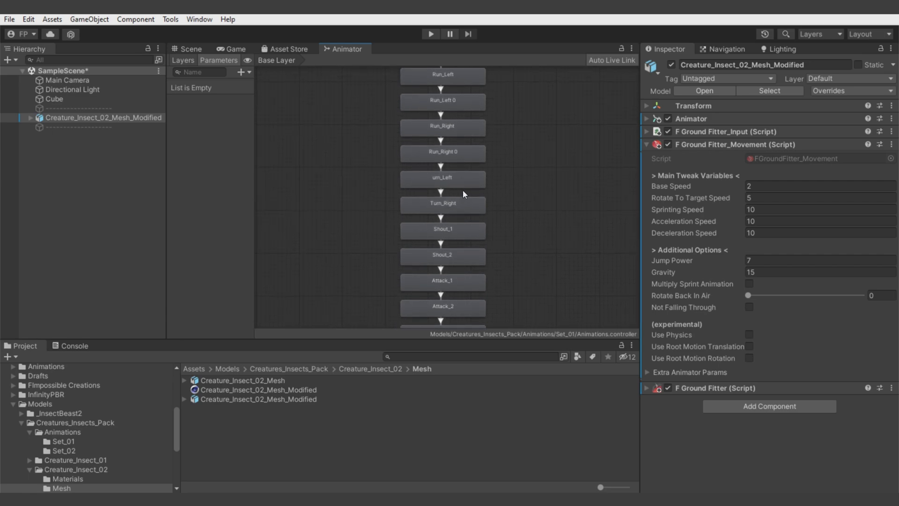
Move the Walk and Run states beside Idle_1 and run the scene to test walking
click(443, 185)
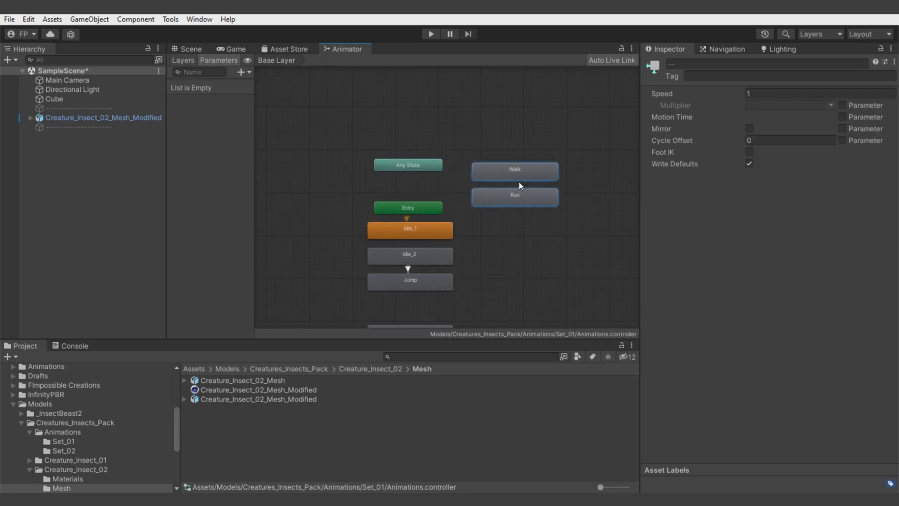
click(410, 230)
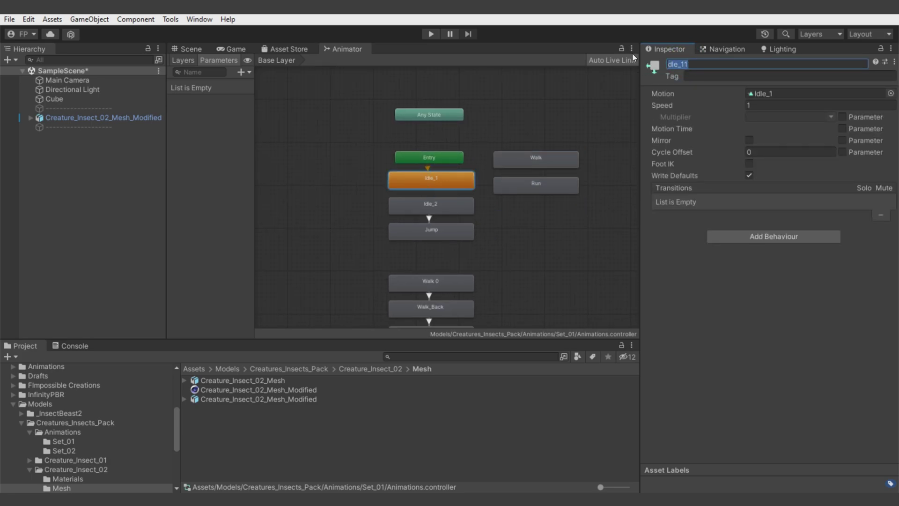
click(430, 34)
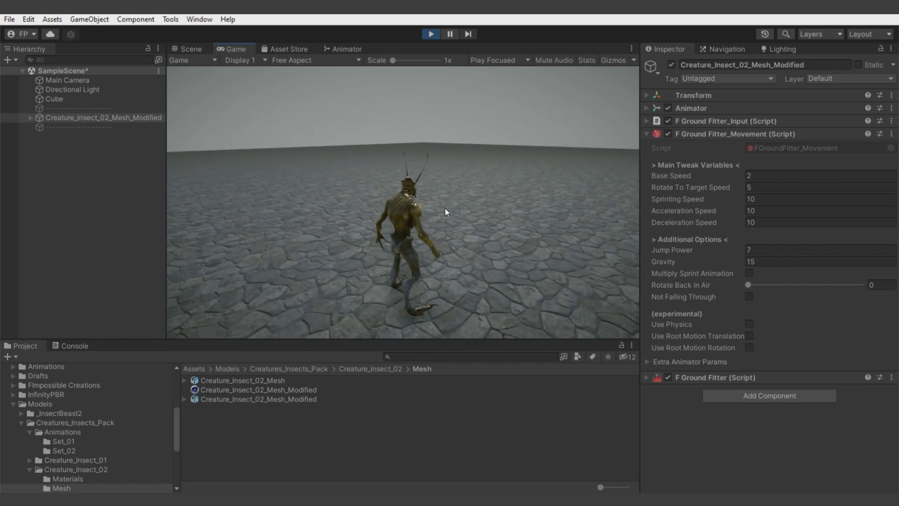
Set the insect's FGroundFitter_Movement sprinting speed to 5.5 alongside base speed 1.5
double_click(803, 198)
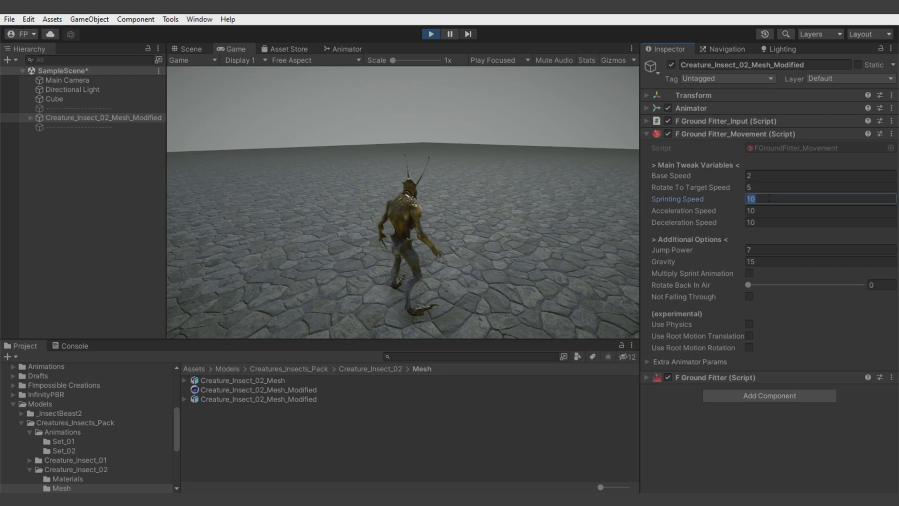
text(5.5)
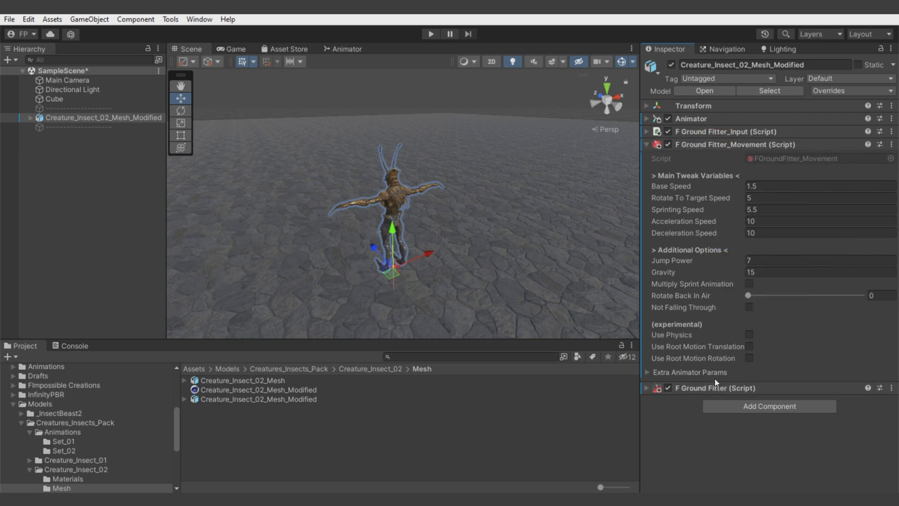
Expose the AnimationSpeed animator parameter in the creature's movement settings
click(649, 372)
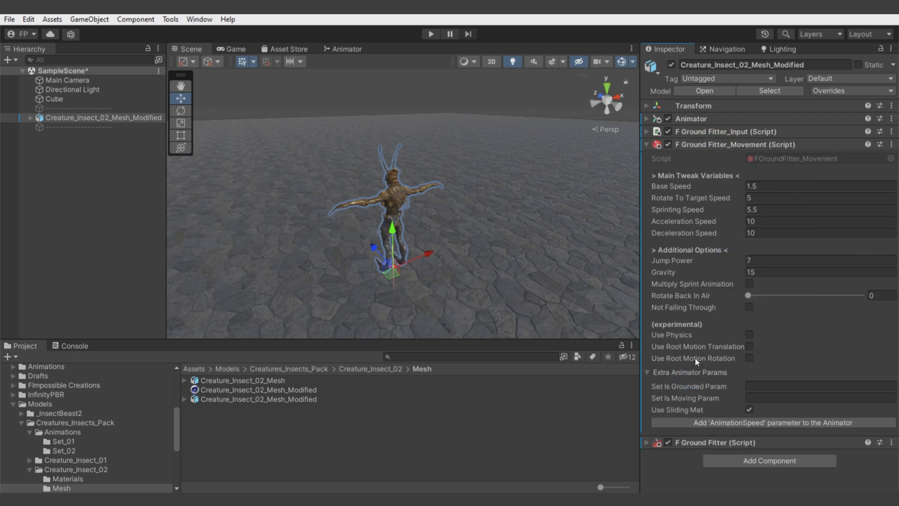
click(820, 386)
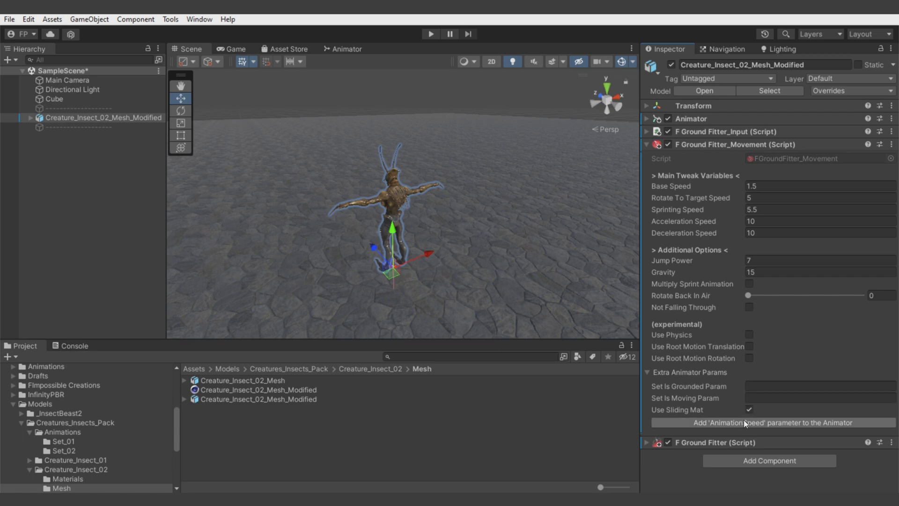
mouse_move(791, 423)
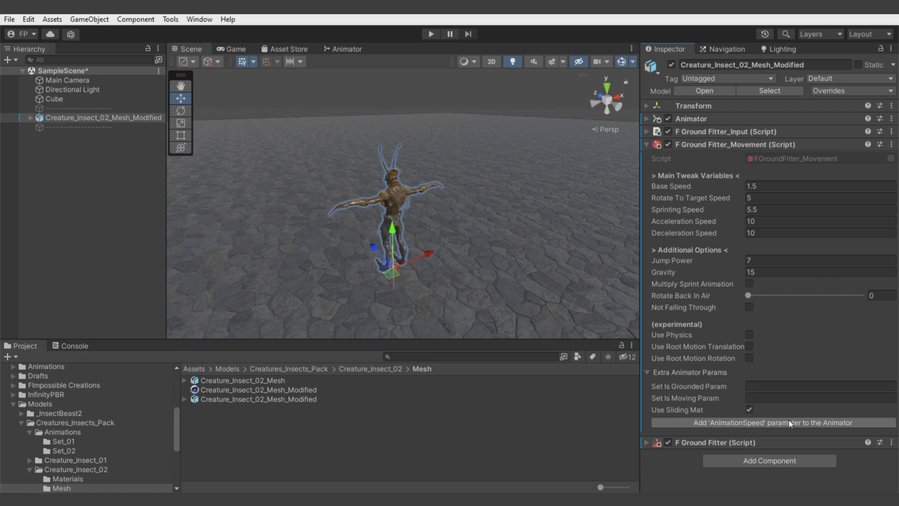
click(770, 423)
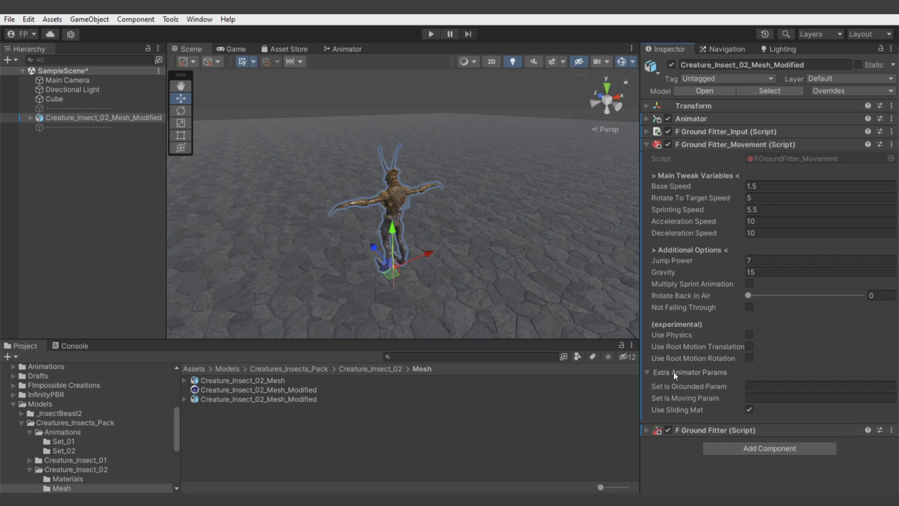
Enable the AnimationSpeed speed multiplier on the Walk and Run states
click(345, 49)
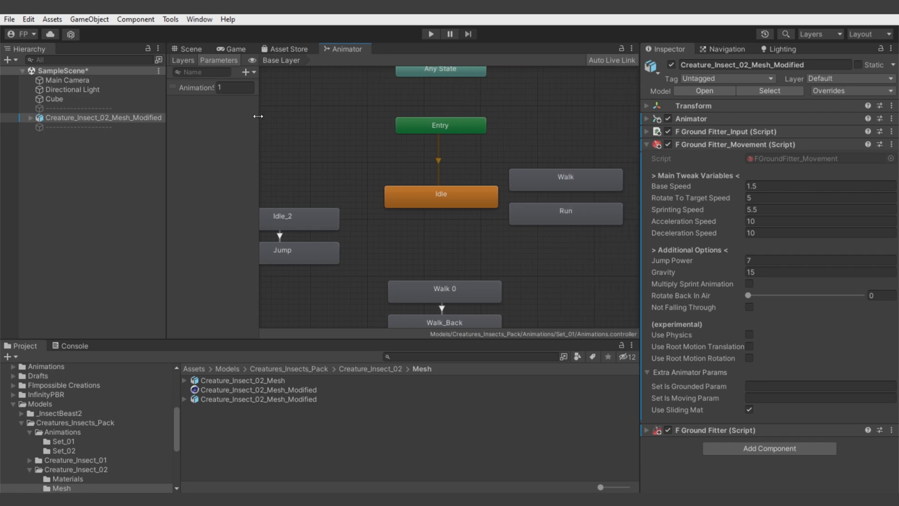
click(564, 179)
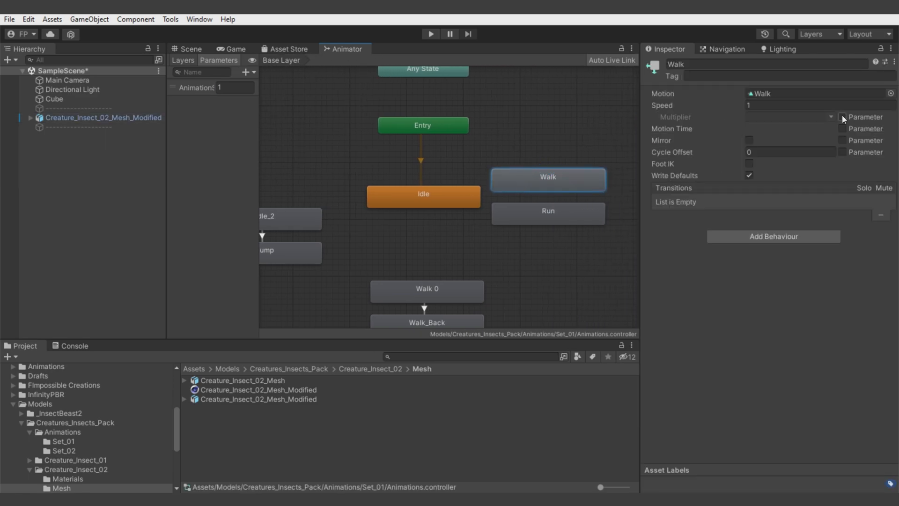
click(547, 214)
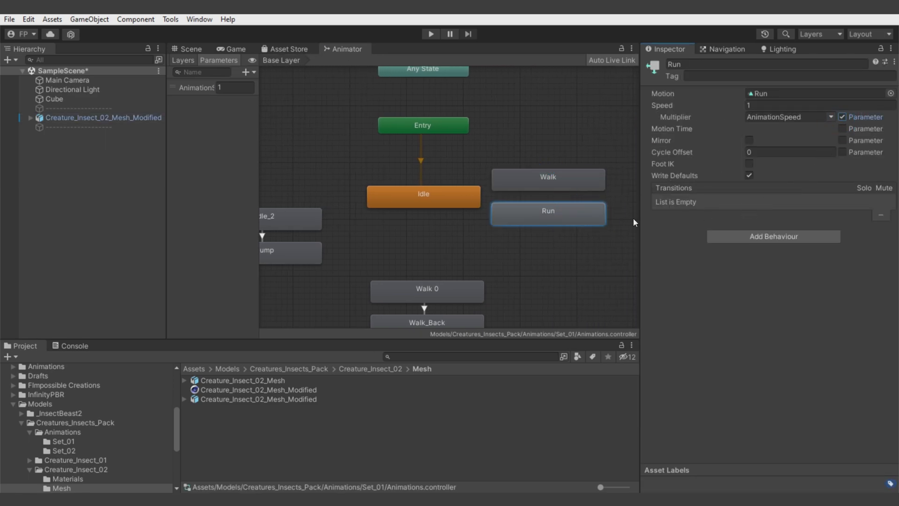
click(235, 49)
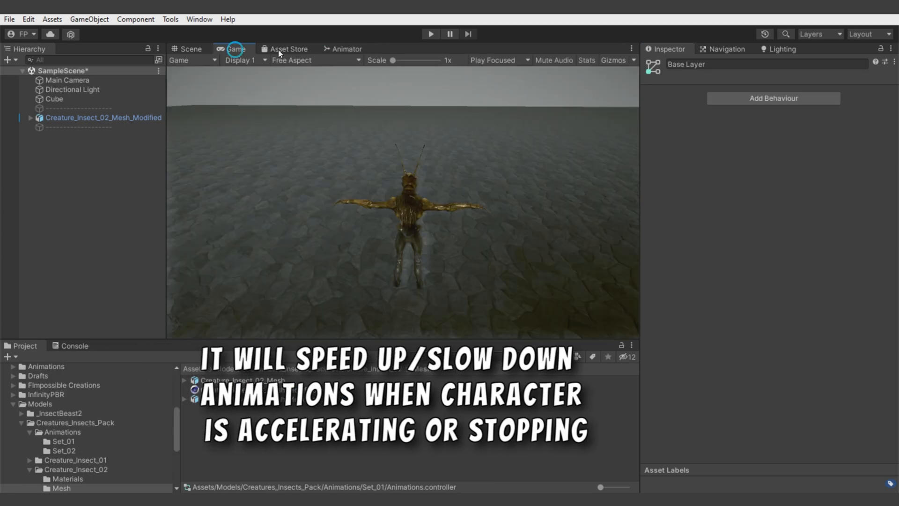
Add a Rigidbody and a capsule collider to the insect and reshape it around its body
click(430, 33)
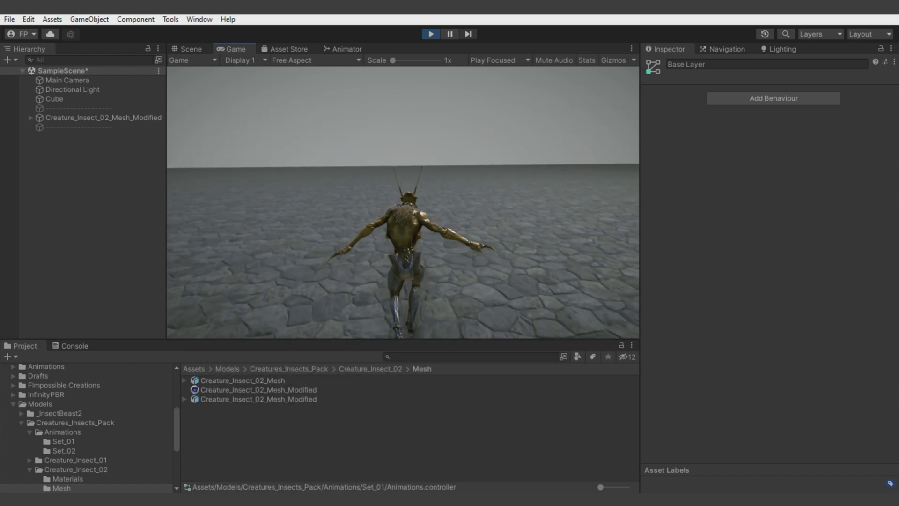
click(103, 118)
text(col)
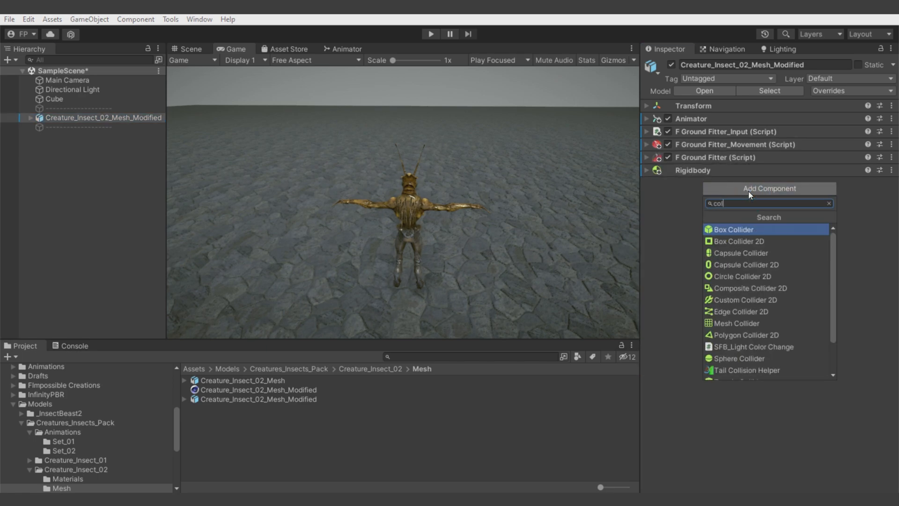
click(740, 253)
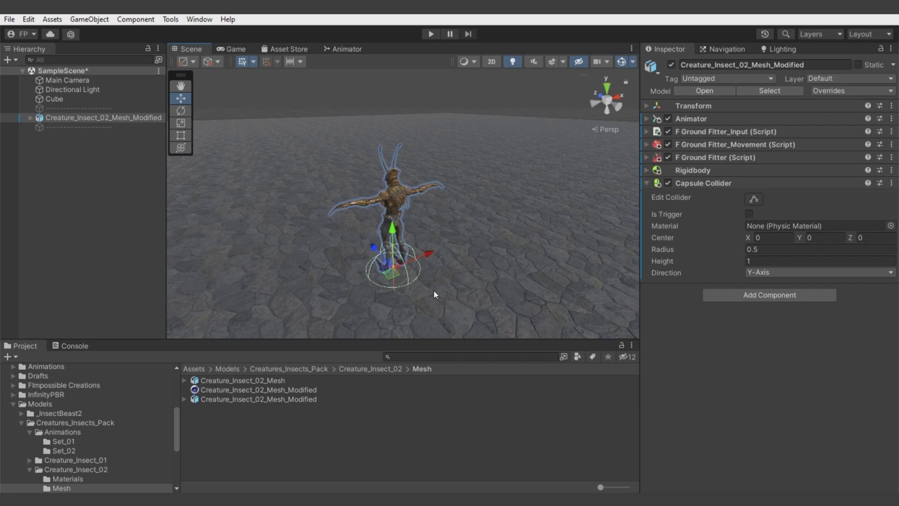
click(754, 199)
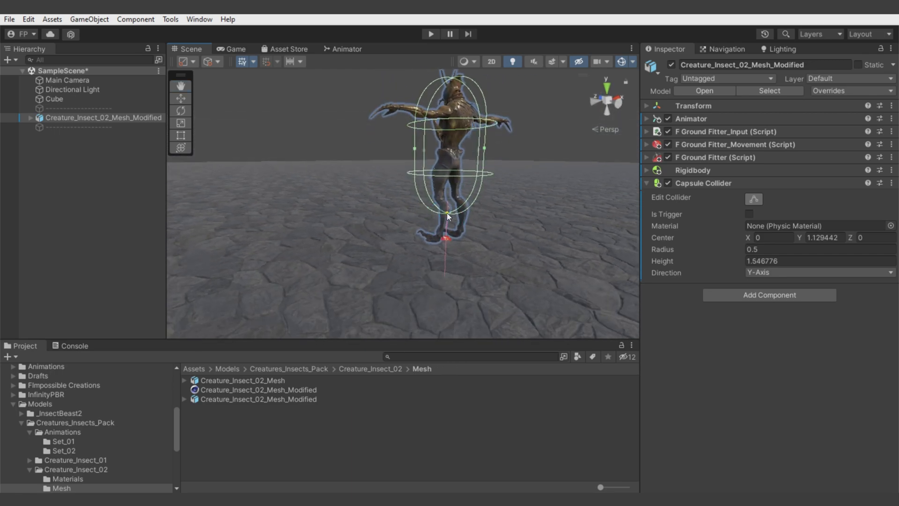
click(89, 19)
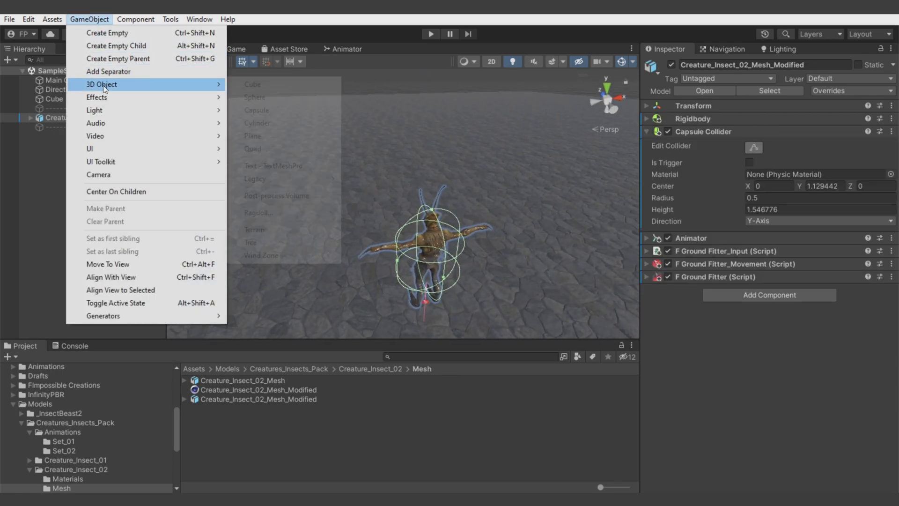
Add a tall red cube pillar and test the insect colliding with it in Play mode
click(253, 84)
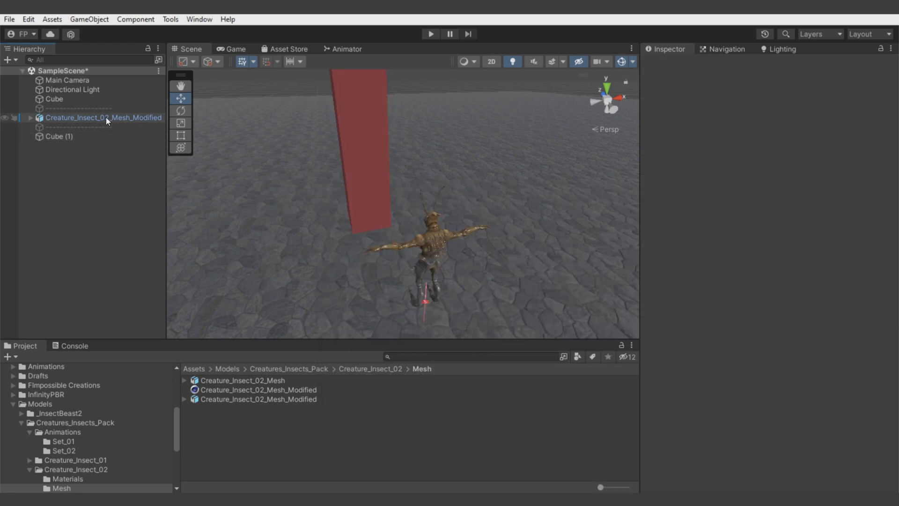
click(430, 34)
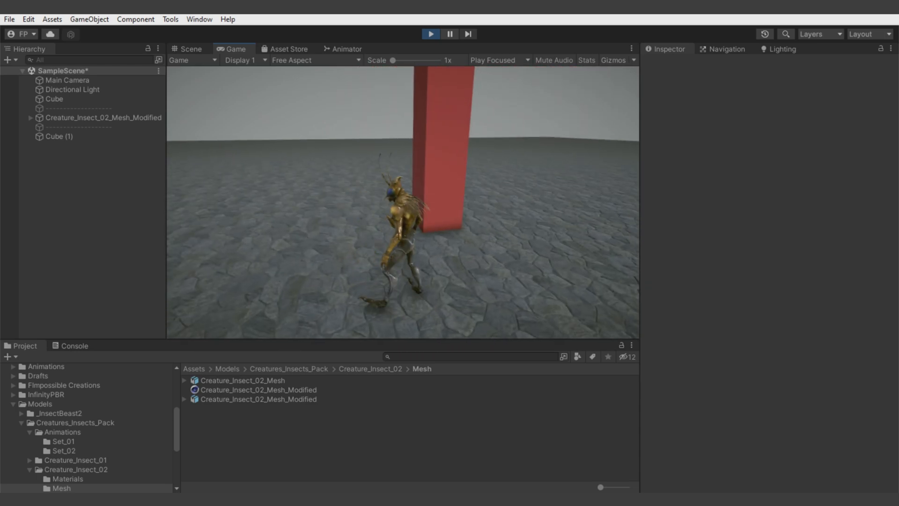
click(187, 49)
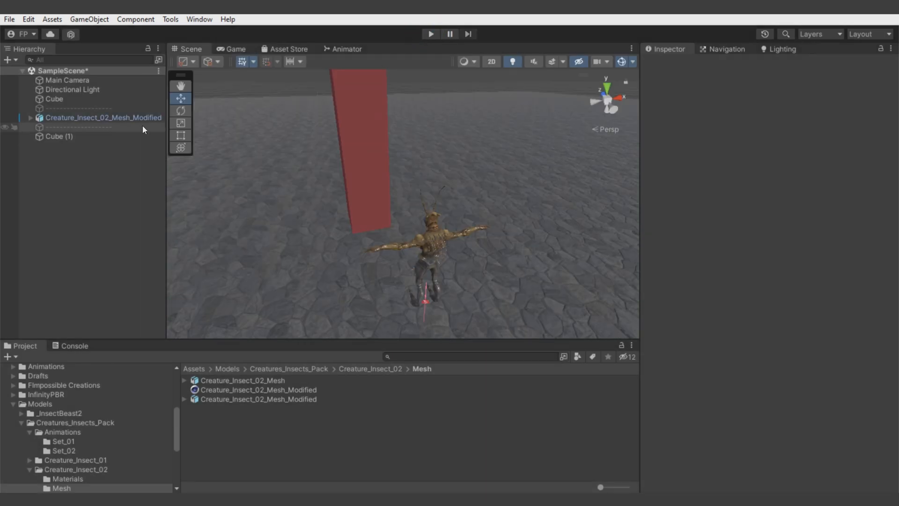
Reselect the insect creature and the red pillar in the hierarchy
click(103, 119)
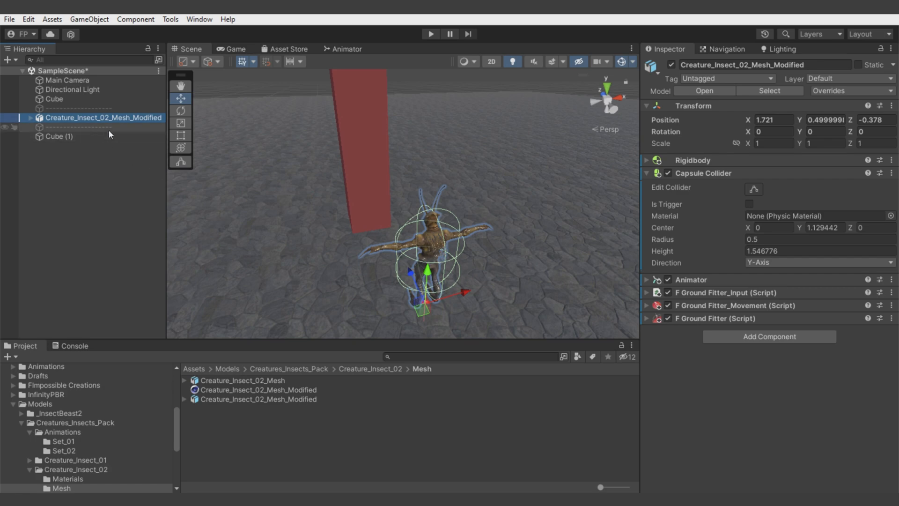
click(58, 136)
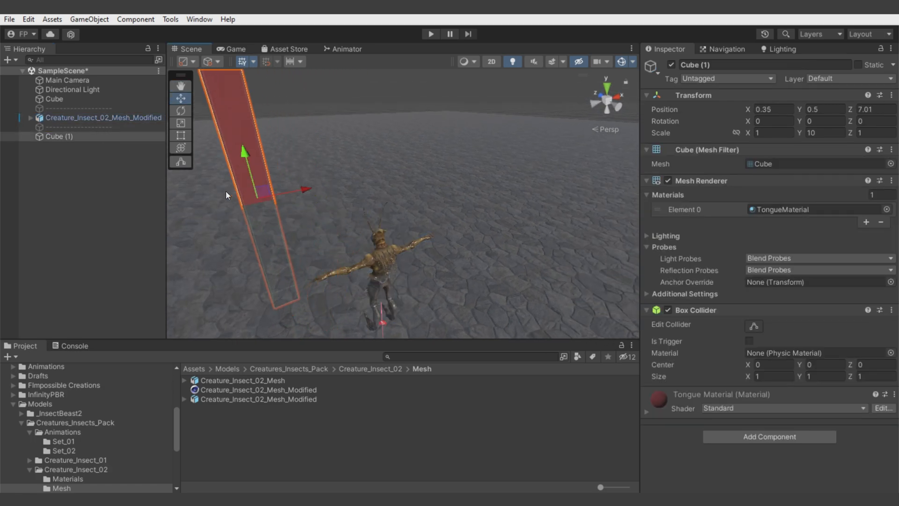
click(103, 118)
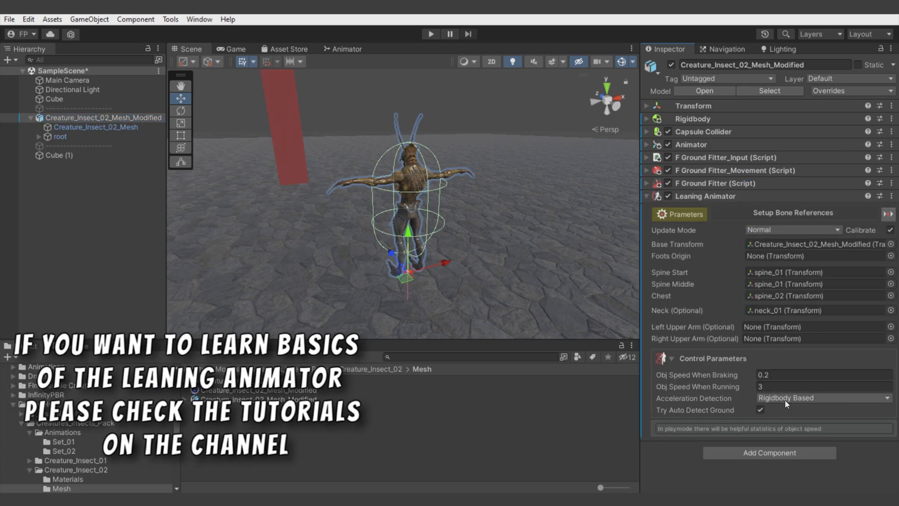
Set Leaning Animator acceleration detection to Custom and add the IsMoving bool parameter to the movement script
click(824, 397)
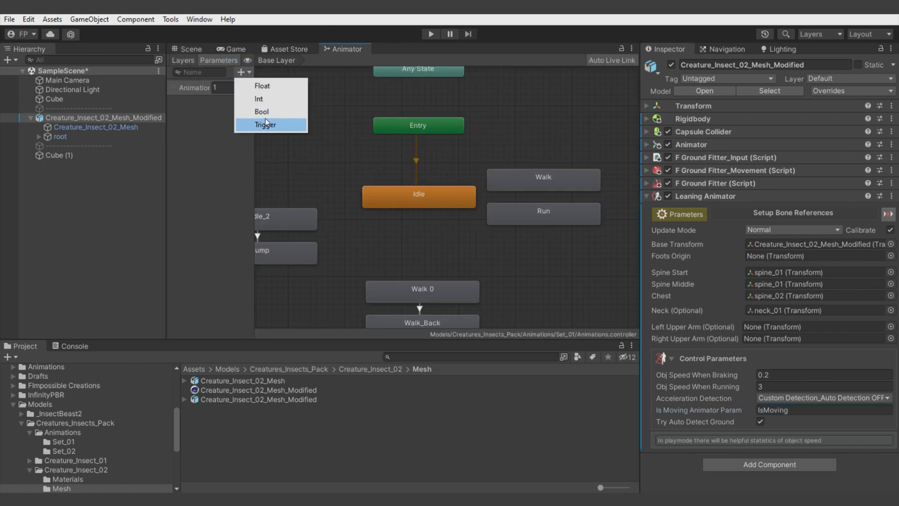
click(261, 111)
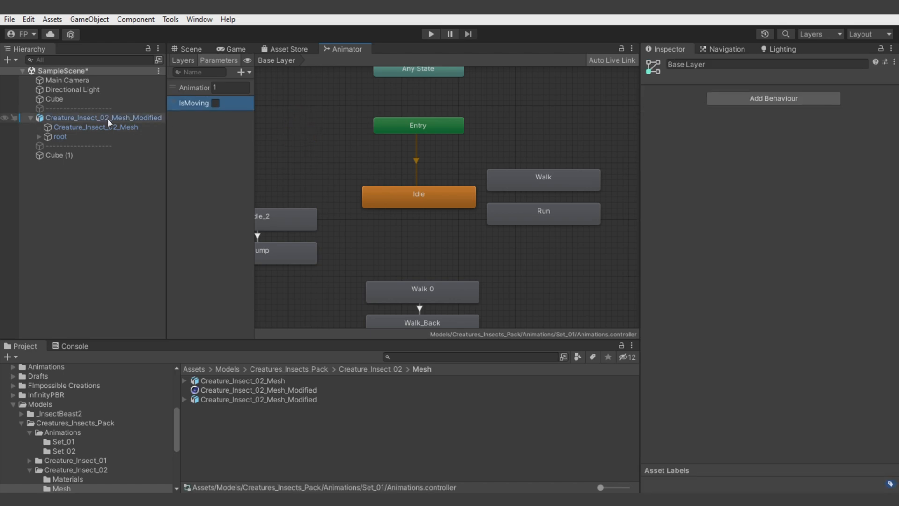
click(103, 118)
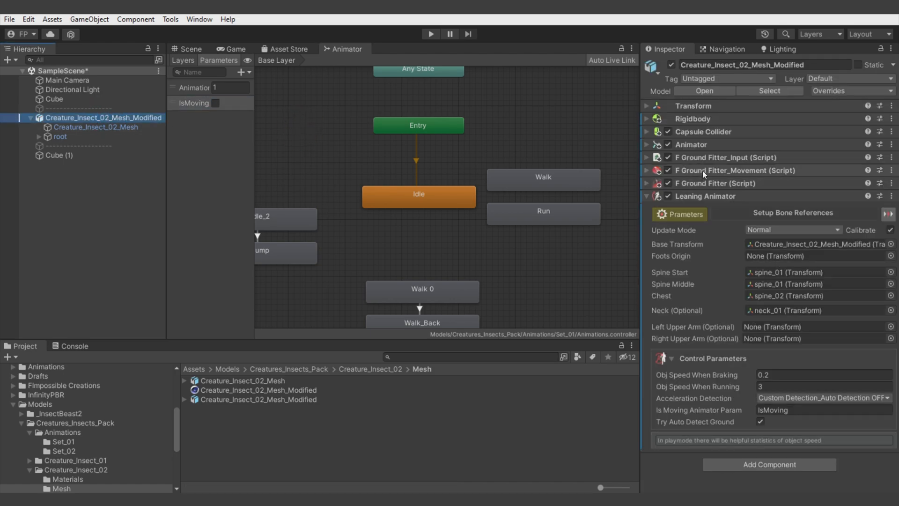
click(647, 170)
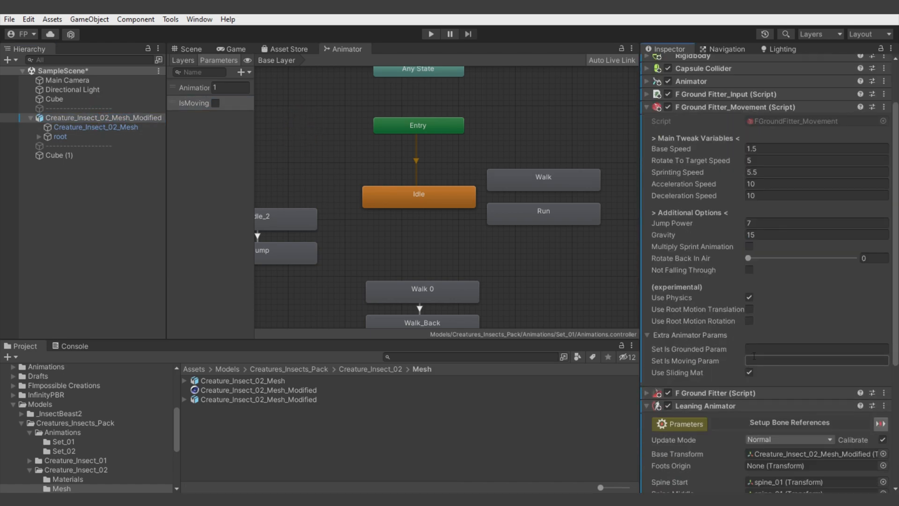
click(816, 360)
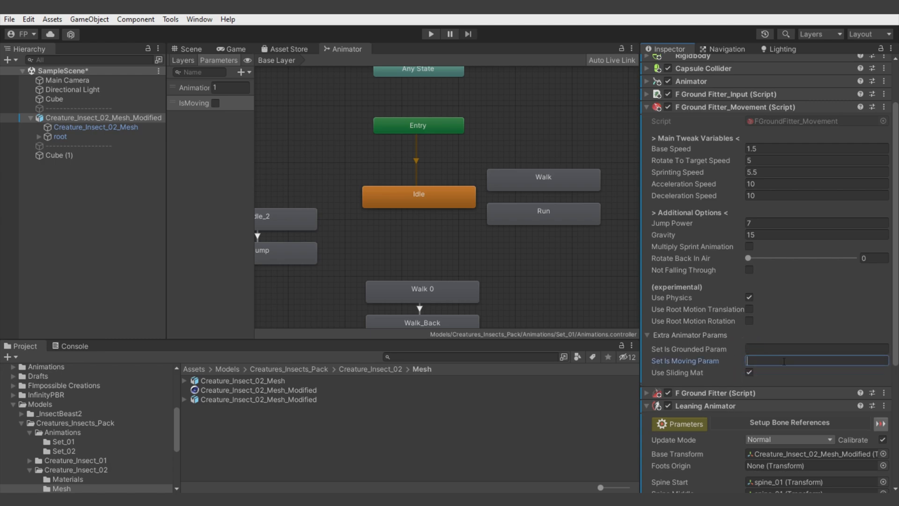
text(IsMoving)
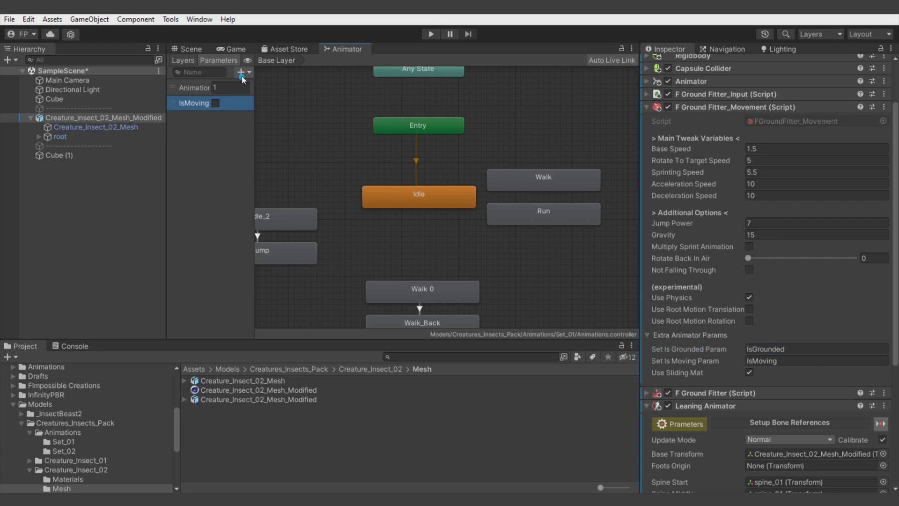
Add the IsGrounded parameter, enter it in the Leaning Animator field and start Play
click(242, 72)
text(IsGrounde)
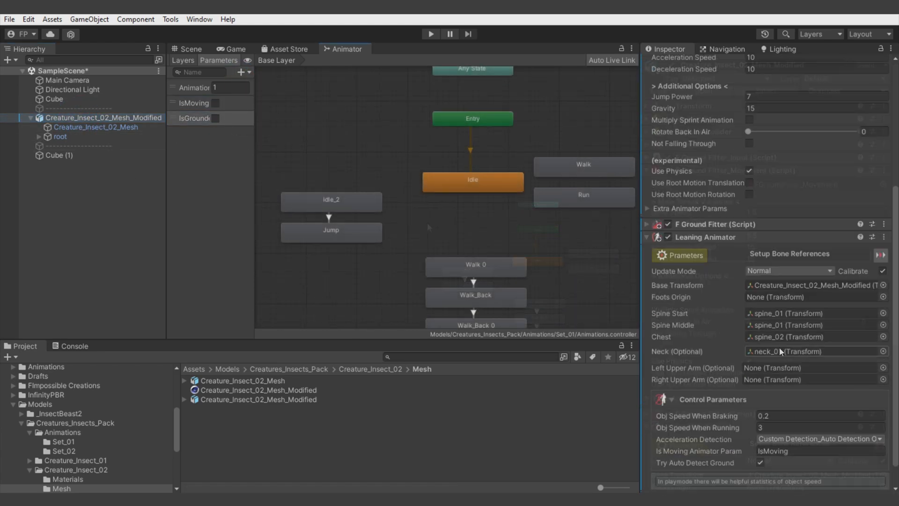
scroll(down, 3)
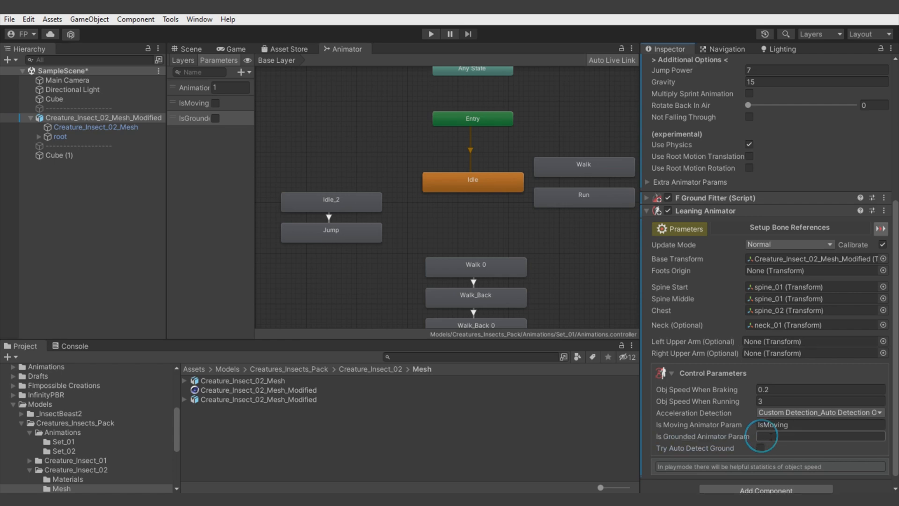
text(IsGrounded)
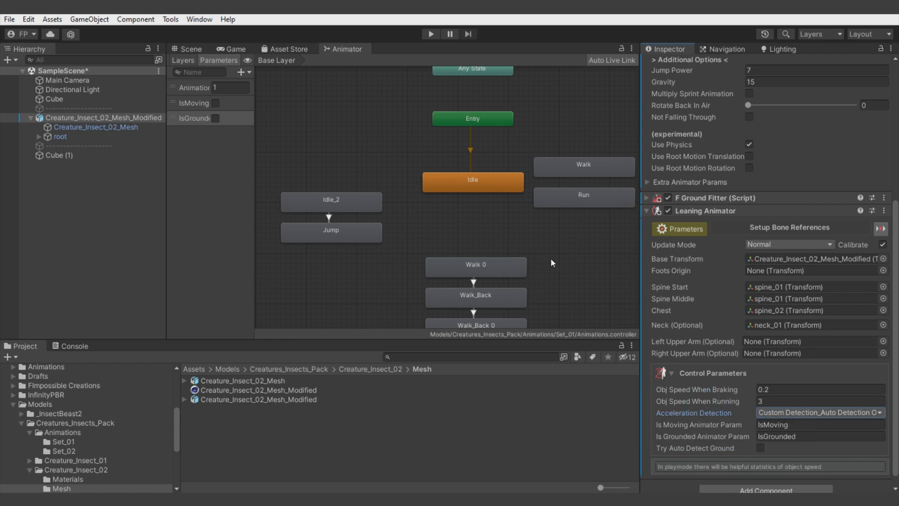
mouse_move(419, 79)
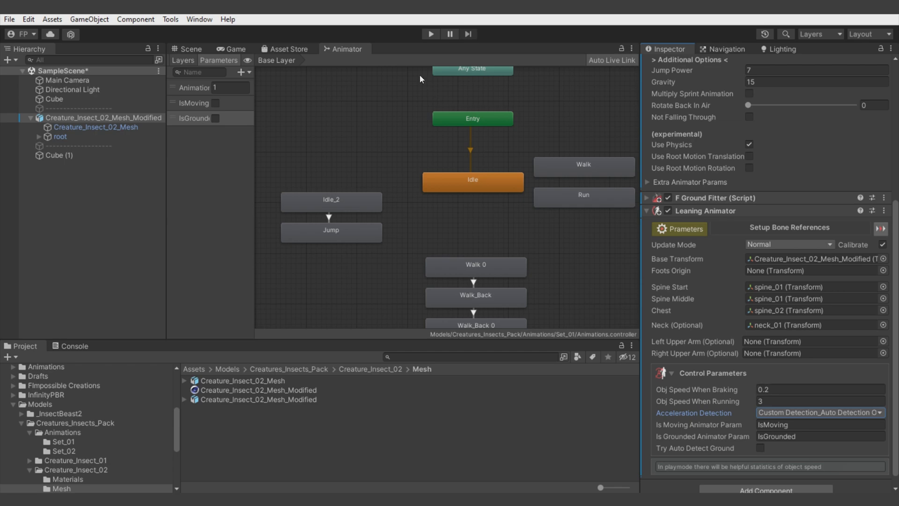
click(430, 33)
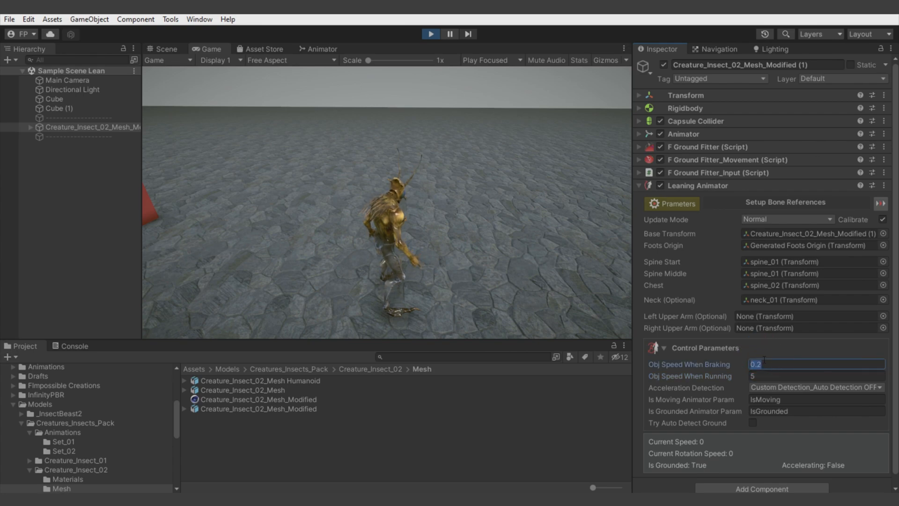
Adjust the Leaning Animator's Obj Speed When Braking value in the lean demo scene
click(665, 203)
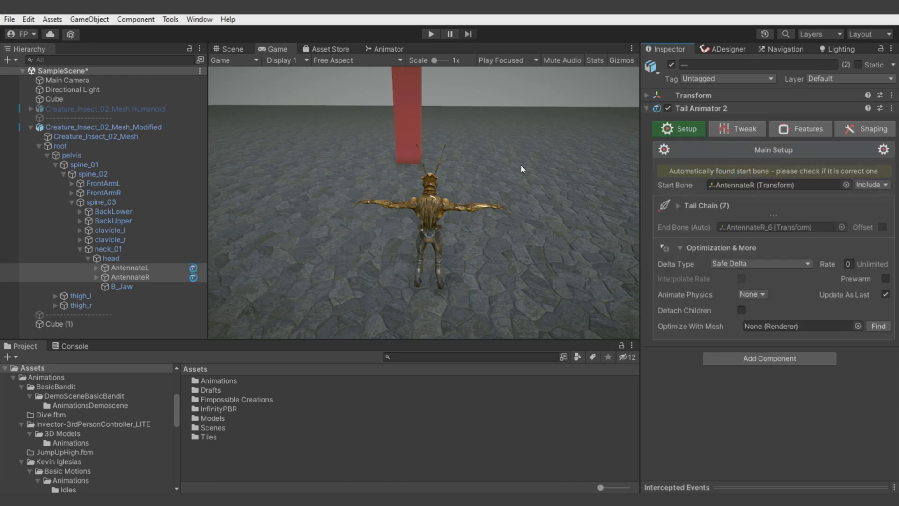
Set the insect's Rigidbody to Interpolate while testing in Play mode
click(430, 33)
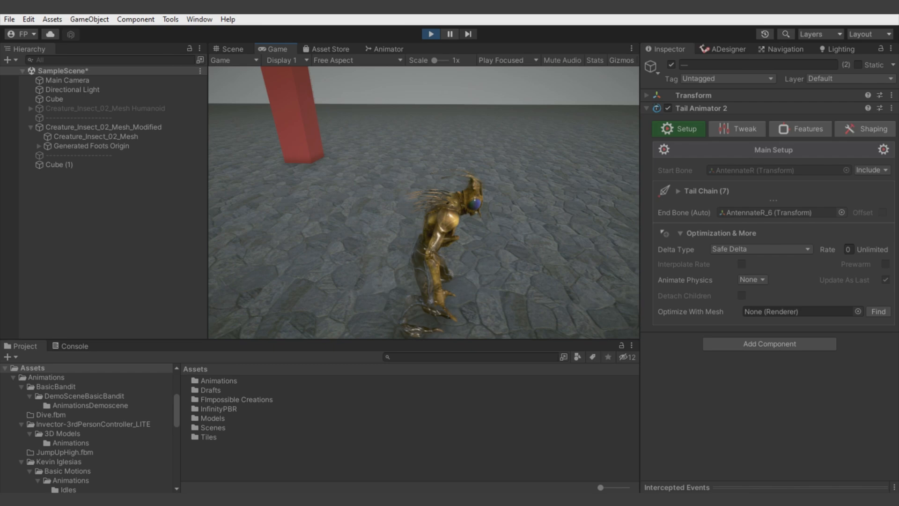
click(103, 127)
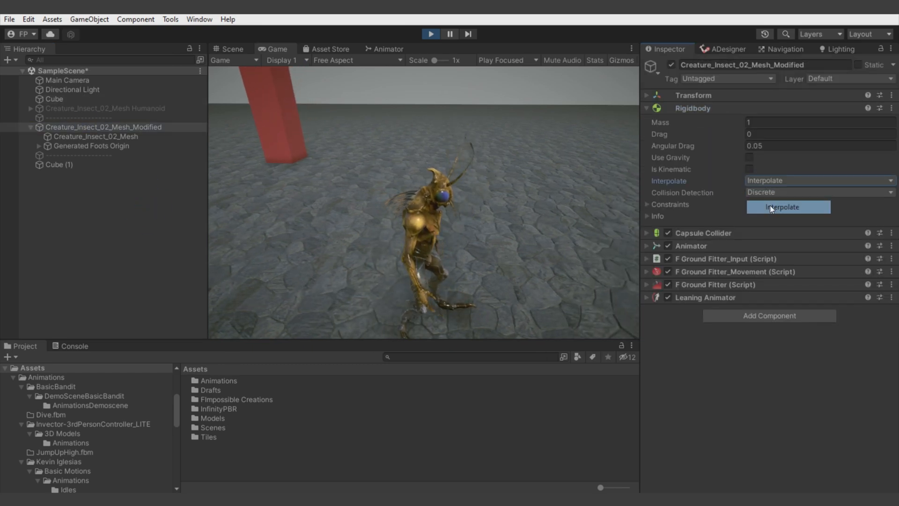
click(30, 208)
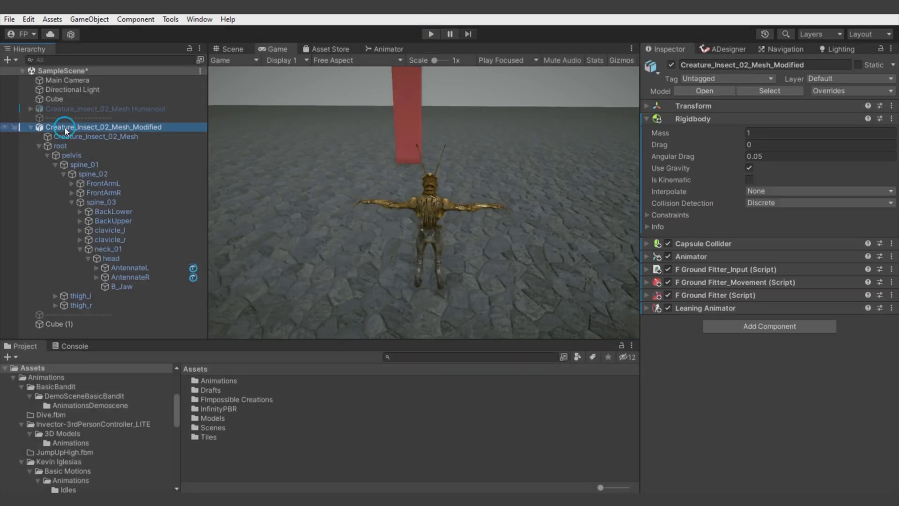
click(821, 191)
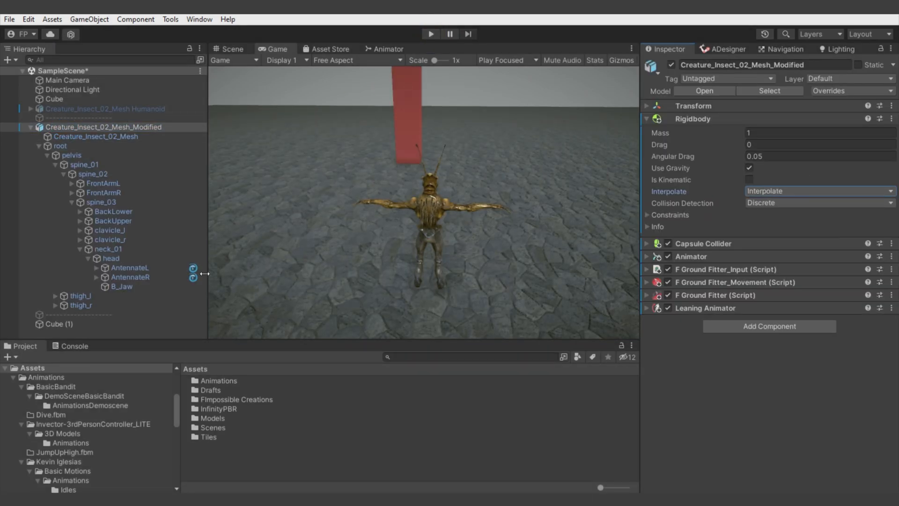
Set the antennae Tail Animator 2 auto waving range to 0.25
click(130, 268)
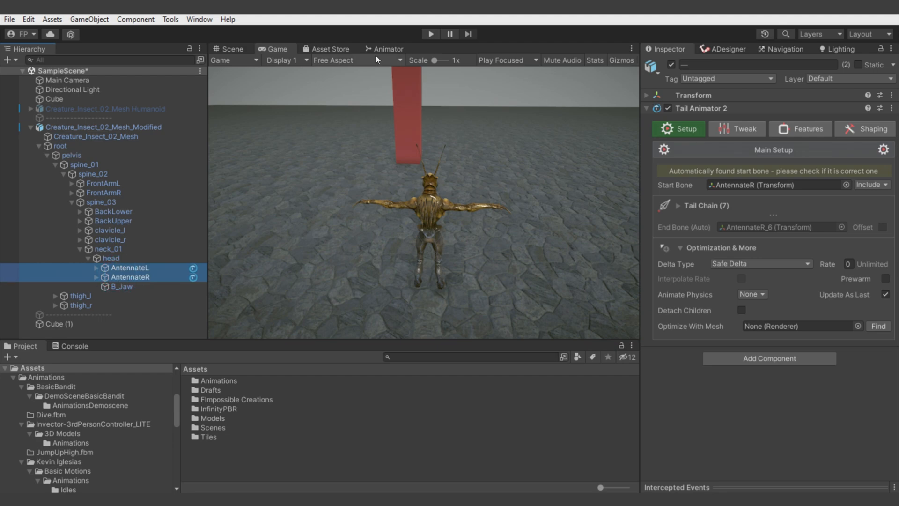
click(800, 128)
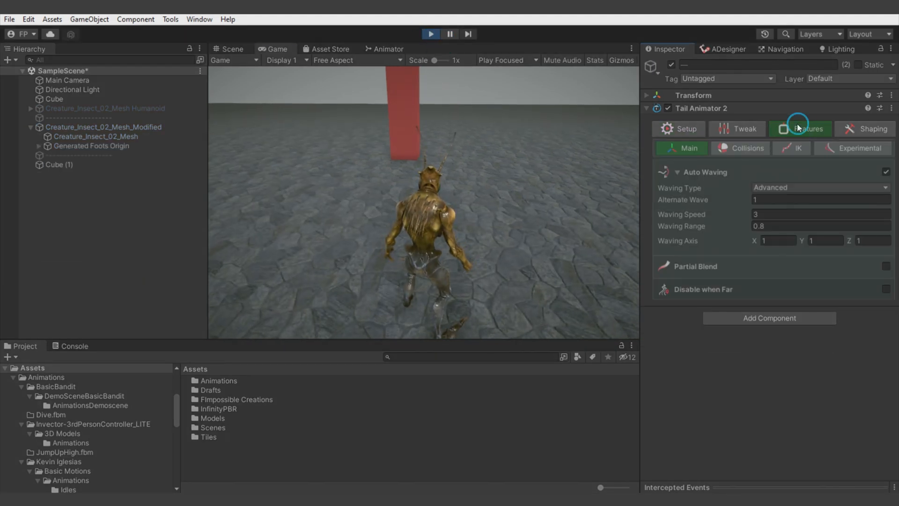
text(0.25)
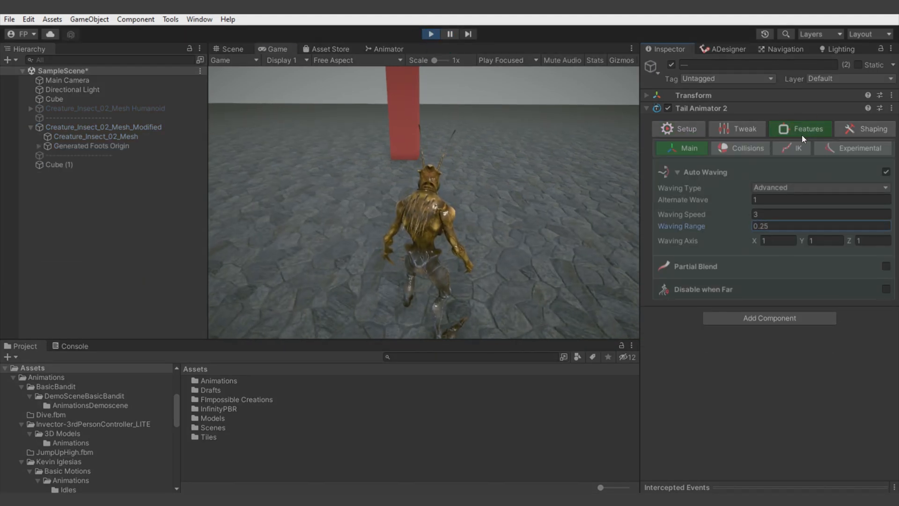
click(742, 128)
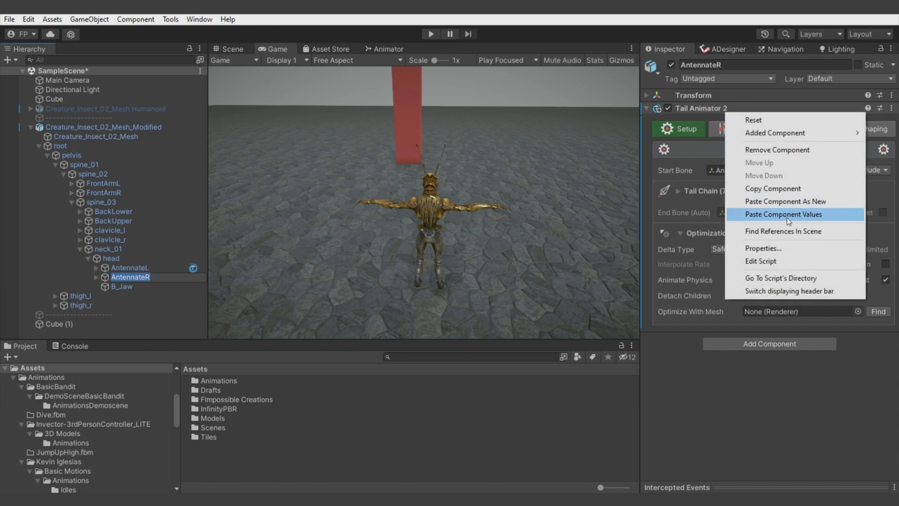
Paste the tail settings onto AntennaeR's Tail Animator 2, set its start bone to AntennaeR and test in Play
click(784, 213)
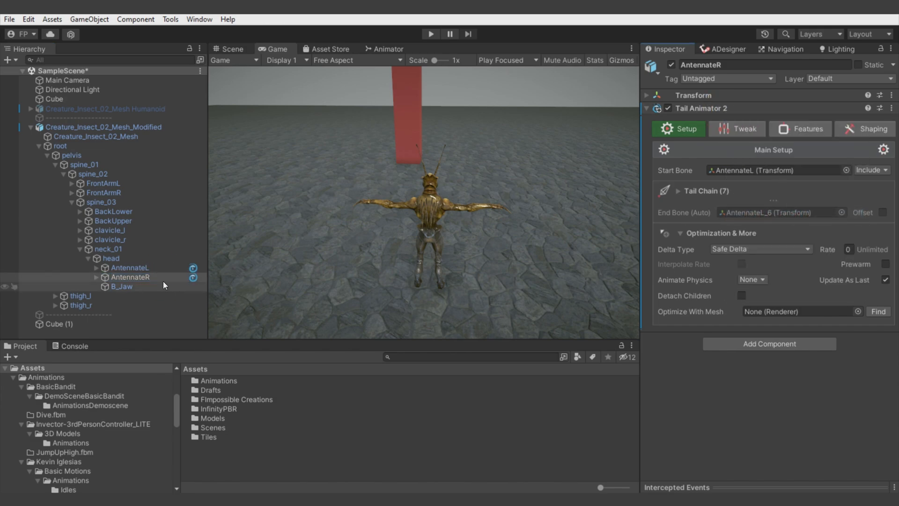
click(775, 170)
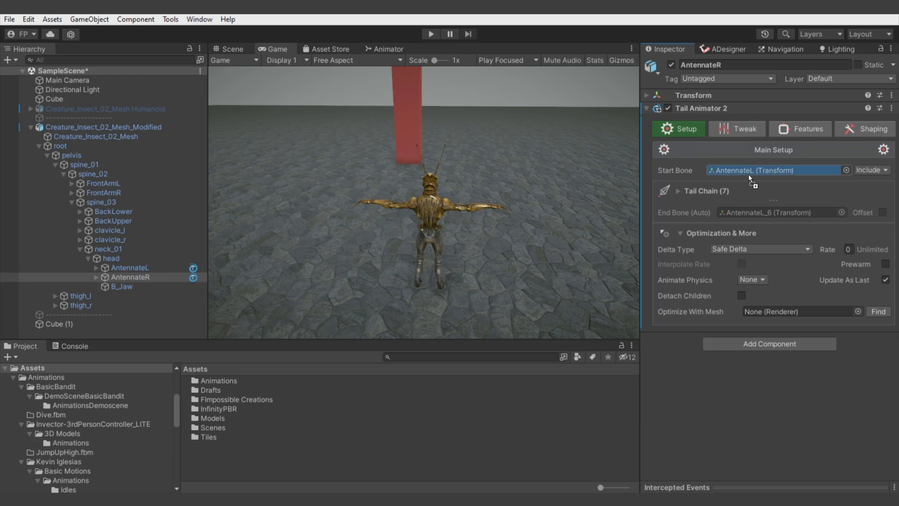
click(430, 34)
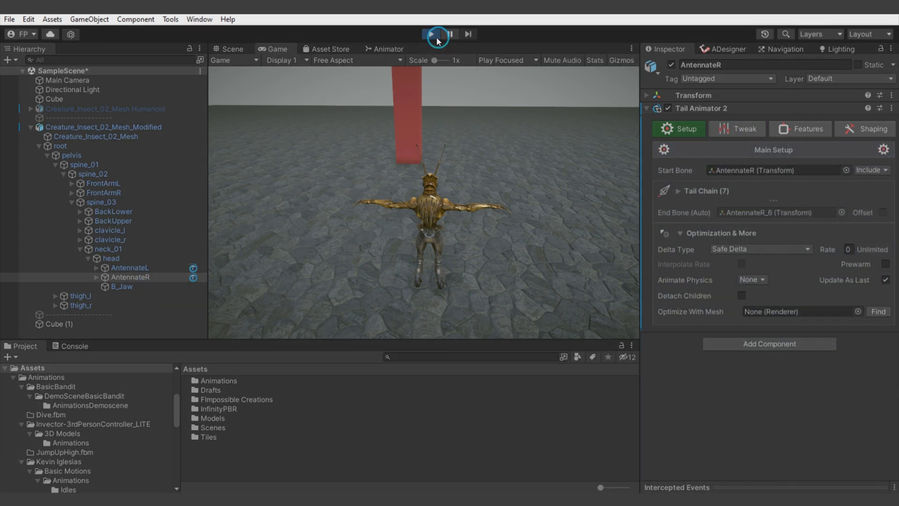
click(430, 34)
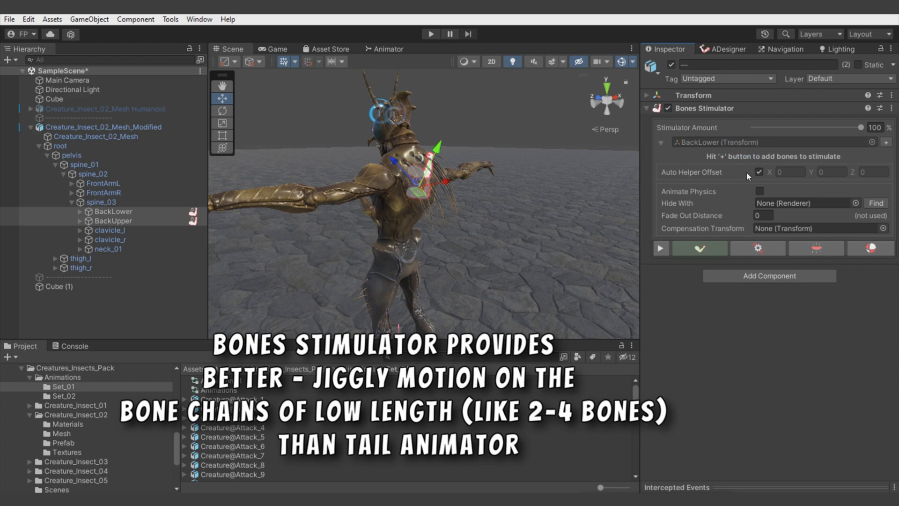
Tune the Bones Stimulator muscles to 24% movement and 62% rotation while playing
click(661, 141)
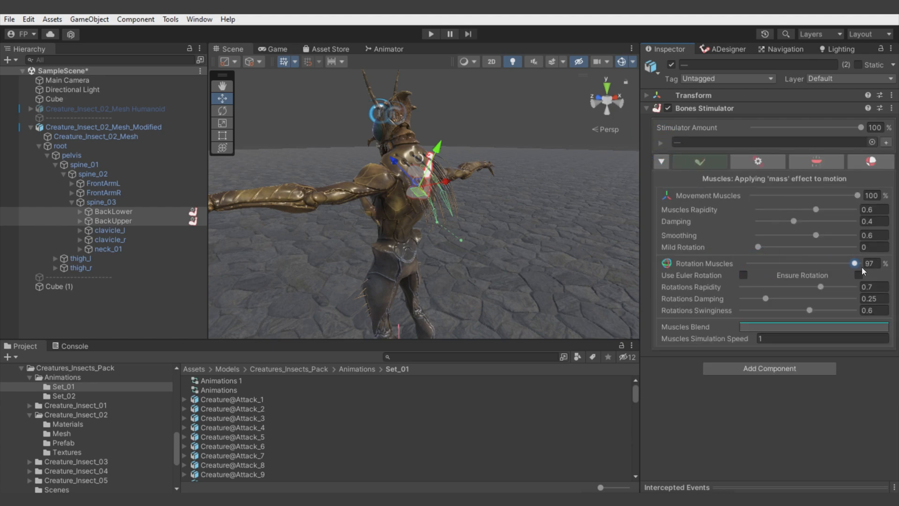
click(430, 34)
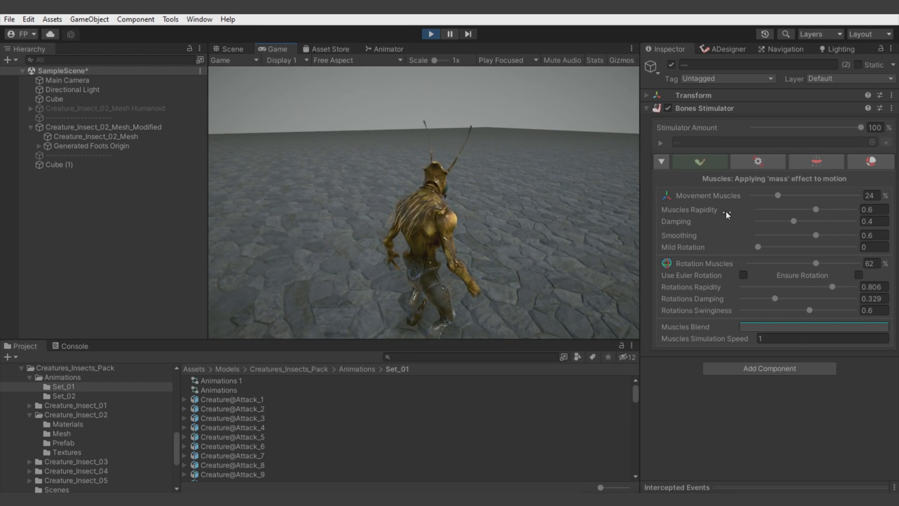
mouse_move(794, 222)
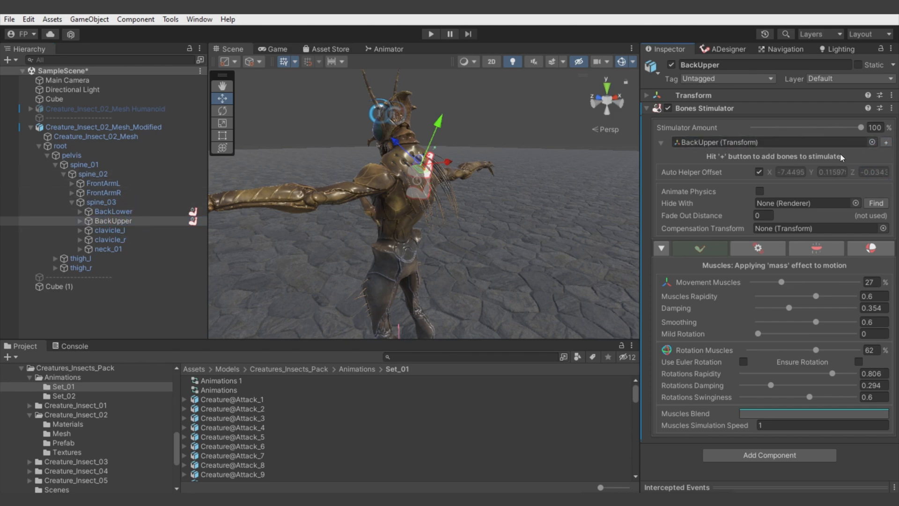
Add the BackUpper_1 to BackUpper_3 child bones to the stimulator and test the jiggle in Play
click(885, 142)
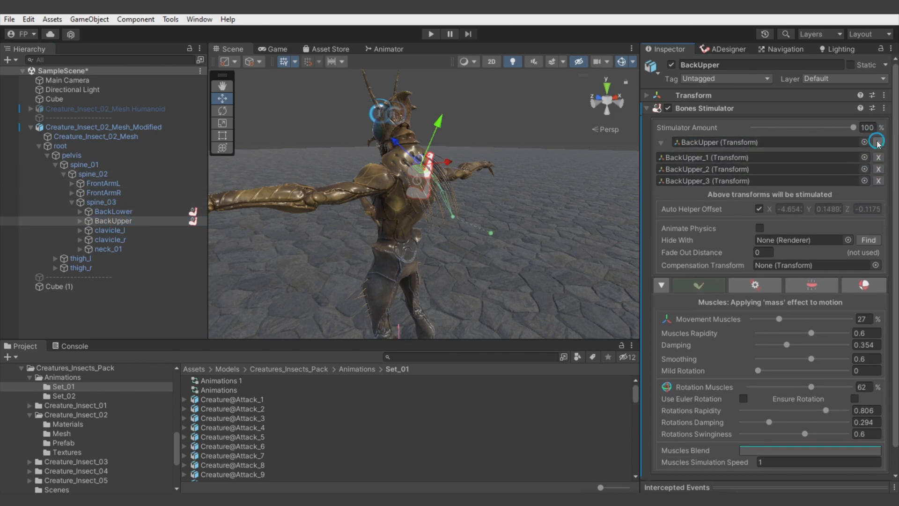
click(429, 34)
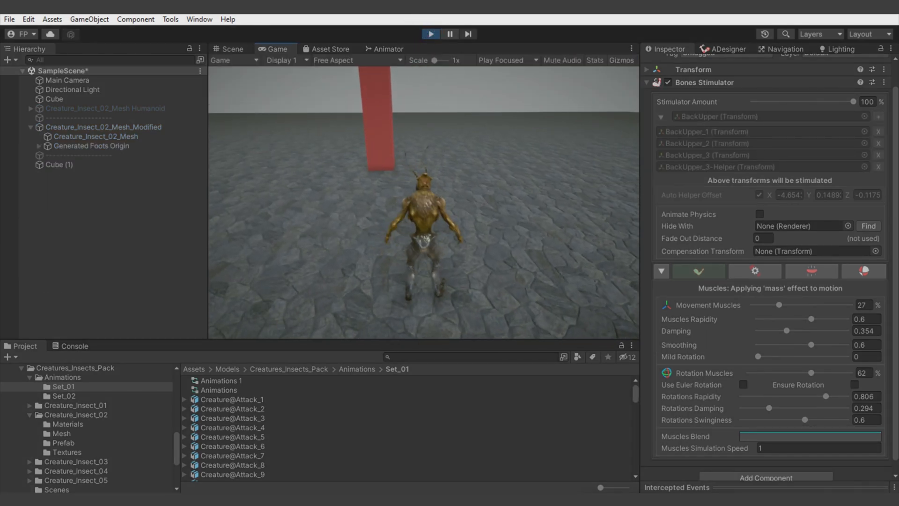
click(430, 34)
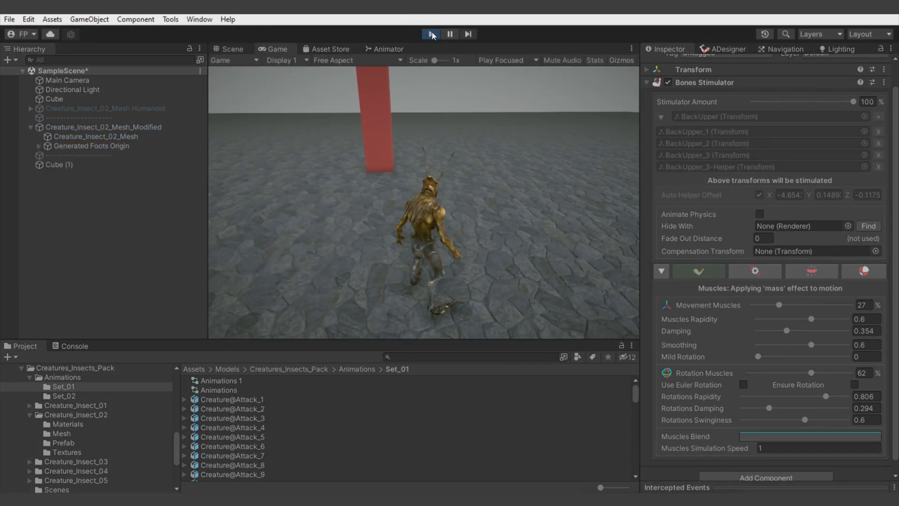
click(431, 34)
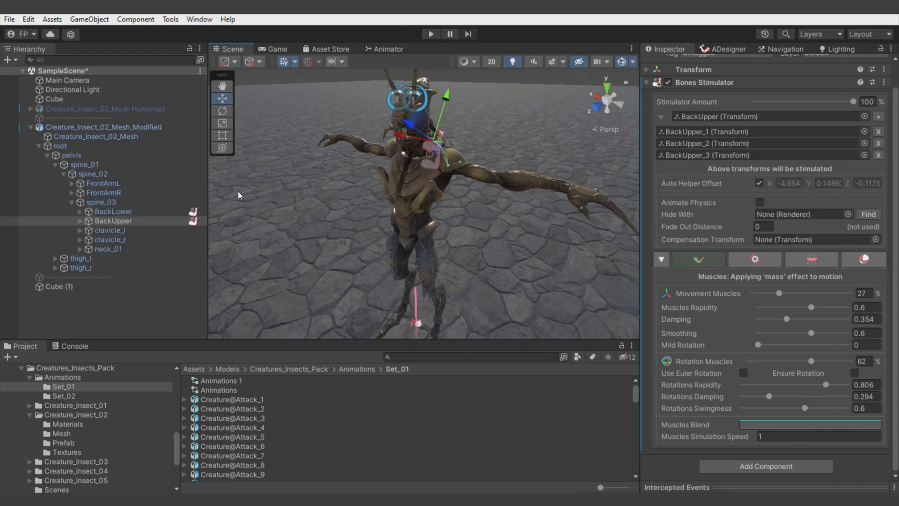
Add a Bones Stimulator to the front arm bones and tune it in Play to movement 19%, rotation 44%
click(104, 192)
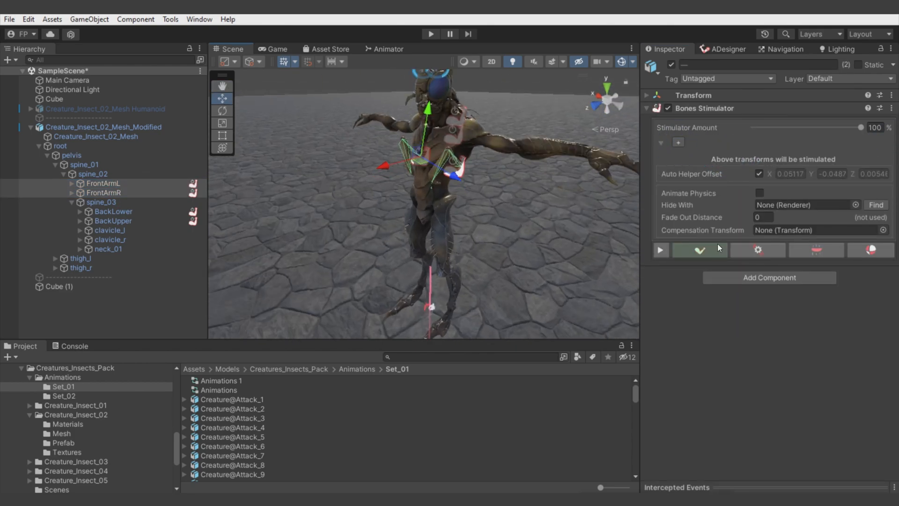
click(430, 34)
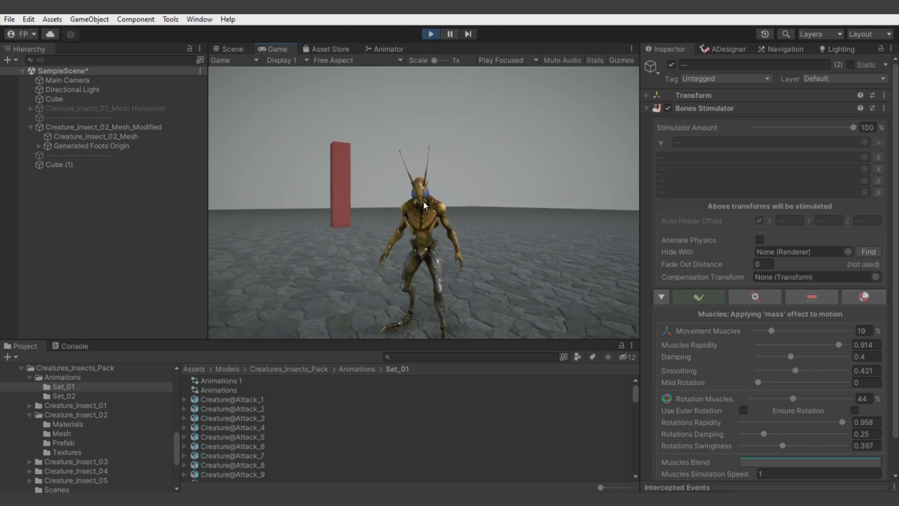
click(110, 192)
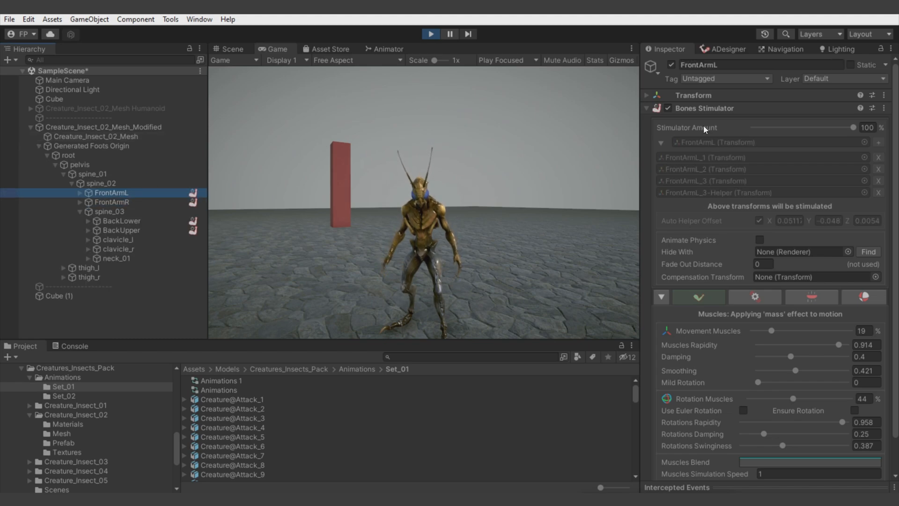
click(429, 34)
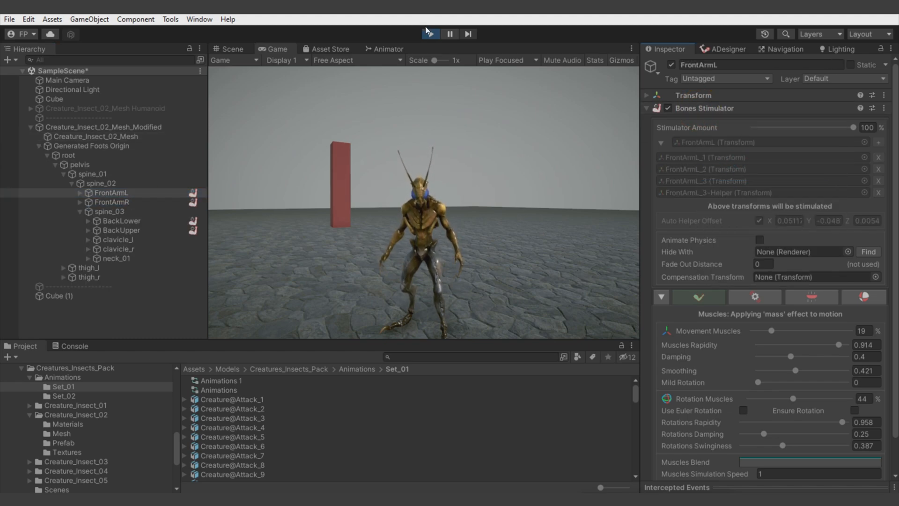
click(228, 48)
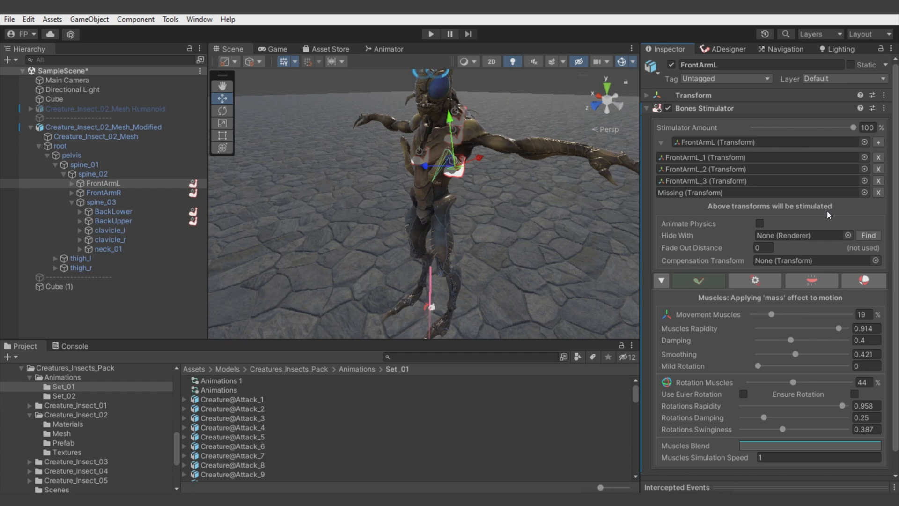
Paste the tuned values onto FrontArmR, remove the Missing entry and add its own three arm bones
right_click(694, 107)
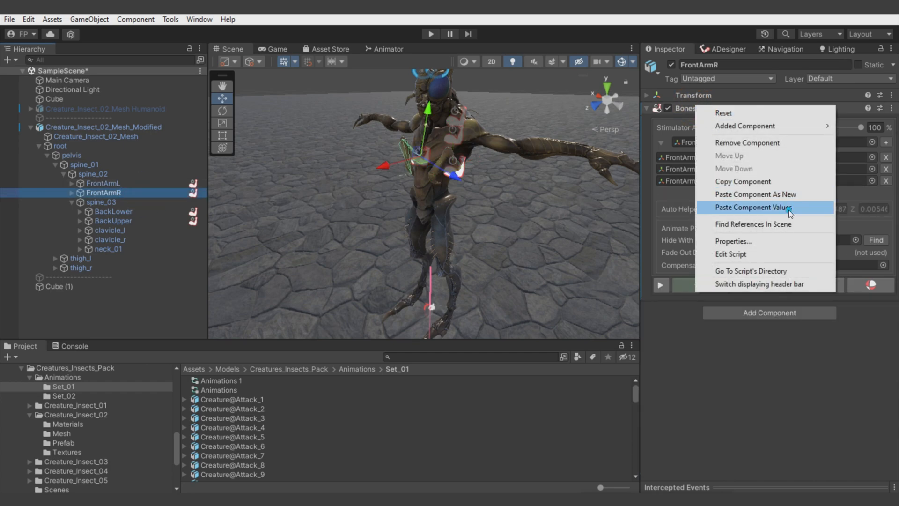
click(753, 207)
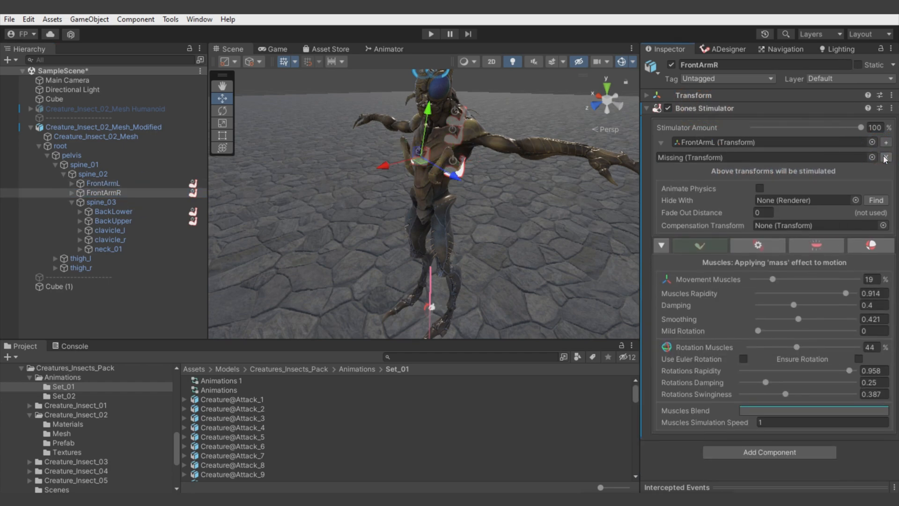
click(885, 157)
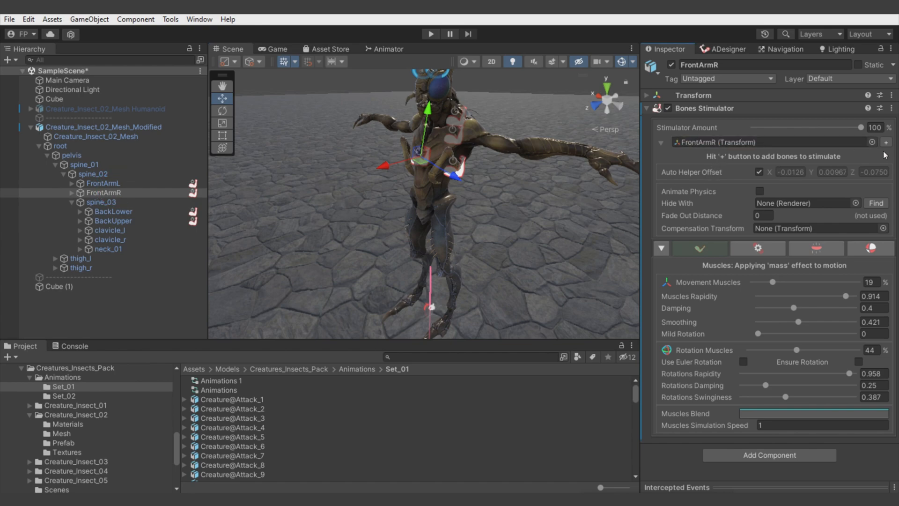
click(885, 142)
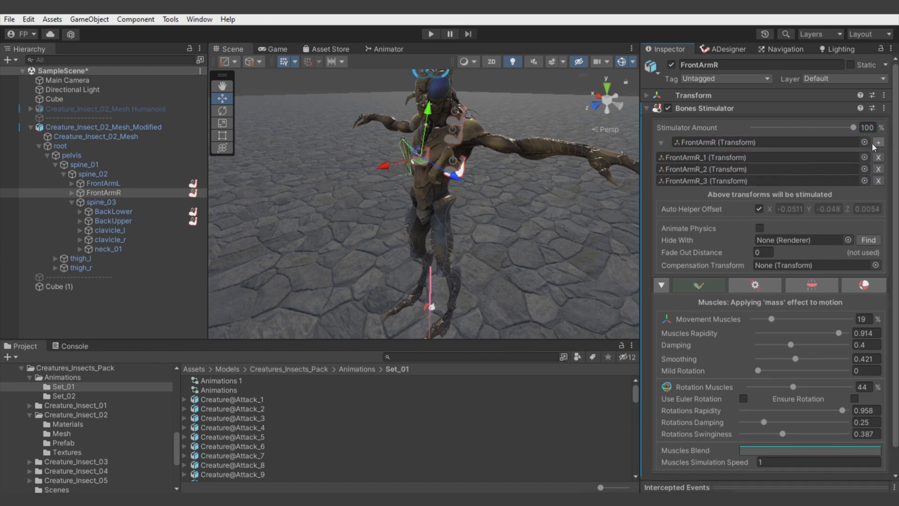
click(660, 143)
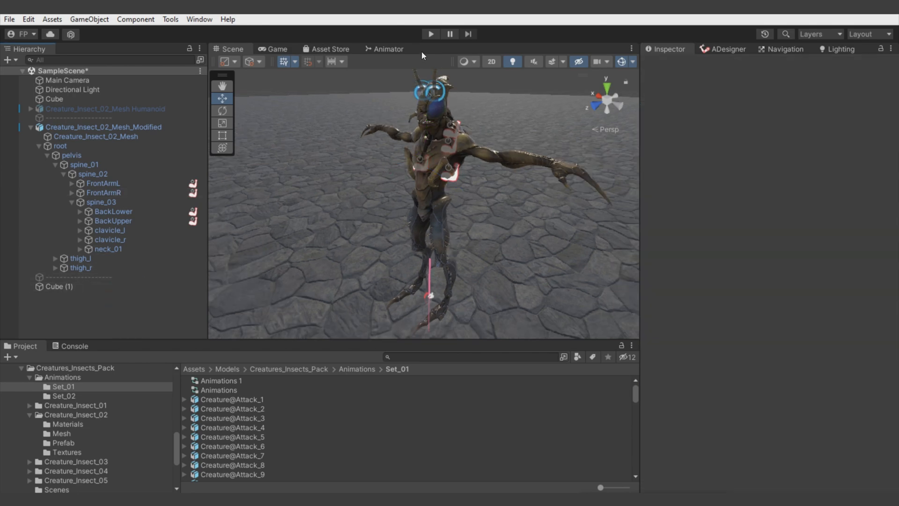
Test the arms, then add a Bones Stimulator to spine_01 driving spine_02, spine_03 and neck_01
click(430, 34)
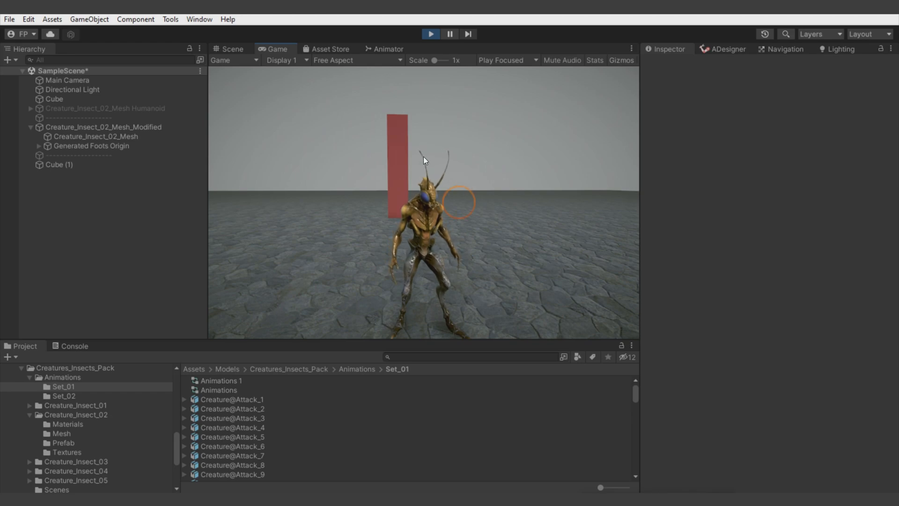
click(231, 48)
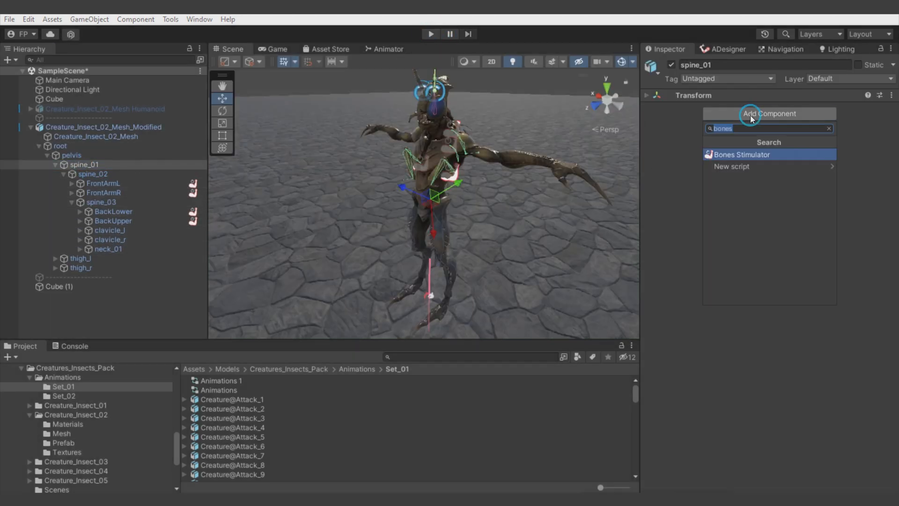
click(742, 154)
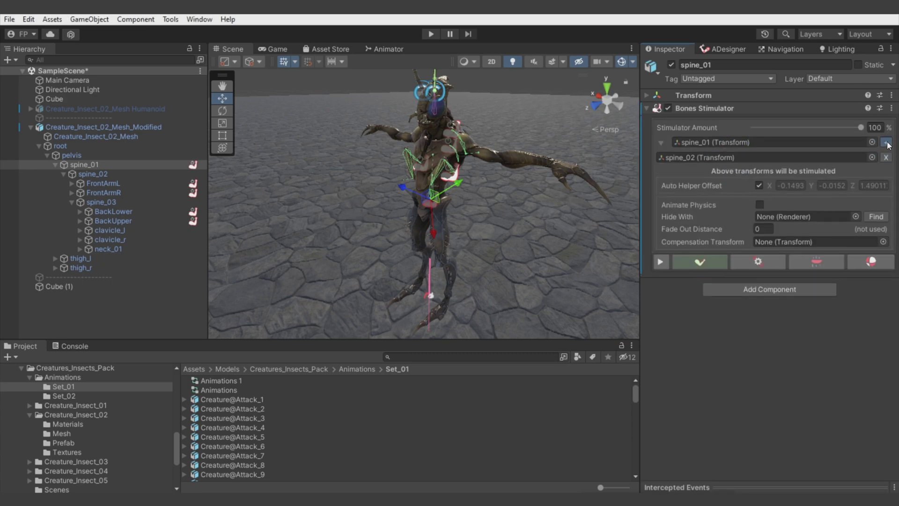
click(886, 142)
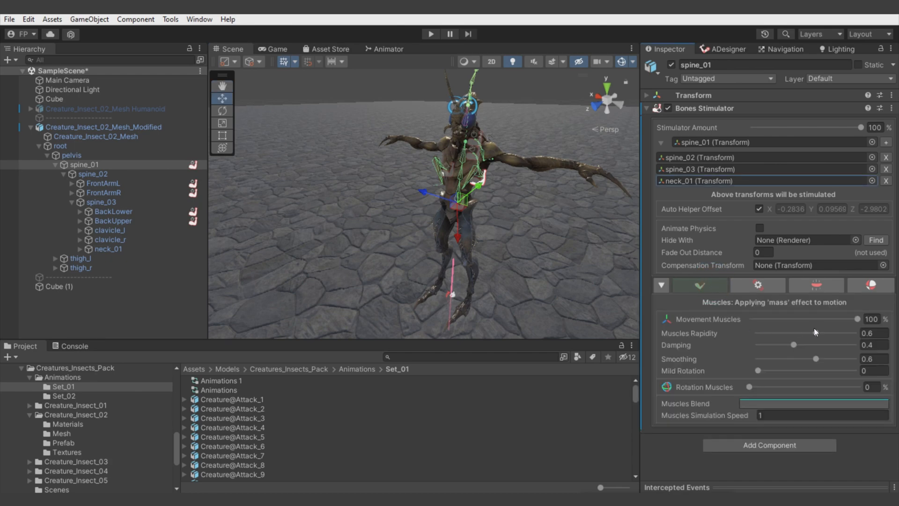
Tune the spine stimulator in Play to movement muscles 28% and rotation muscles 61%
click(430, 34)
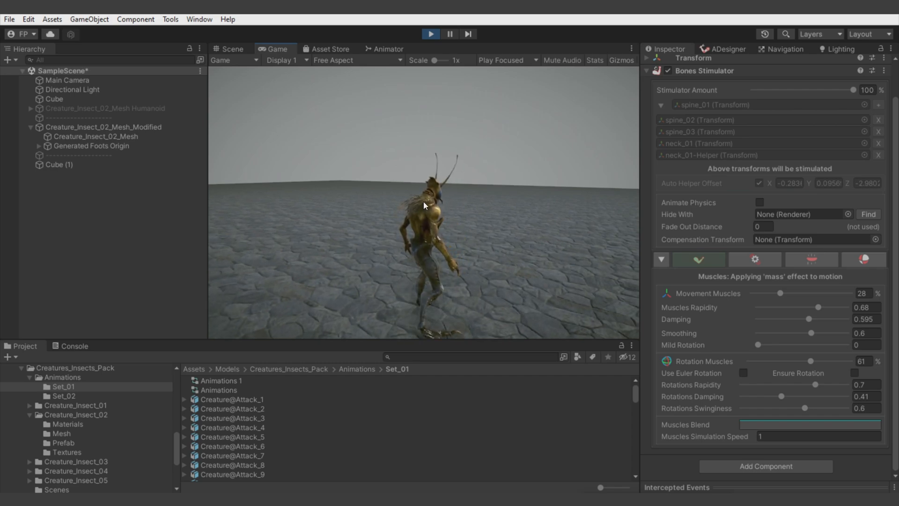
mouse_move(673, 430)
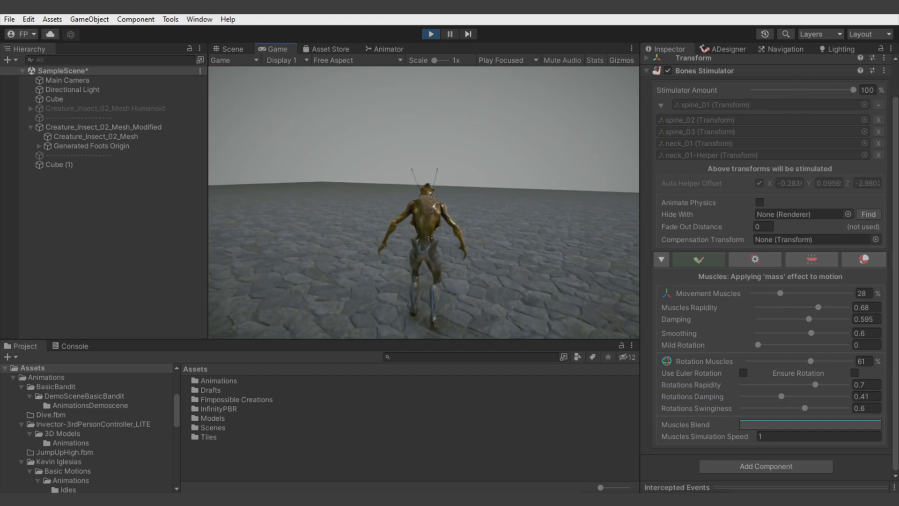
click(46, 146)
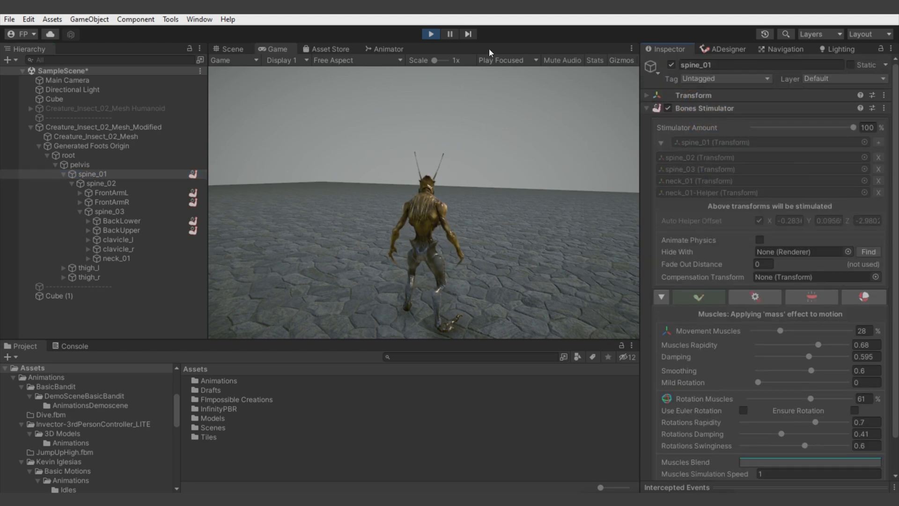
right_click(705, 108)
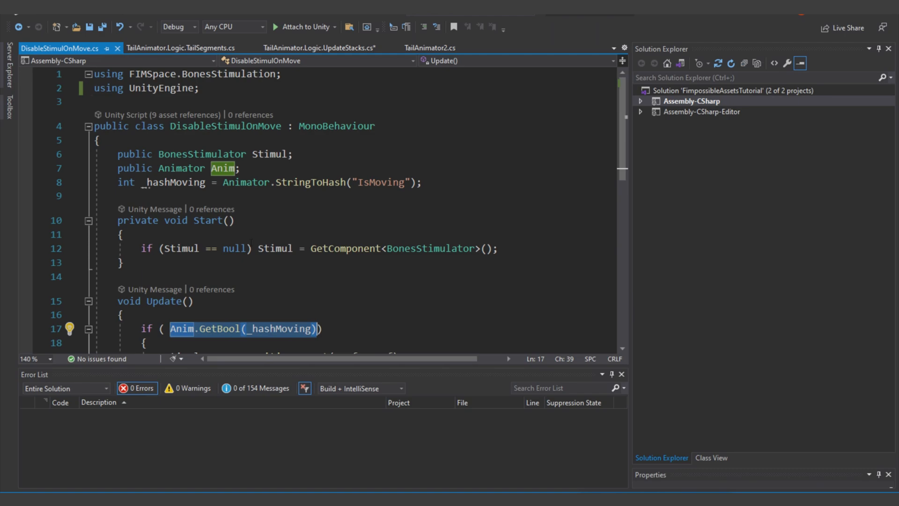
In DisableStimulOnMove.cs change User_TransitionAmount(0.4f, 0.2f) to 0.3f in the IsMoving branch and save
click(126, 234)
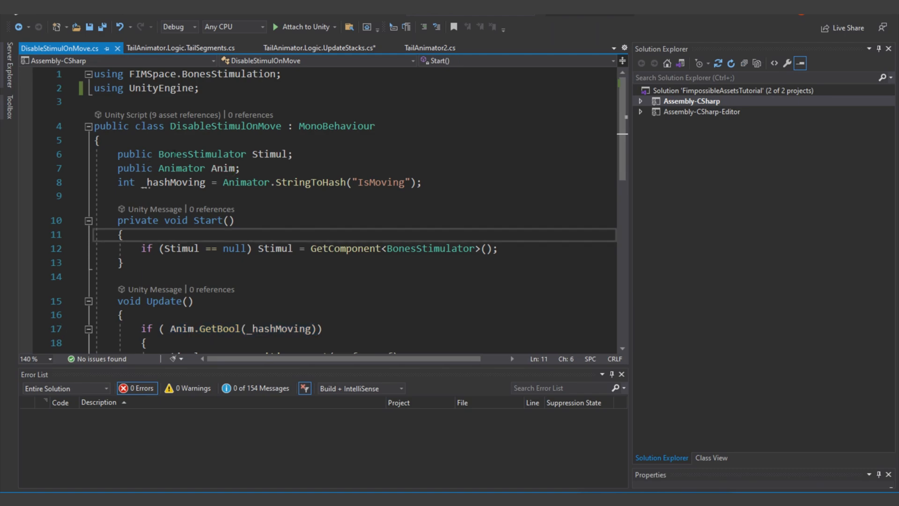
click(269, 154)
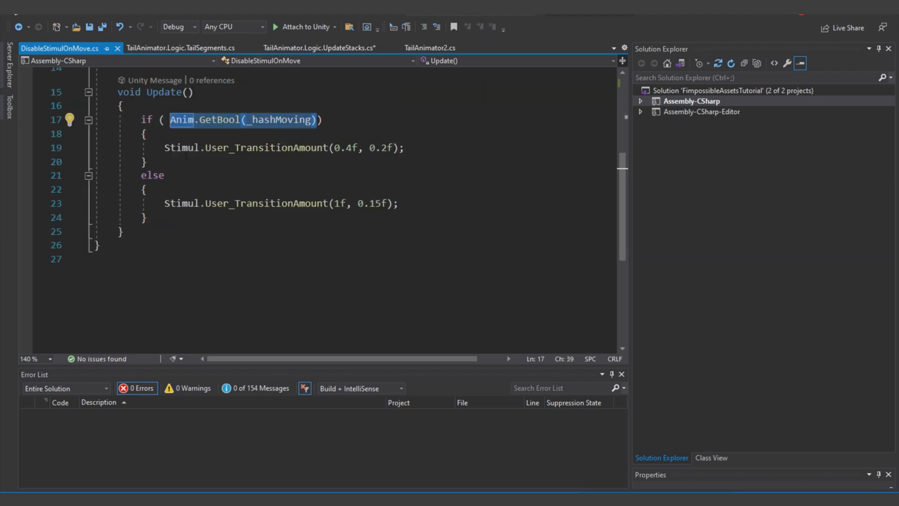
scroll(up, 3)
text(3)
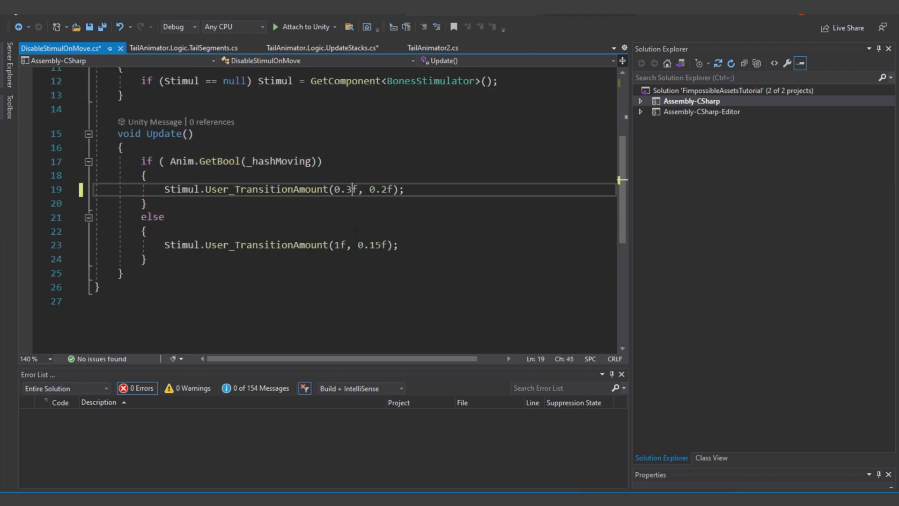
click(272, 245)
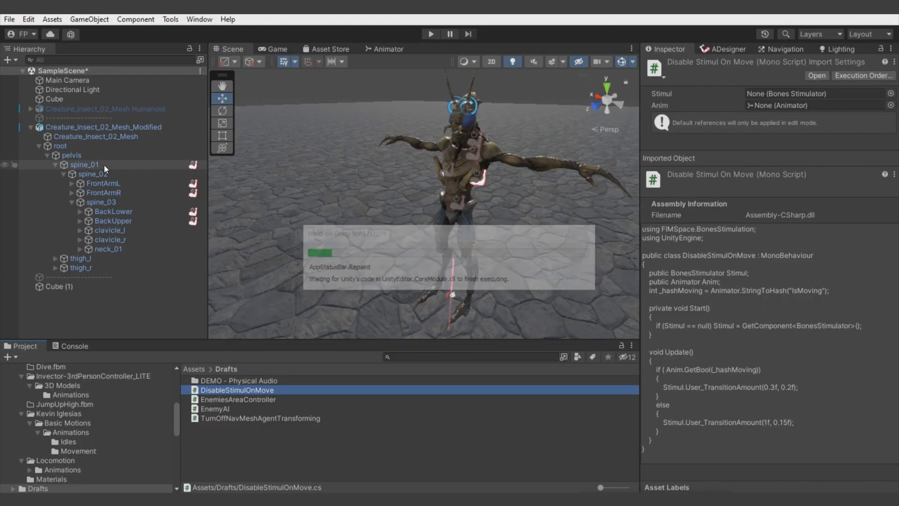
Attach DisableStimulOnMove to spine_01 with the Creature_Insect_02_Mesh_Modified Animator and run a test
click(85, 165)
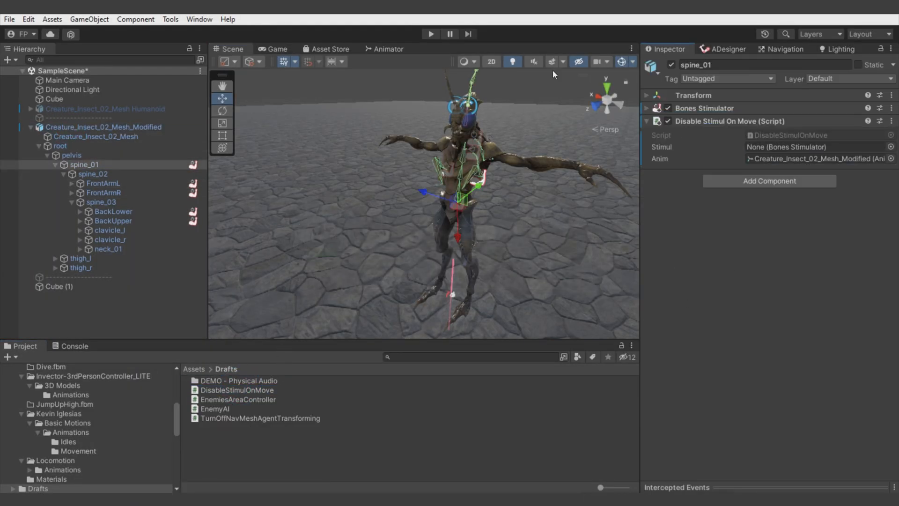
click(430, 33)
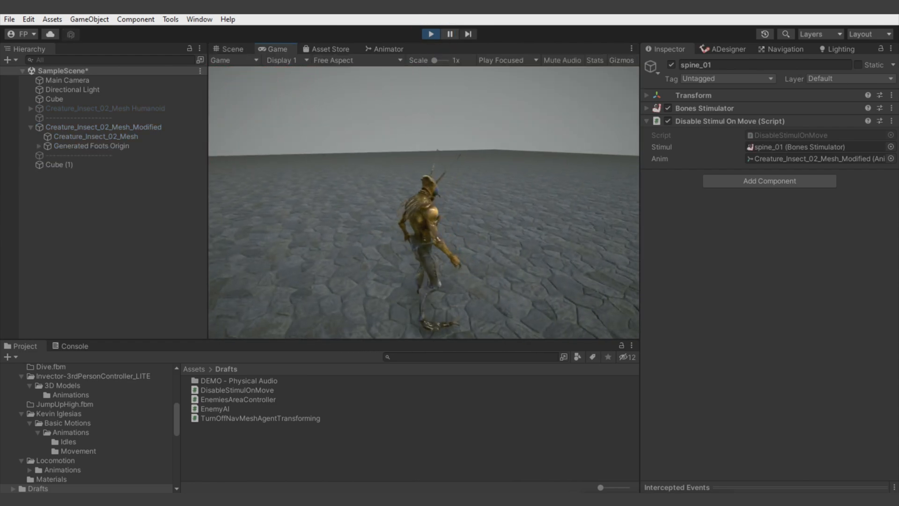
click(648, 109)
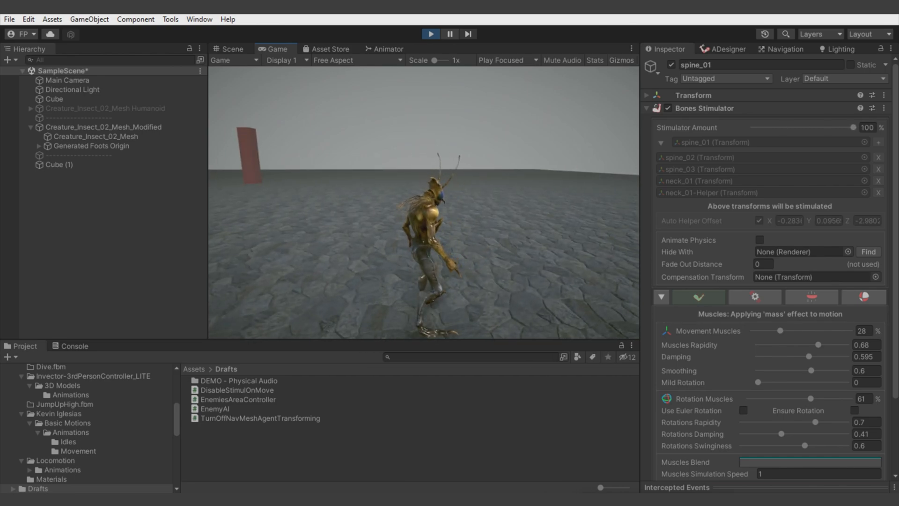
click(229, 49)
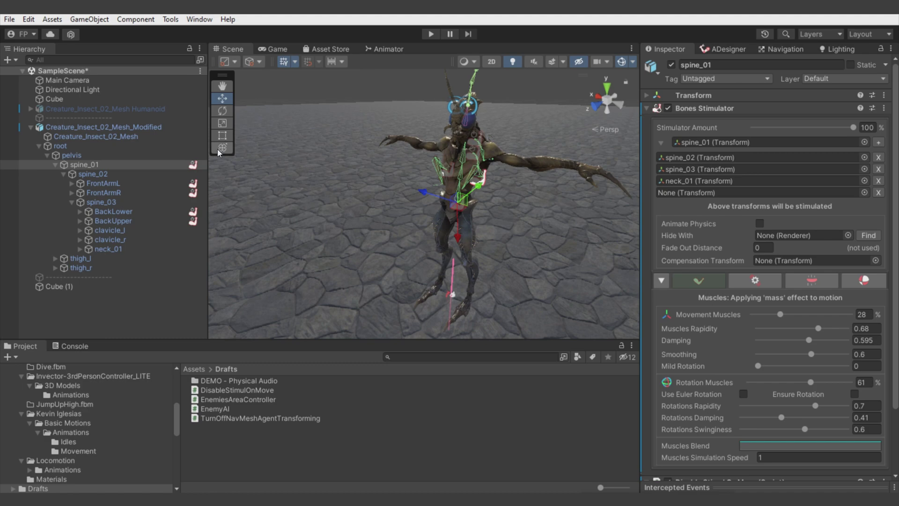
mouse_move(132, 236)
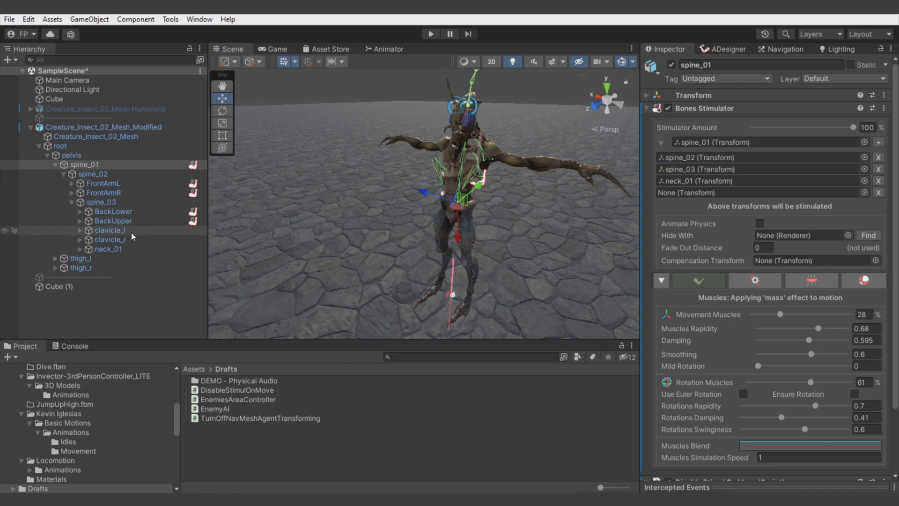
Add Bones Stimulators on clavicle_l and clavicle_r driving the arm bones, tuned to movement 17%, rotation 37%
click(108, 230)
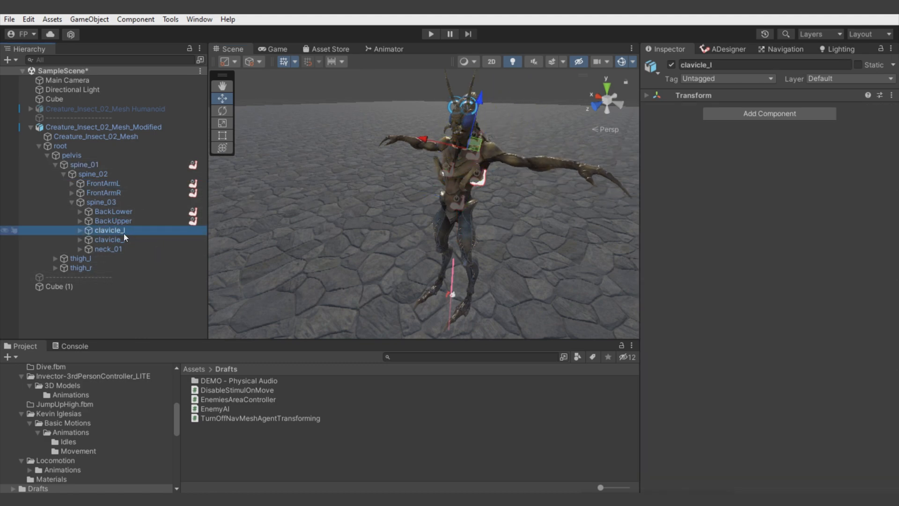
click(110, 239)
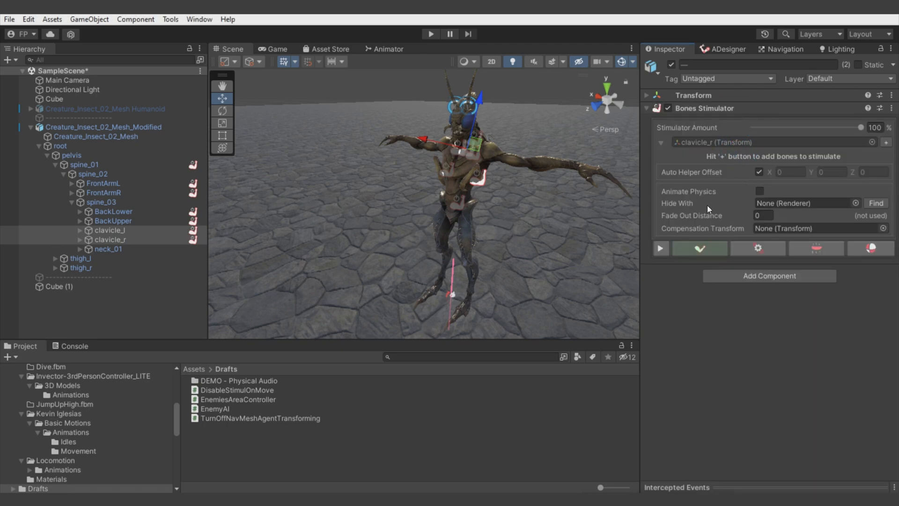
click(662, 142)
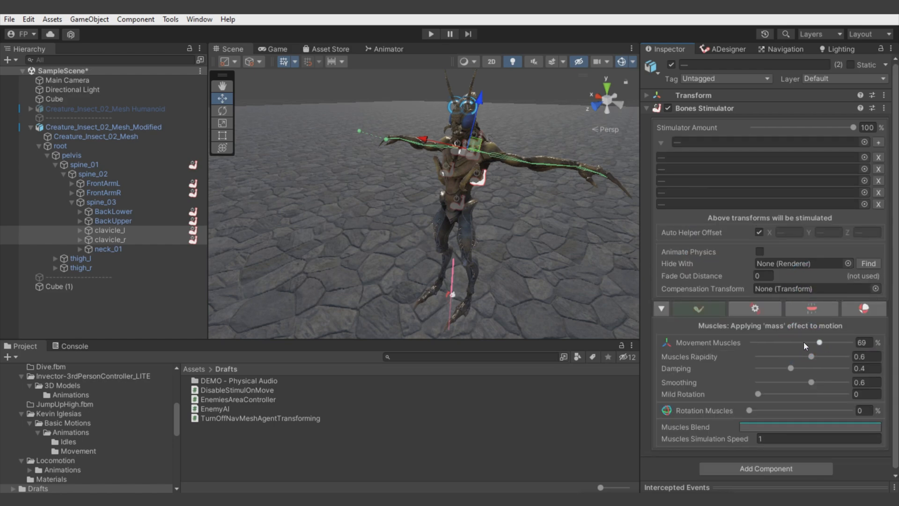
click(429, 34)
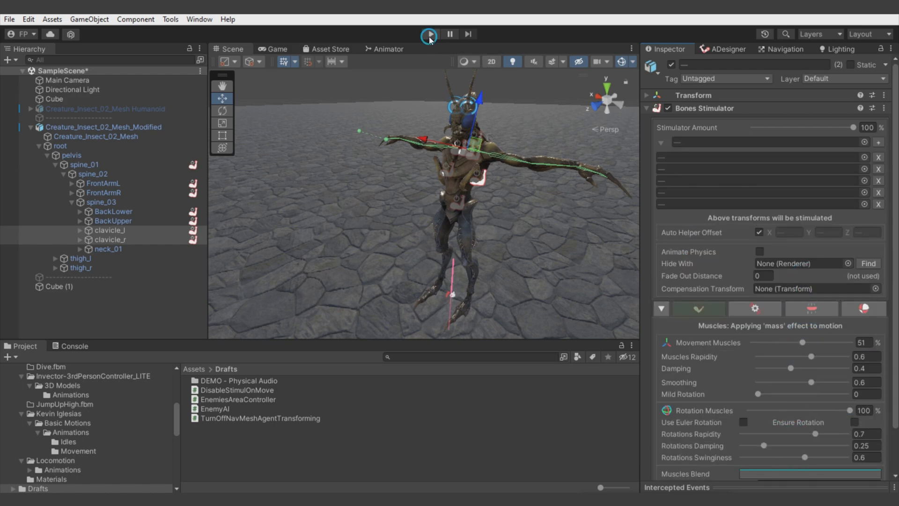
click(429, 33)
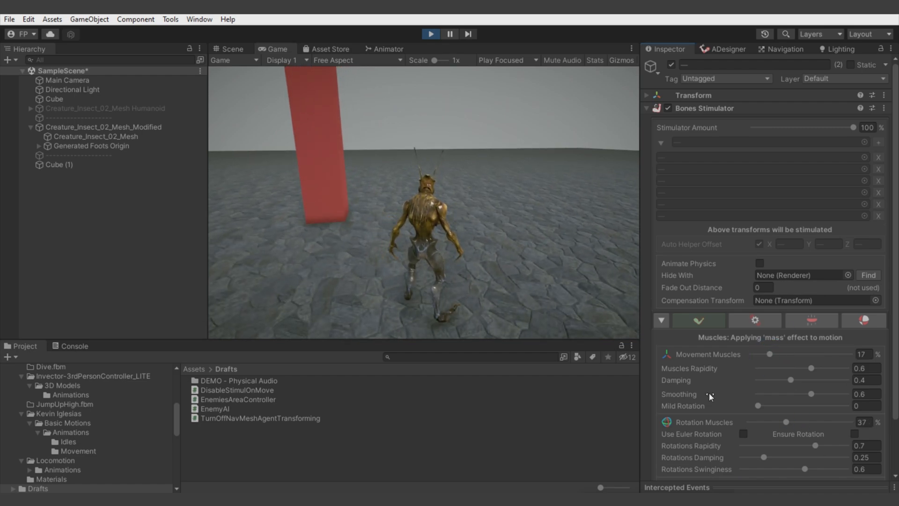
scroll(down, 3)
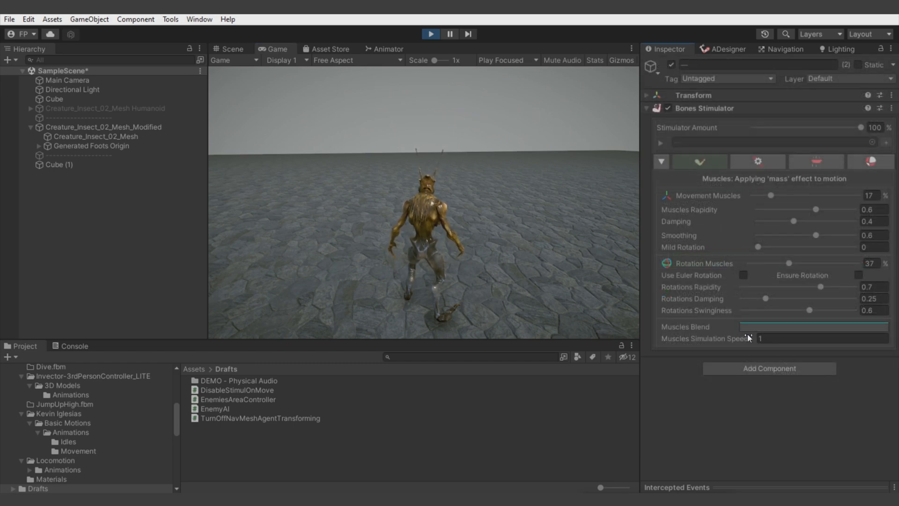
click(813, 326)
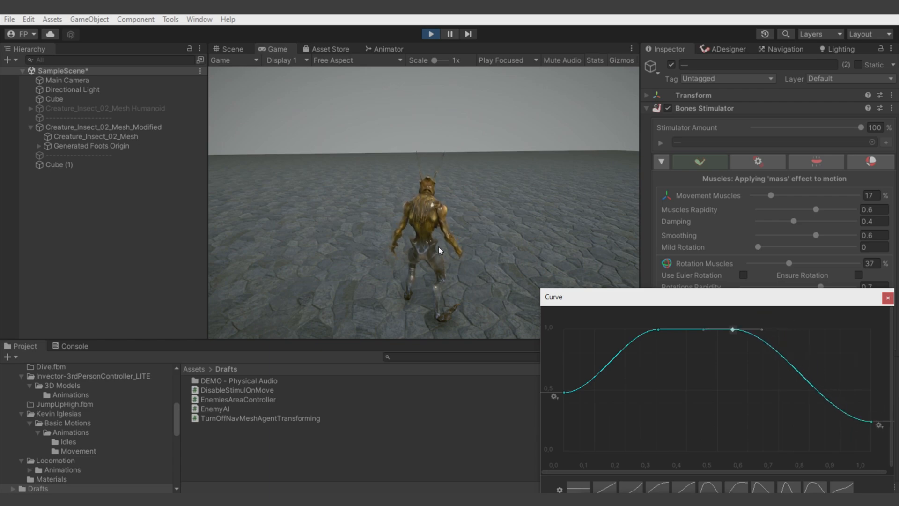
Close the muscles blend curve window to return to the clavicle_l Bones Stimulator
click(888, 298)
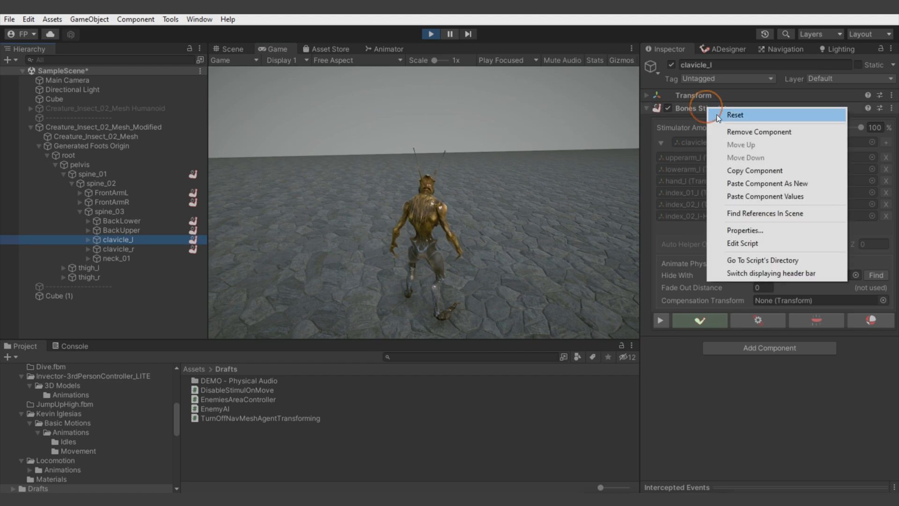
Copy the tuned stimulator values, paste them onto clavicle_r outside Play, and run the scene again
click(430, 34)
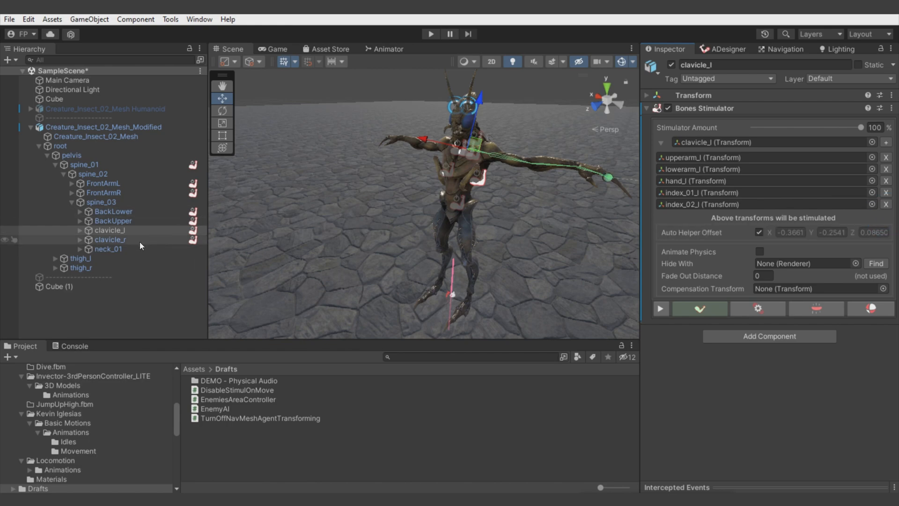
click(108, 239)
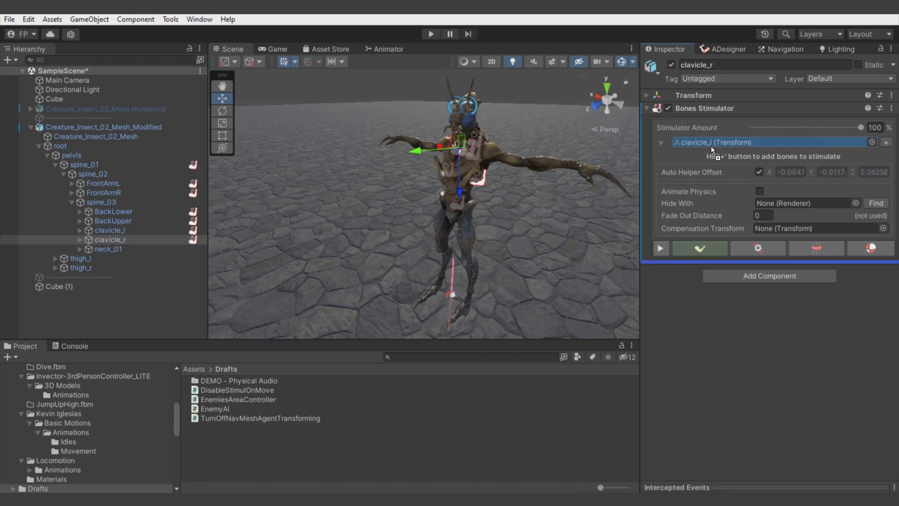
click(768, 275)
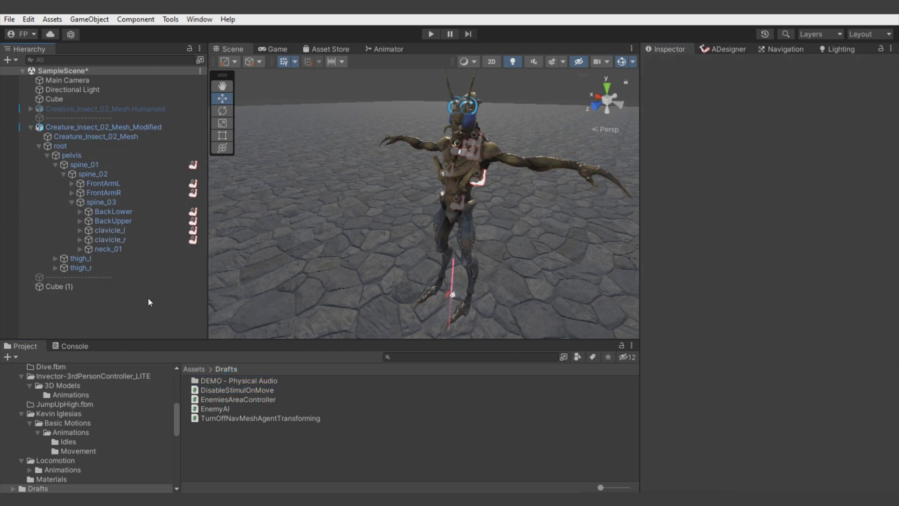
click(430, 34)
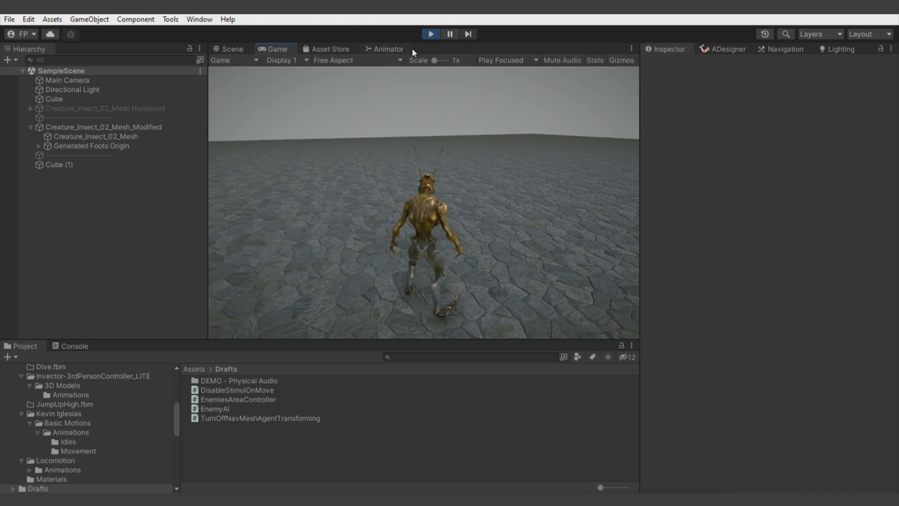
Stop the test run and browse to the Creature_Insect_02 Mesh folder in the Project window
click(231, 48)
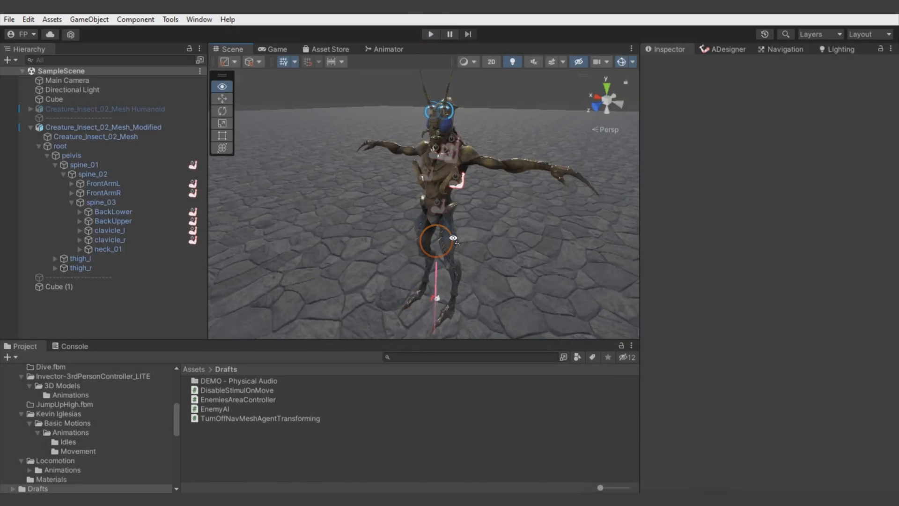
click(430, 34)
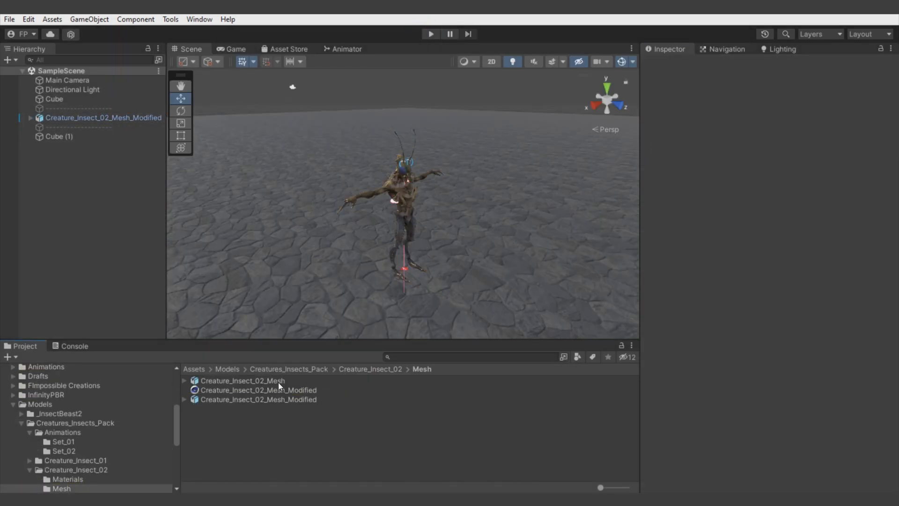
Drag Creature_Insect_02_Mesh Humanoid into the scene and give it the Creature_Insect_02 material
click(241, 381)
text(Creature_Insect_02_Mesh Humanoid)
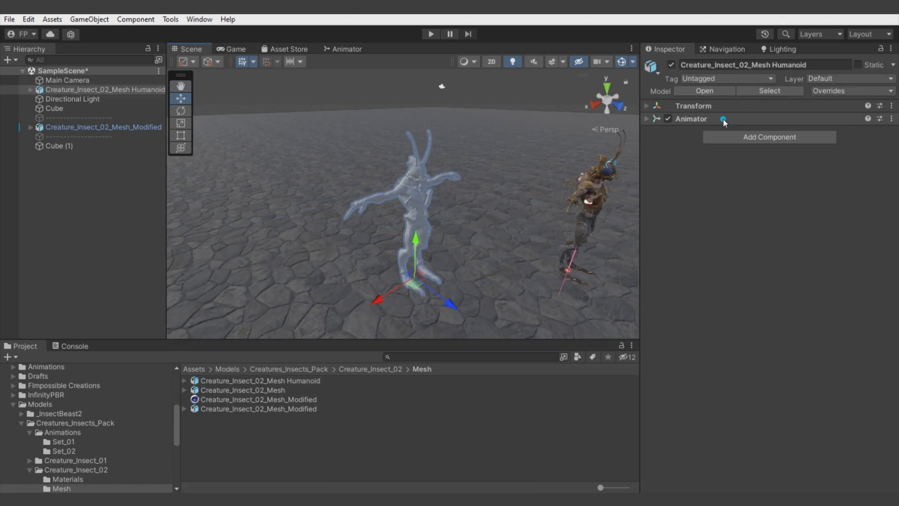
click(647, 119)
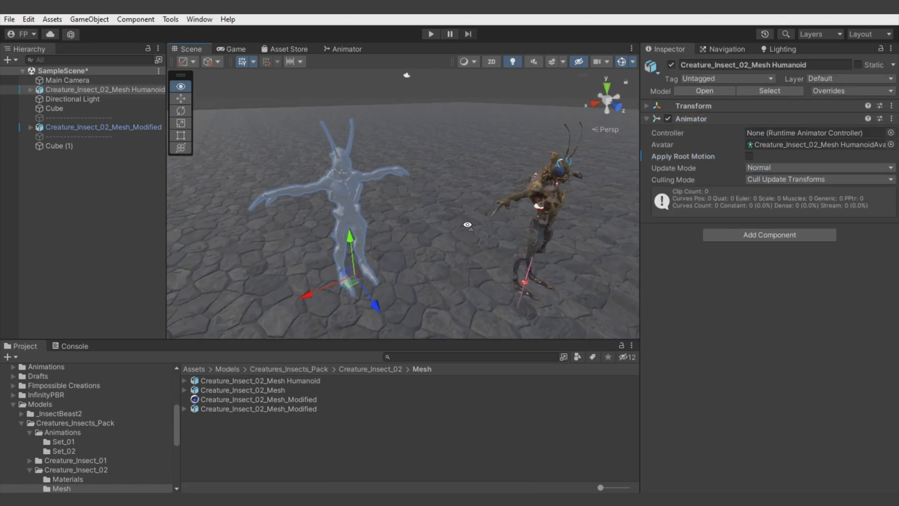
click(98, 137)
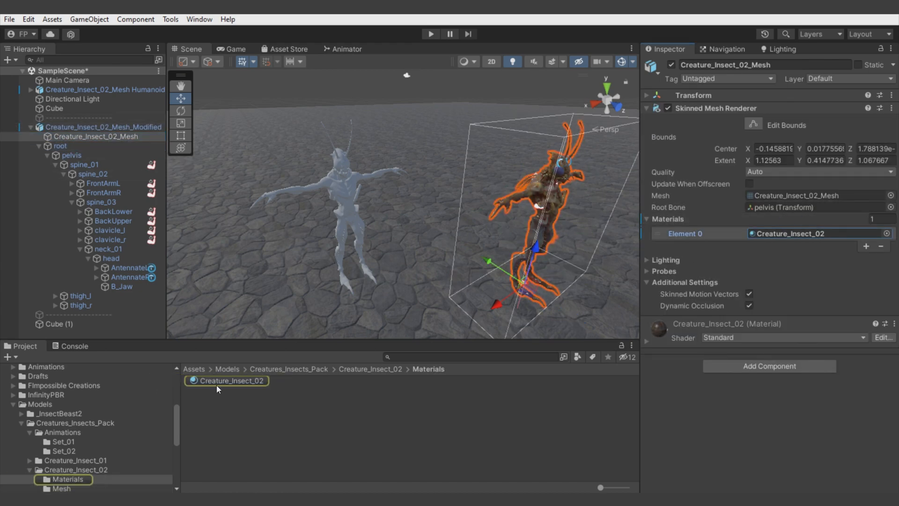
click(103, 127)
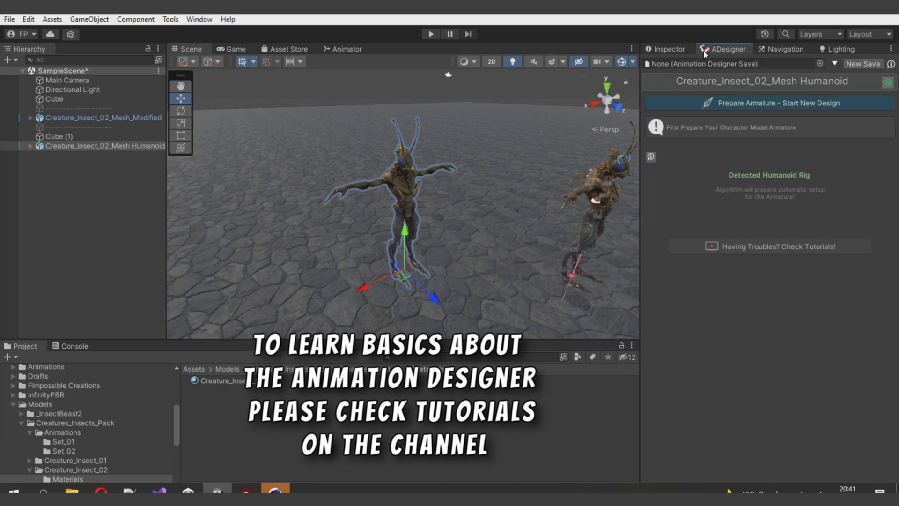
Load the saved AnimDesigner_Creature_Insect_02 design for the humanoid insect armature
click(768, 103)
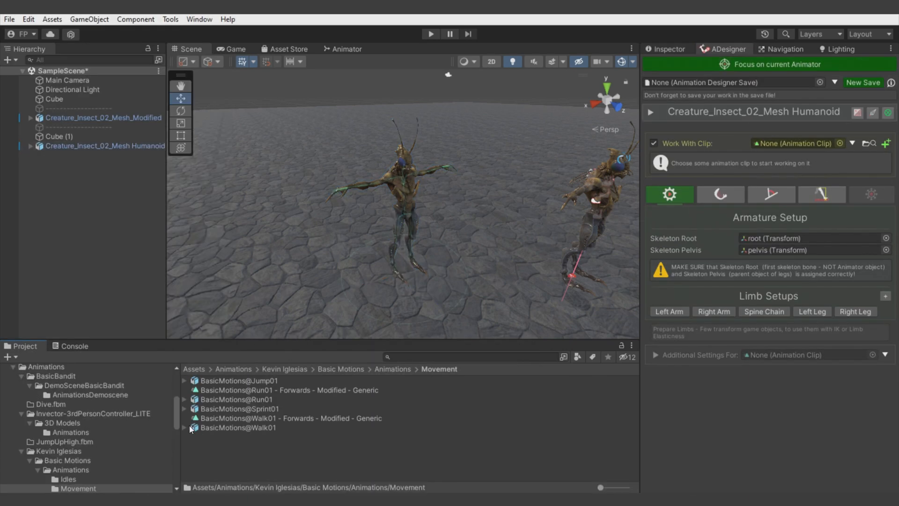
click(185, 429)
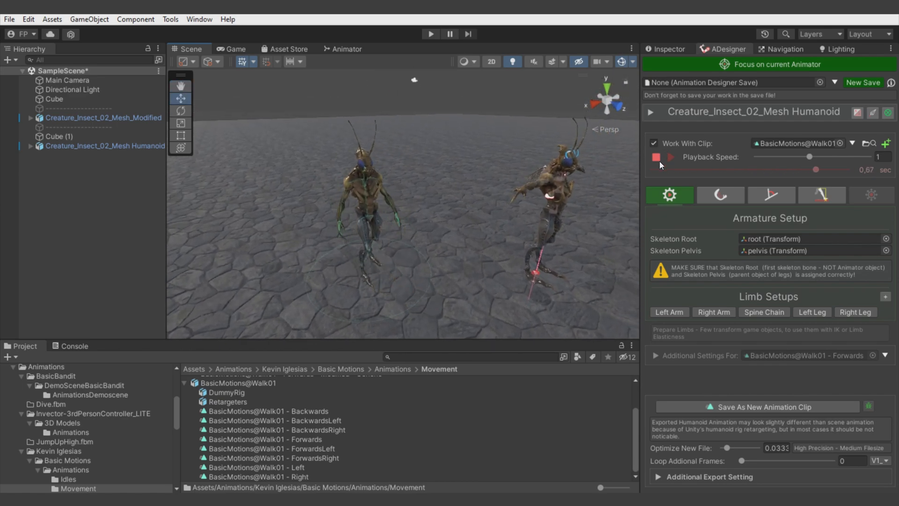
click(835, 82)
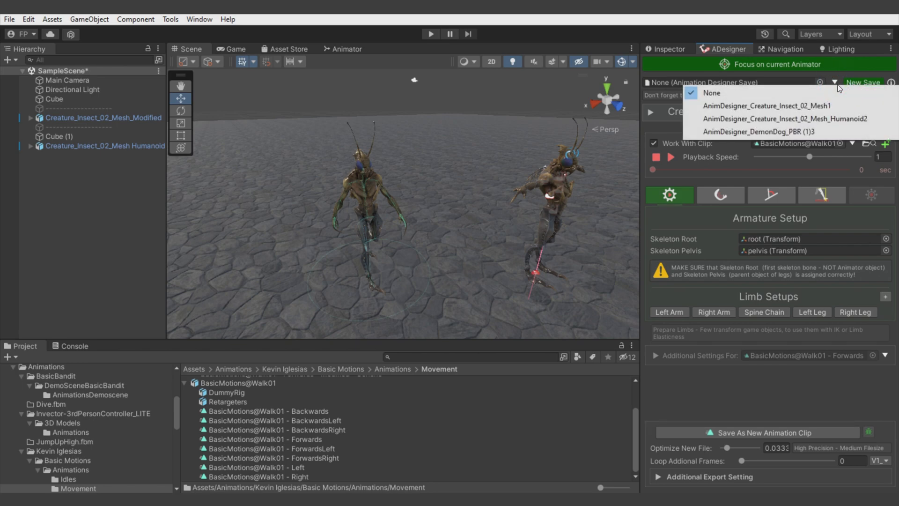
click(785, 119)
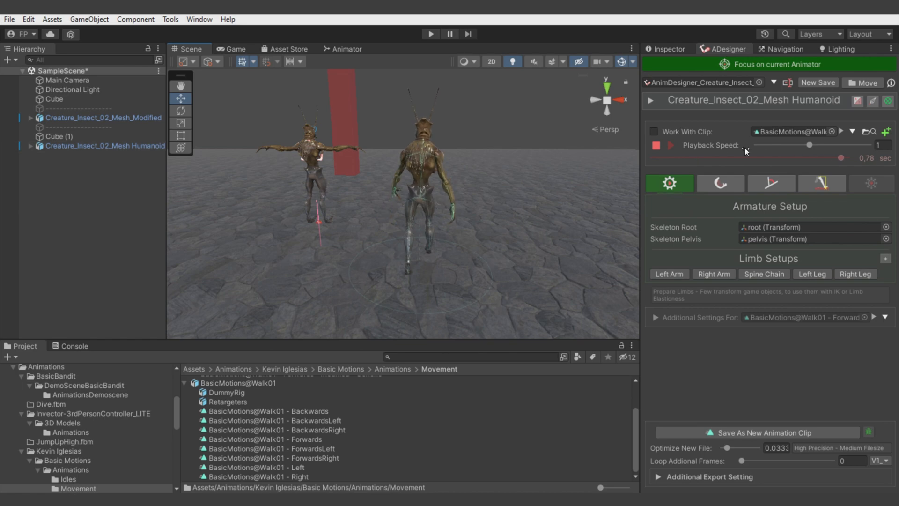
Enable Work With Clip on Walk01 Forwards and show the Elasticness settings
click(653, 131)
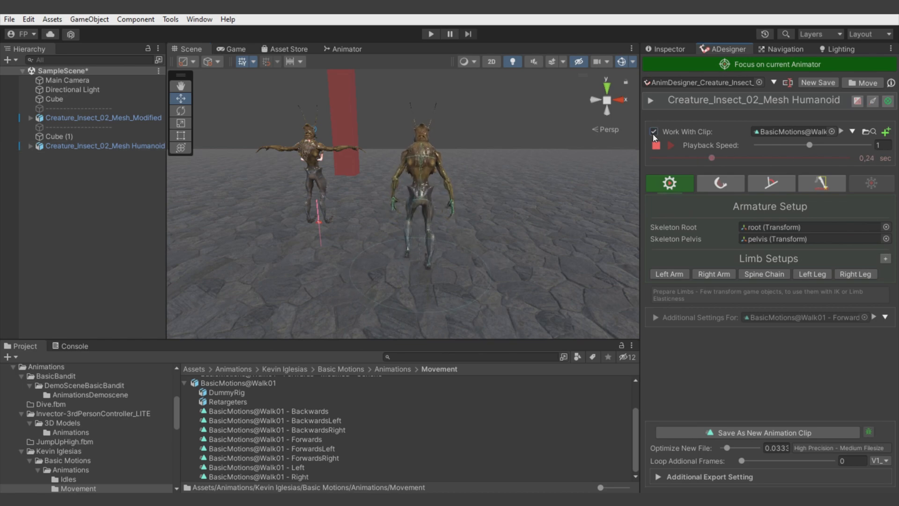
click(719, 183)
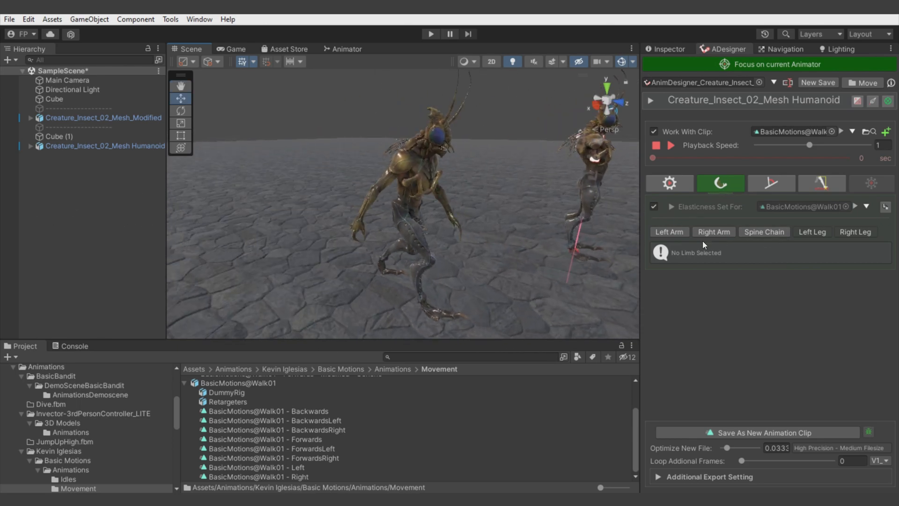
Review Left Arm, Right Arm and Spine Chain elasticity settings
click(669, 231)
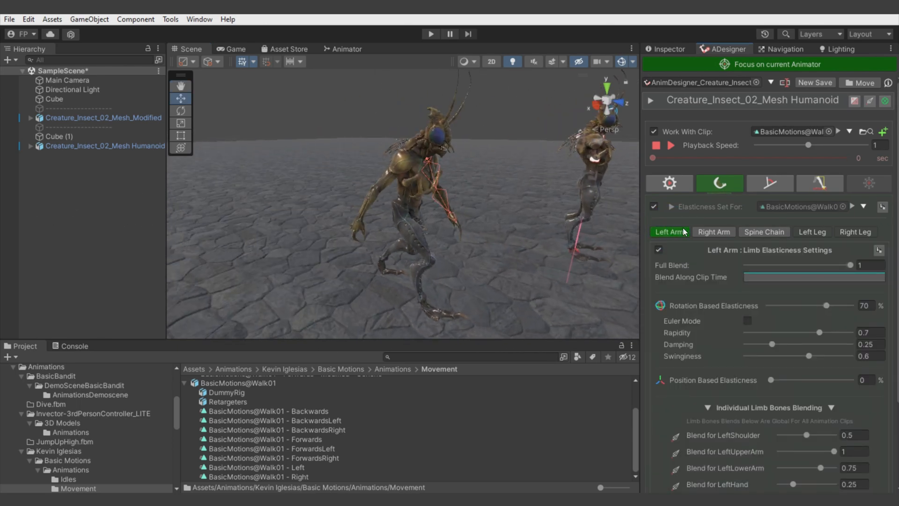
click(714, 231)
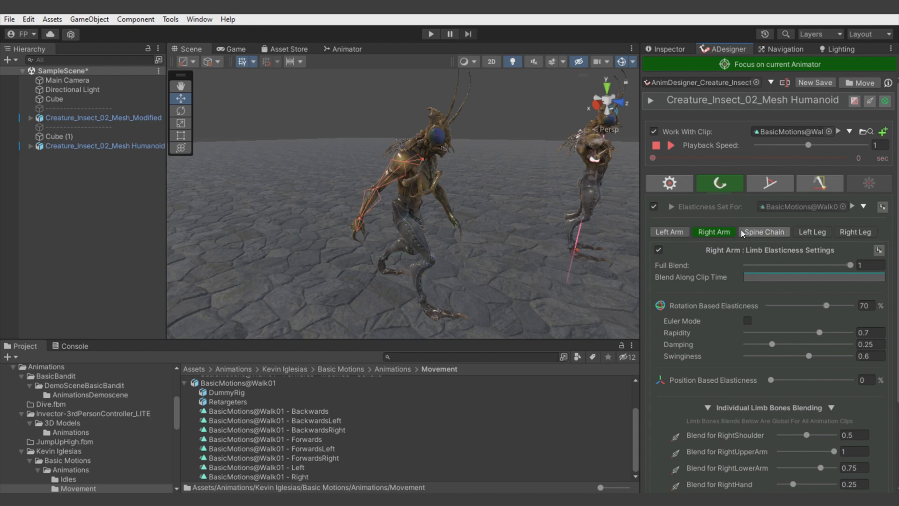
click(763, 232)
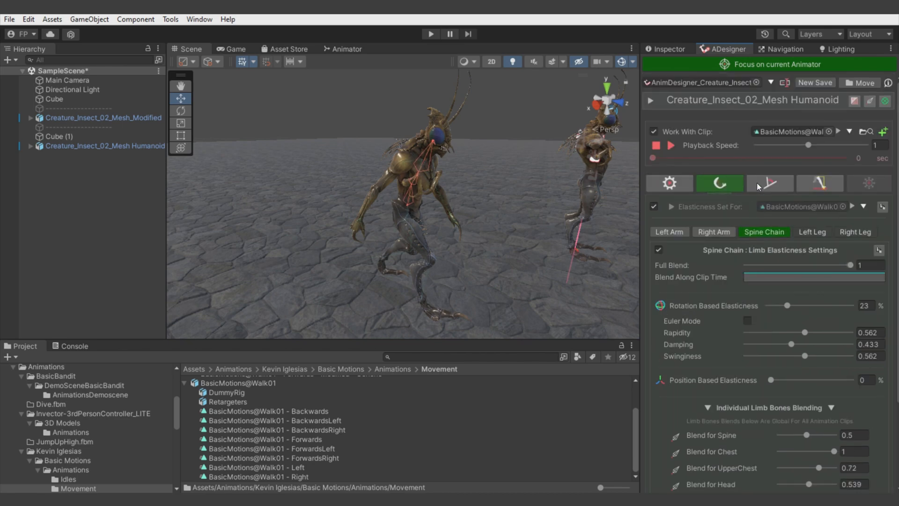
Review the Spine, neck_01, Chest and Head bone modifiers under Modificators
click(770, 183)
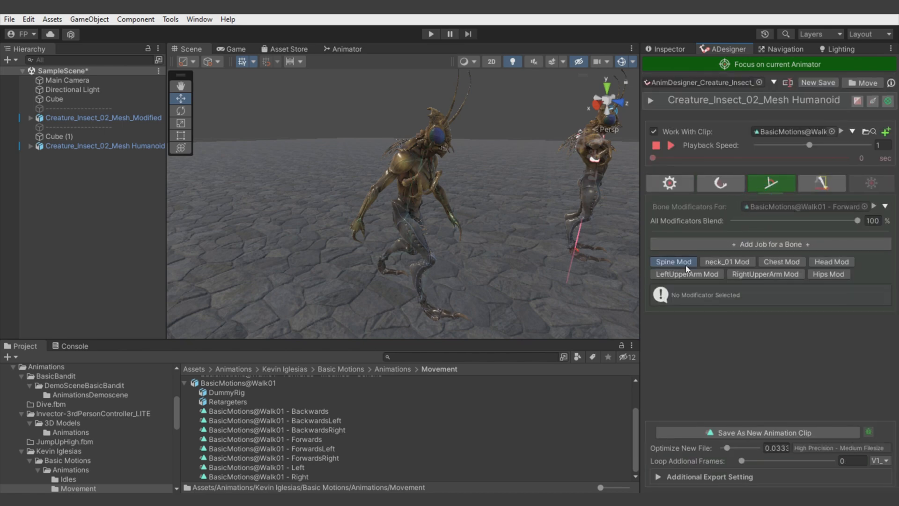
click(673, 261)
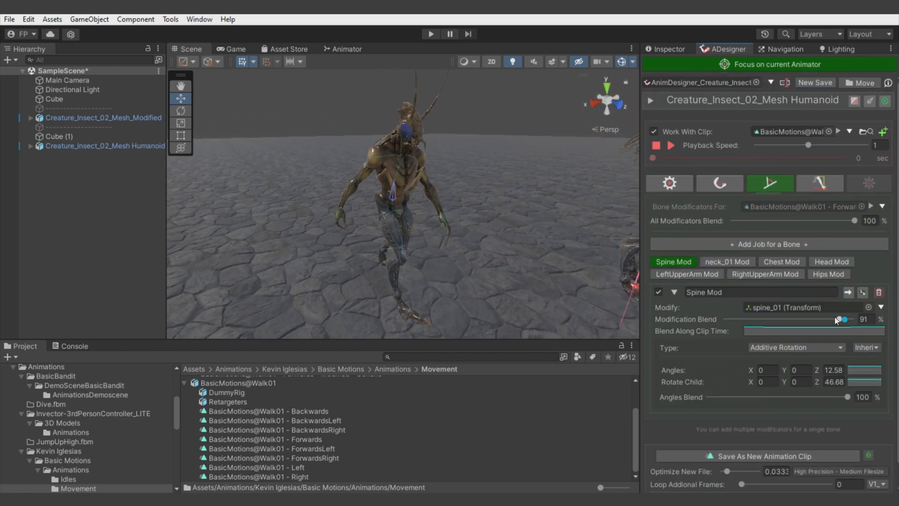
click(727, 261)
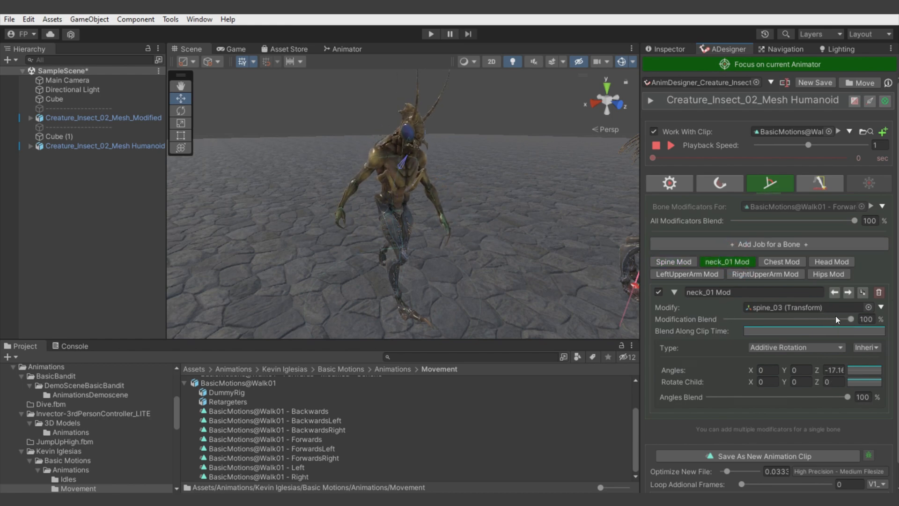
click(781, 262)
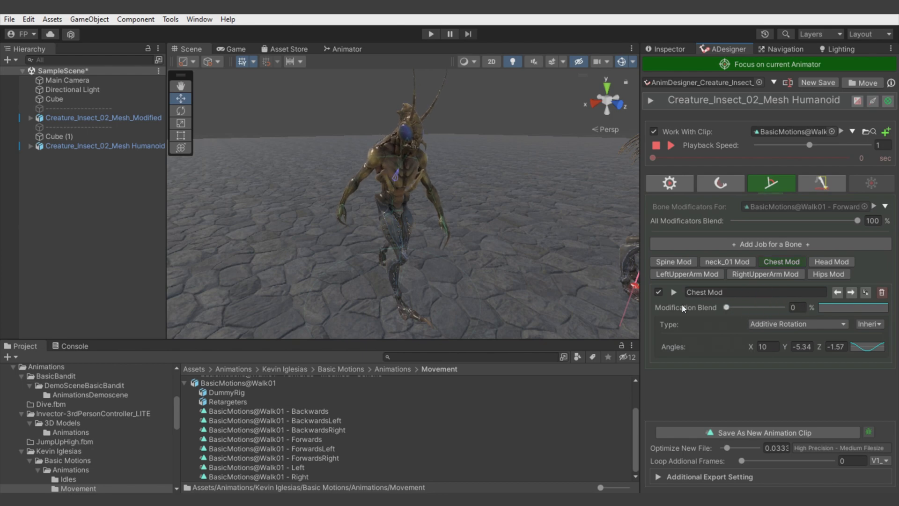
click(831, 262)
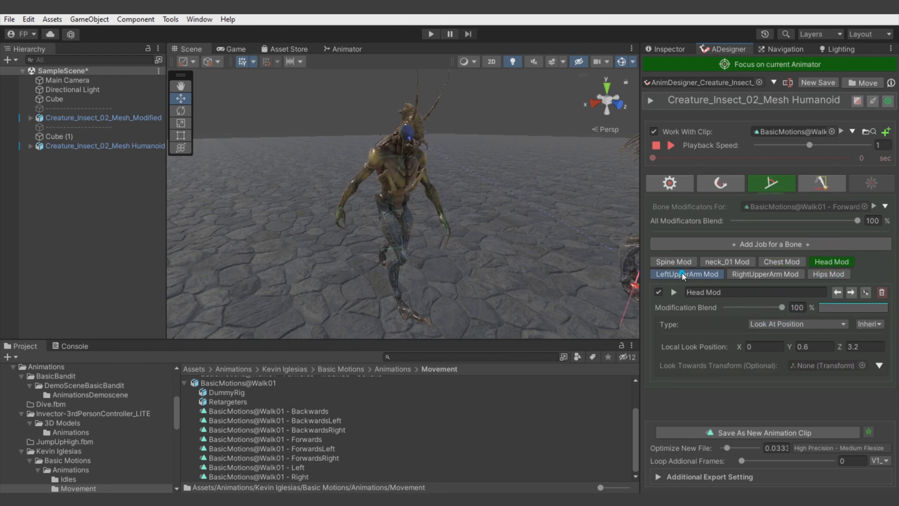
Review RightUpperArm and Hips modifiers, then show the leg IK grounding settings
click(765, 274)
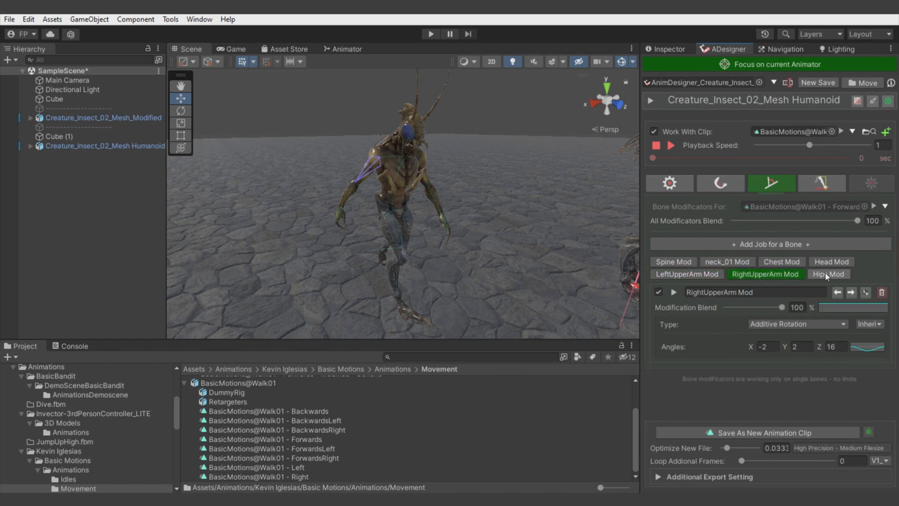
click(829, 274)
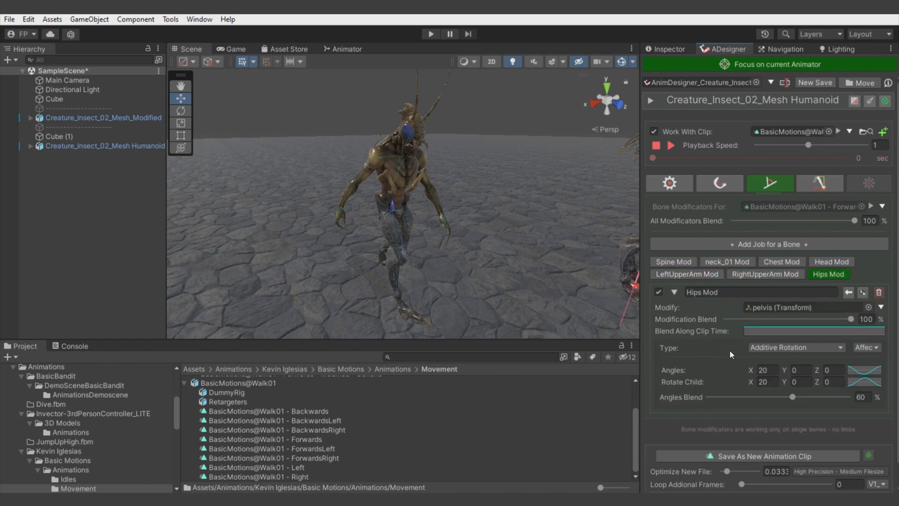
click(864, 370)
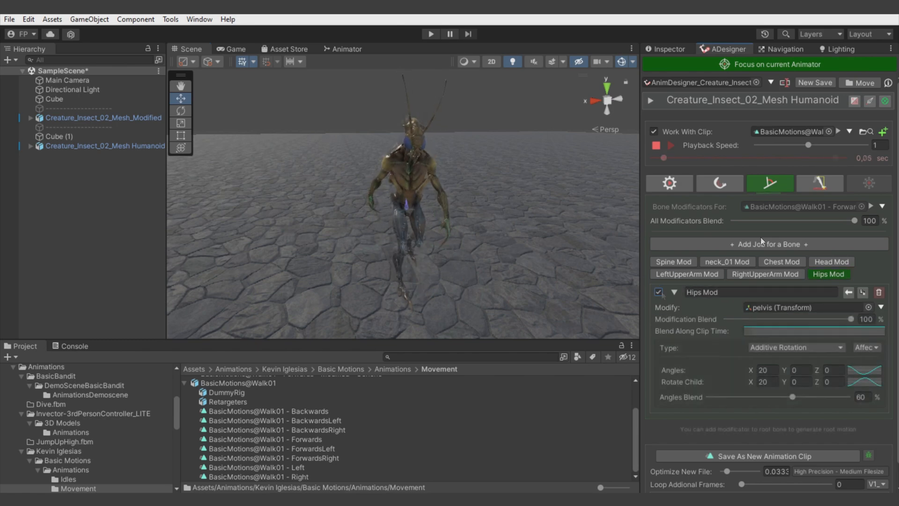
click(820, 182)
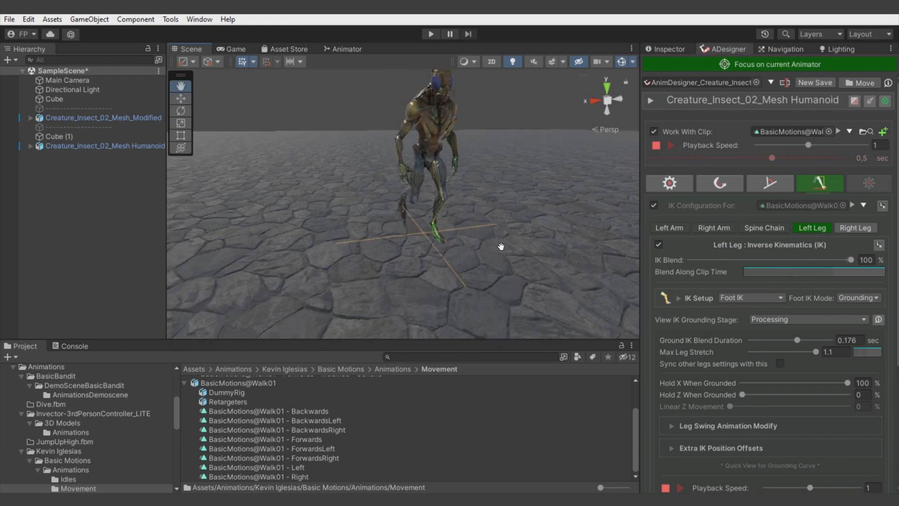
Save the modified walk as generic clip 'BasicMotions@Walk01 - Forwards - Modified - Generic'
scroll(down, 3)
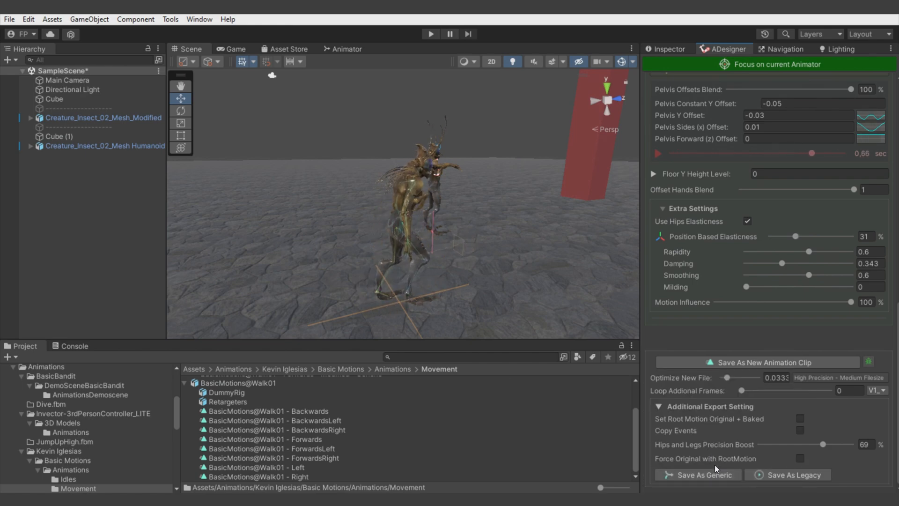
click(697, 474)
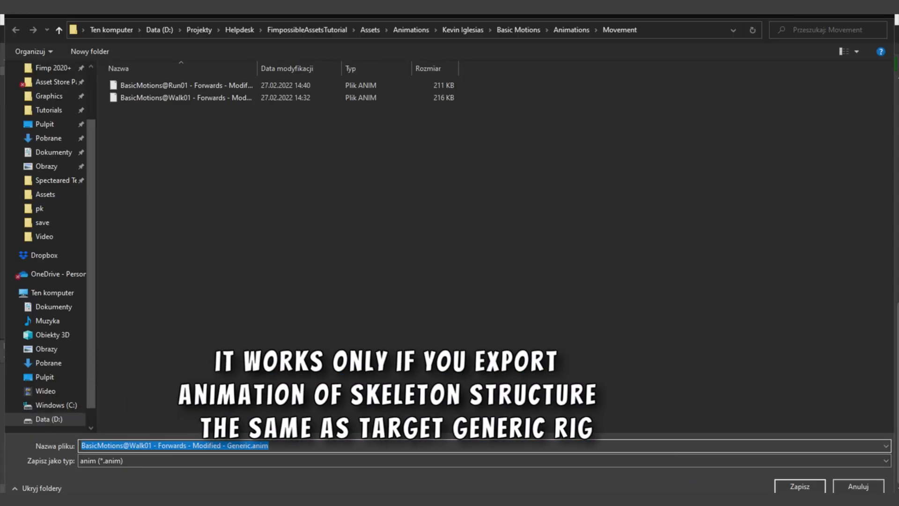
click(798, 486)
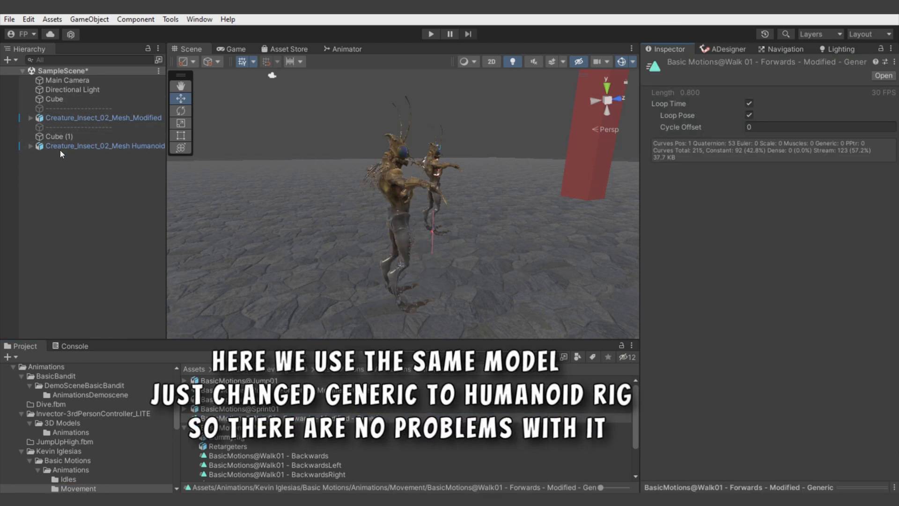
Preview the exported generic walk clip and show the creature's Animator state graph
drag(166, 200, 209, 201)
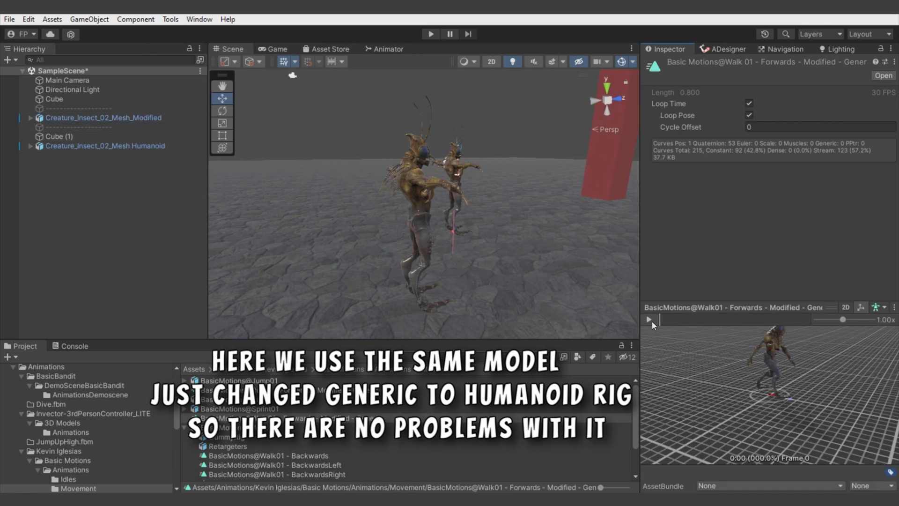
click(648, 319)
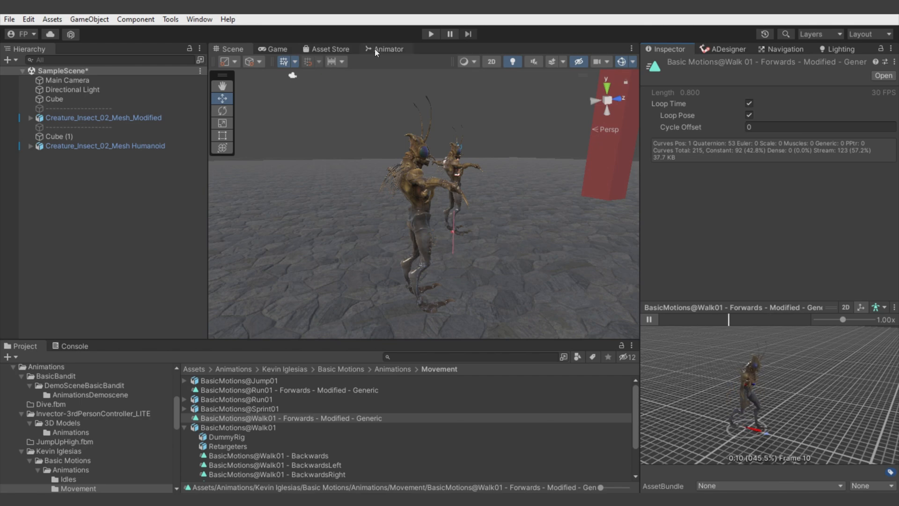
click(388, 48)
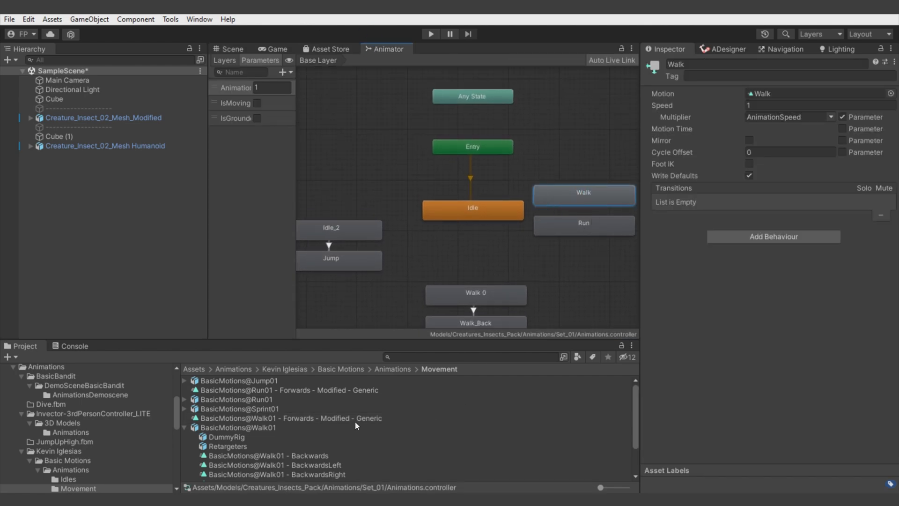
Assign the Run01 Forwards Modified Generic clip to the Run state's Motion and ping it
click(584, 225)
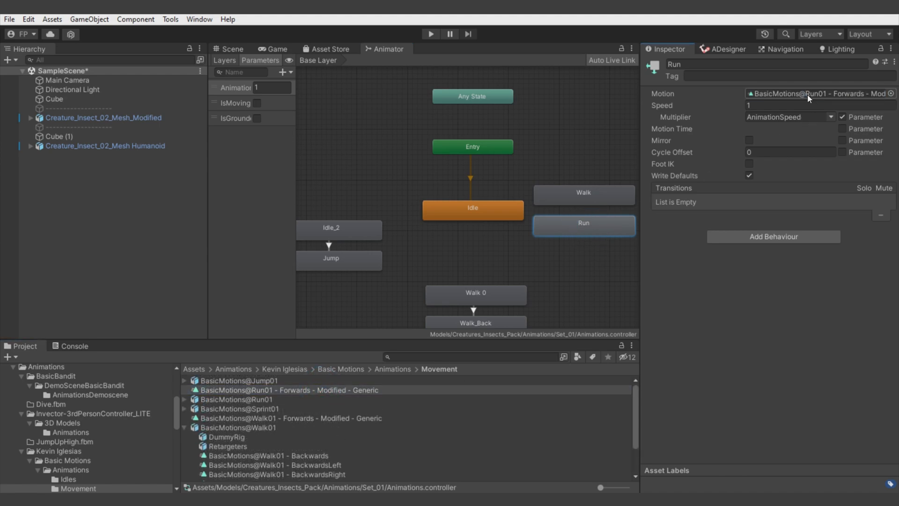
click(288, 390)
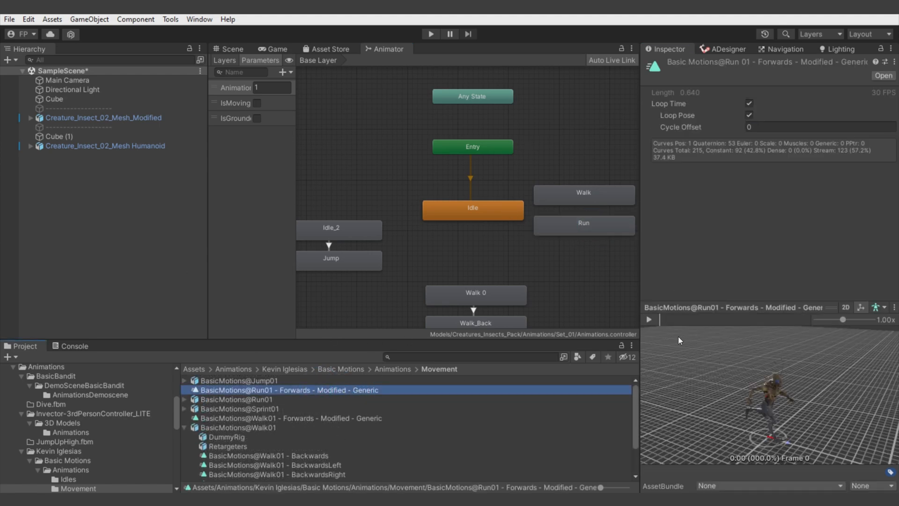
click(648, 319)
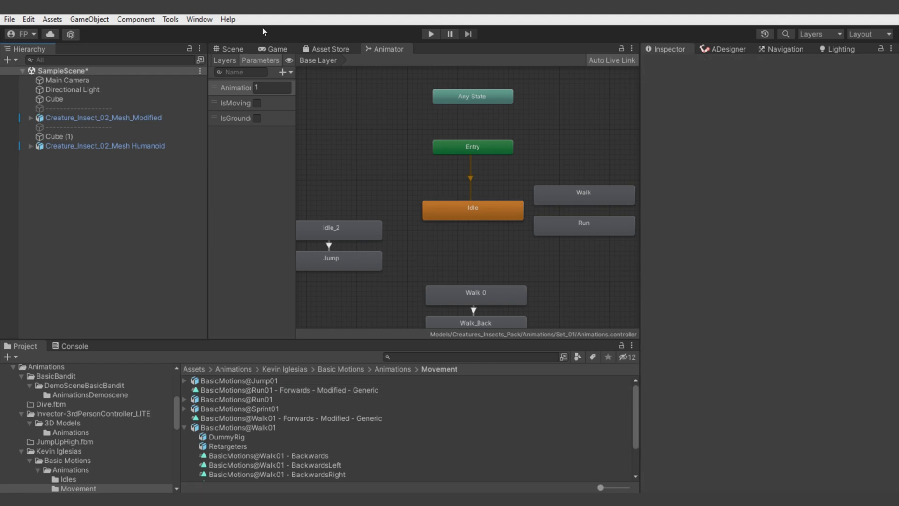
click(430, 34)
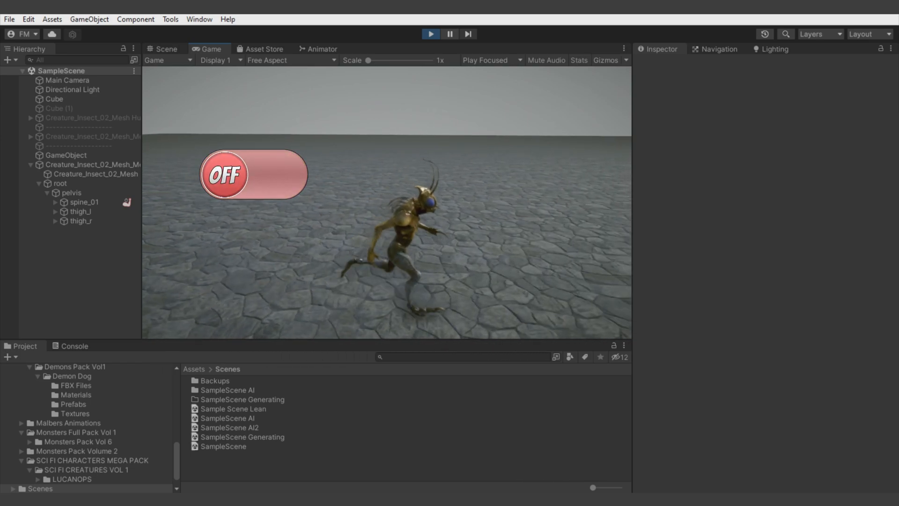
Switch the in-game OFF toggle to ON while the insect runs in play mode
click(252, 175)
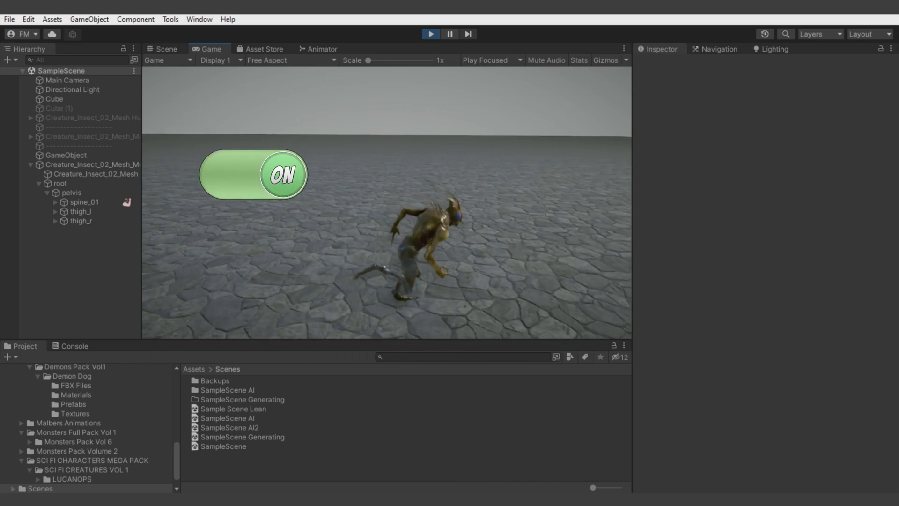